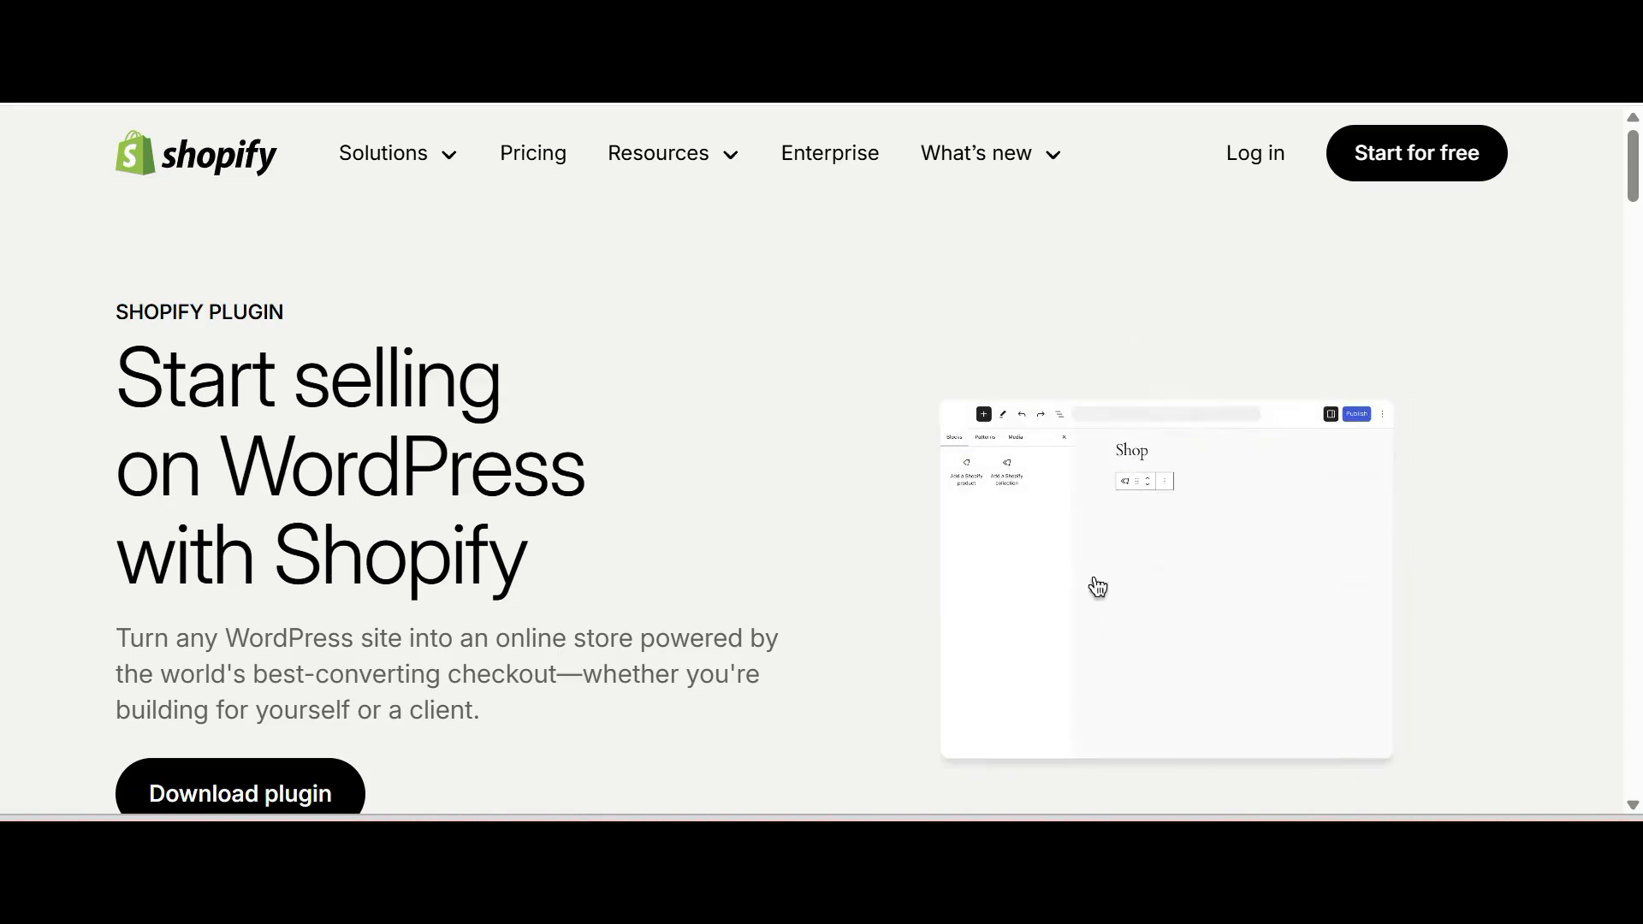
Upload and activate the shopify-plugin zip, then start a free Shopify trial
{"action": "scroll", "scroll_direction": "up", "scroll_amount": 3}
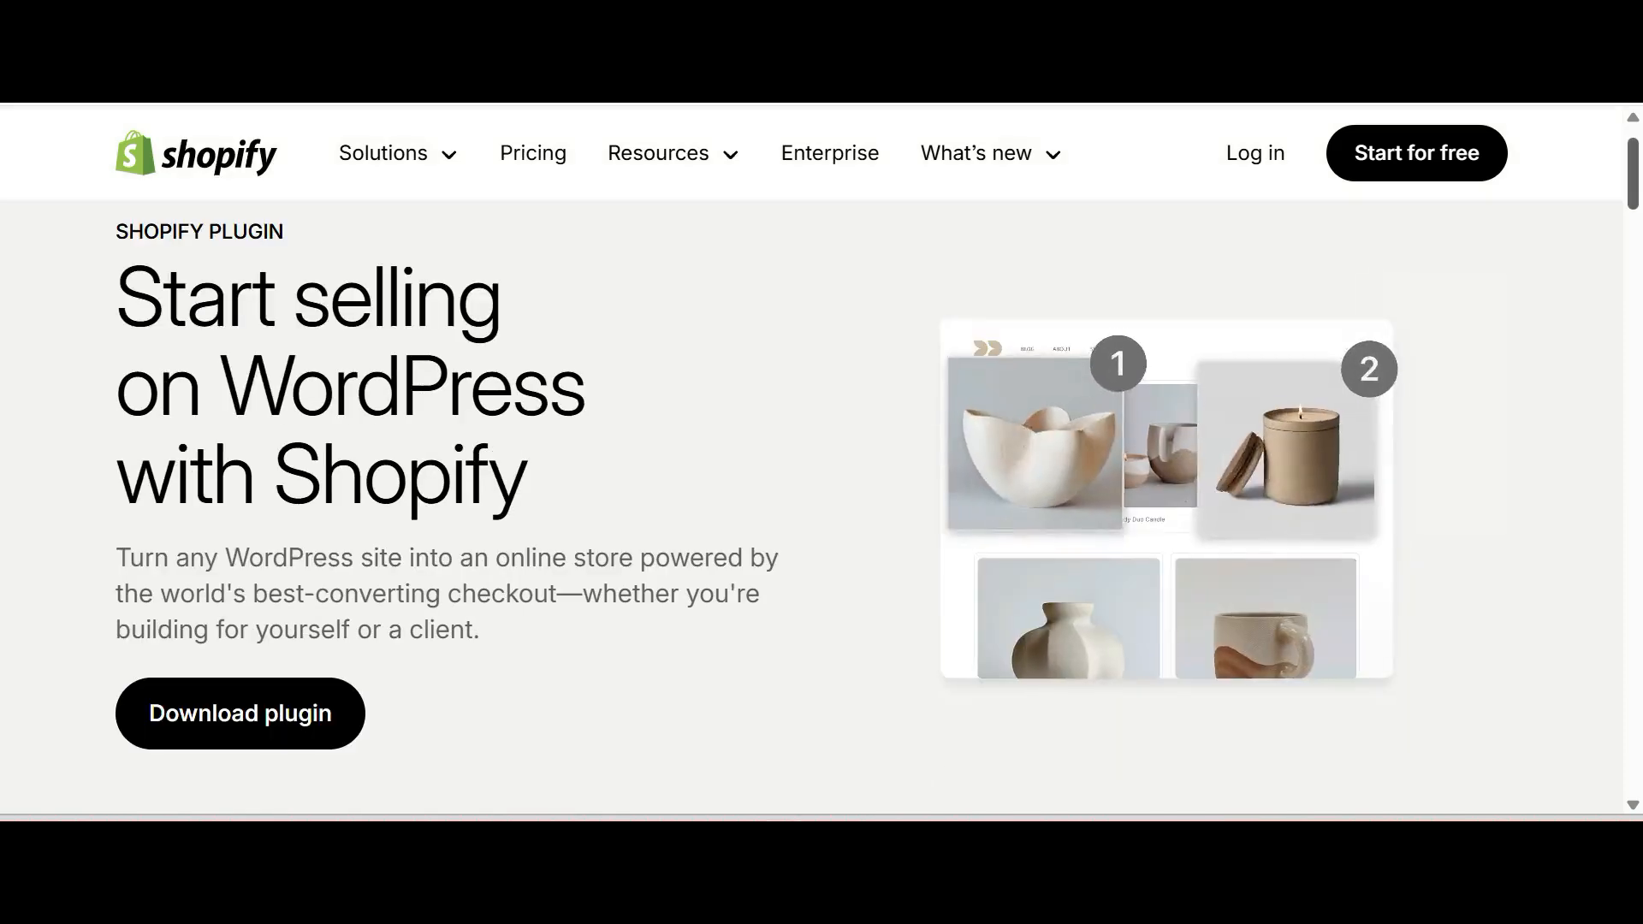
{"action": "scroll", "scroll_direction": "down", "scroll_amount": 3}
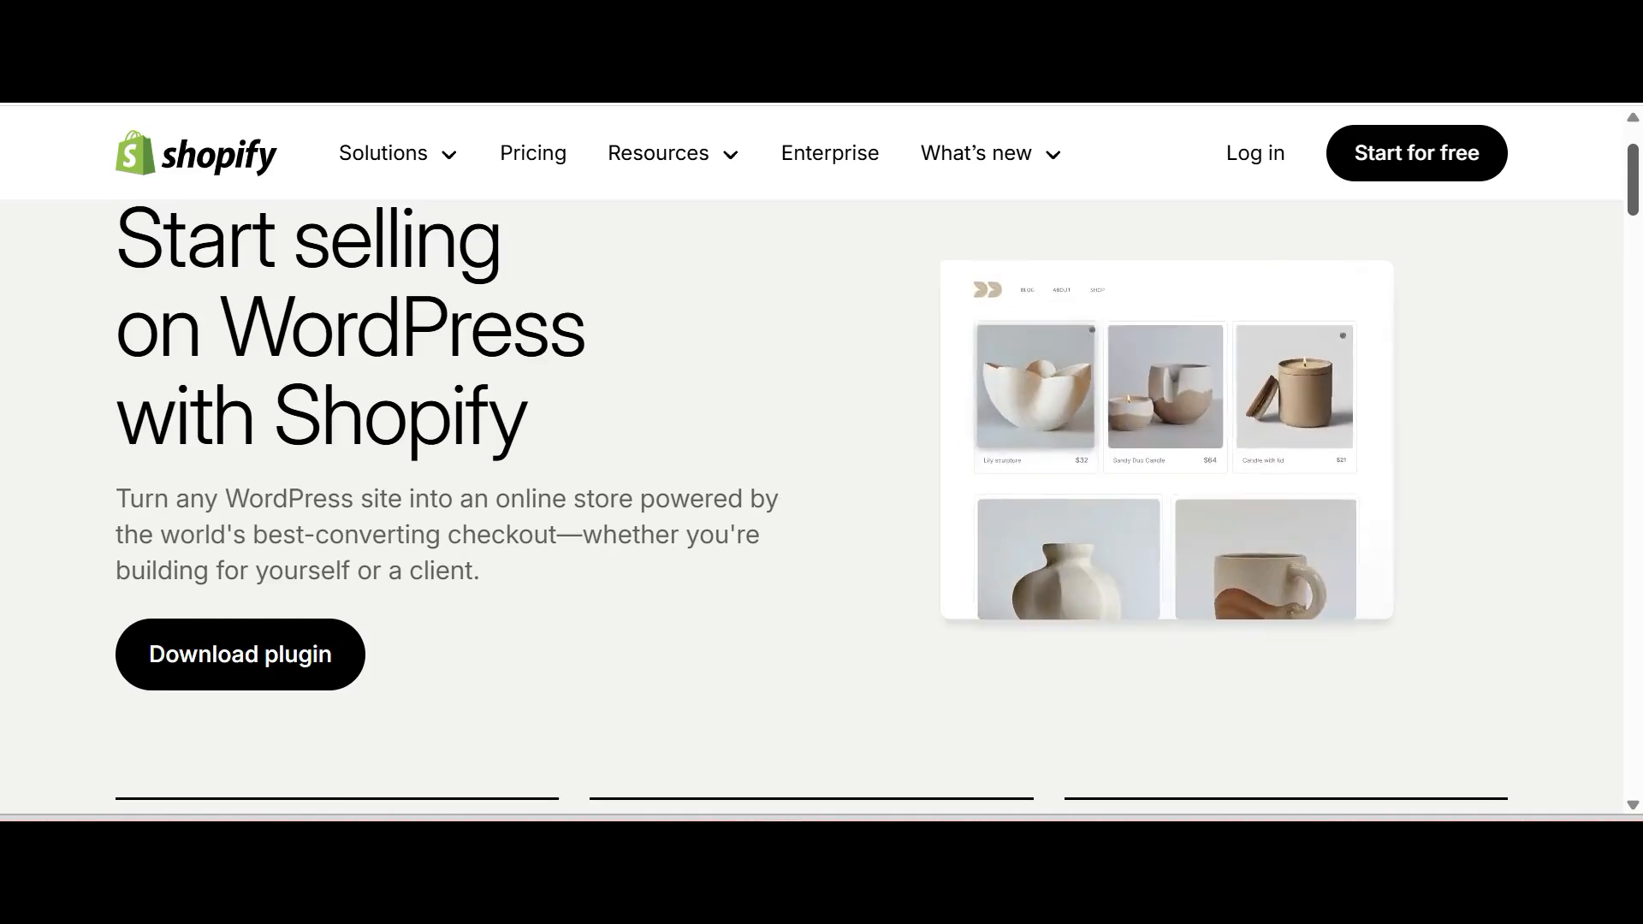
{"action": "scroll", "scroll_direction": "up", "scroll_amount": 3}
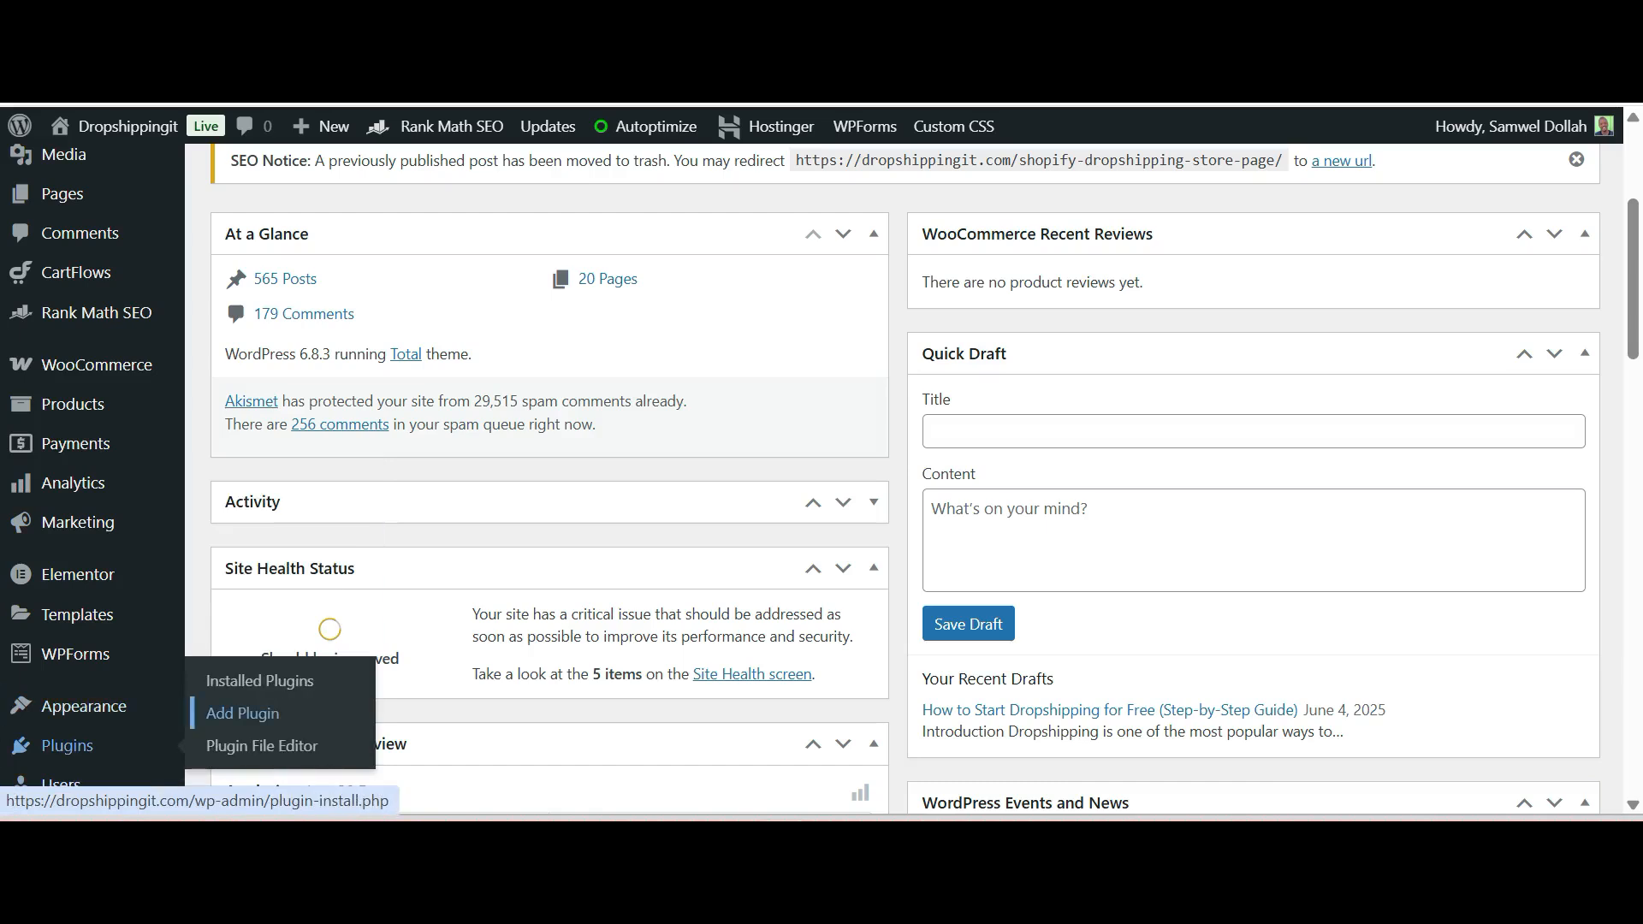
{"action": "left_click", "coordinate": [243, 713]}
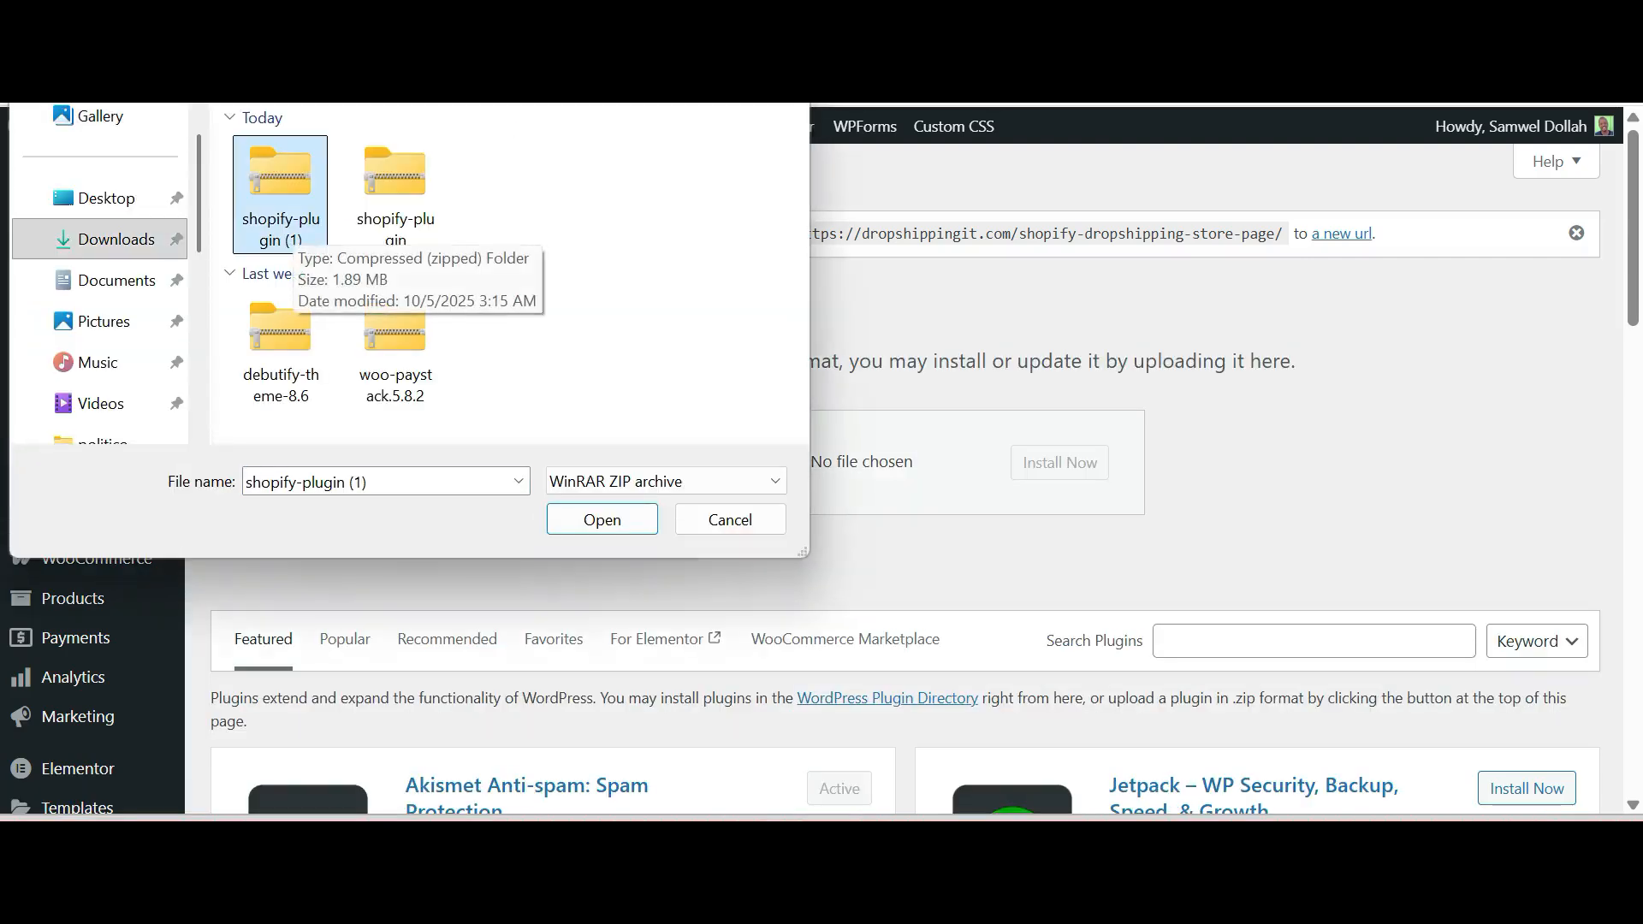
{"action": "left_click", "coordinate": [600, 519]}
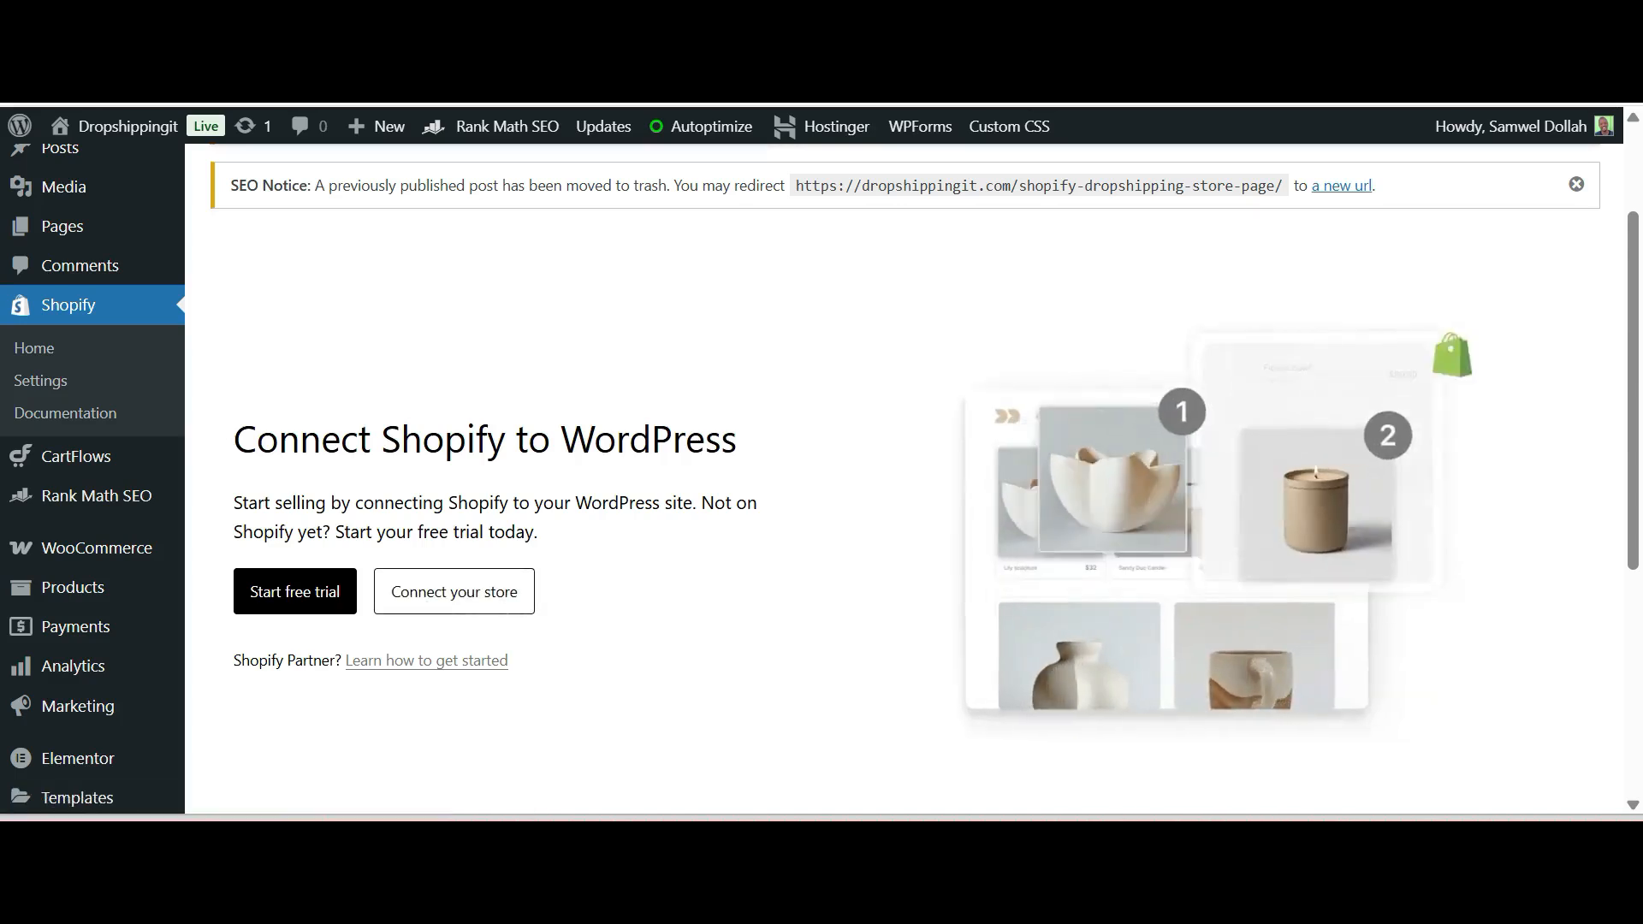
{"action": "mouse_move", "coordinate": [295, 591]}
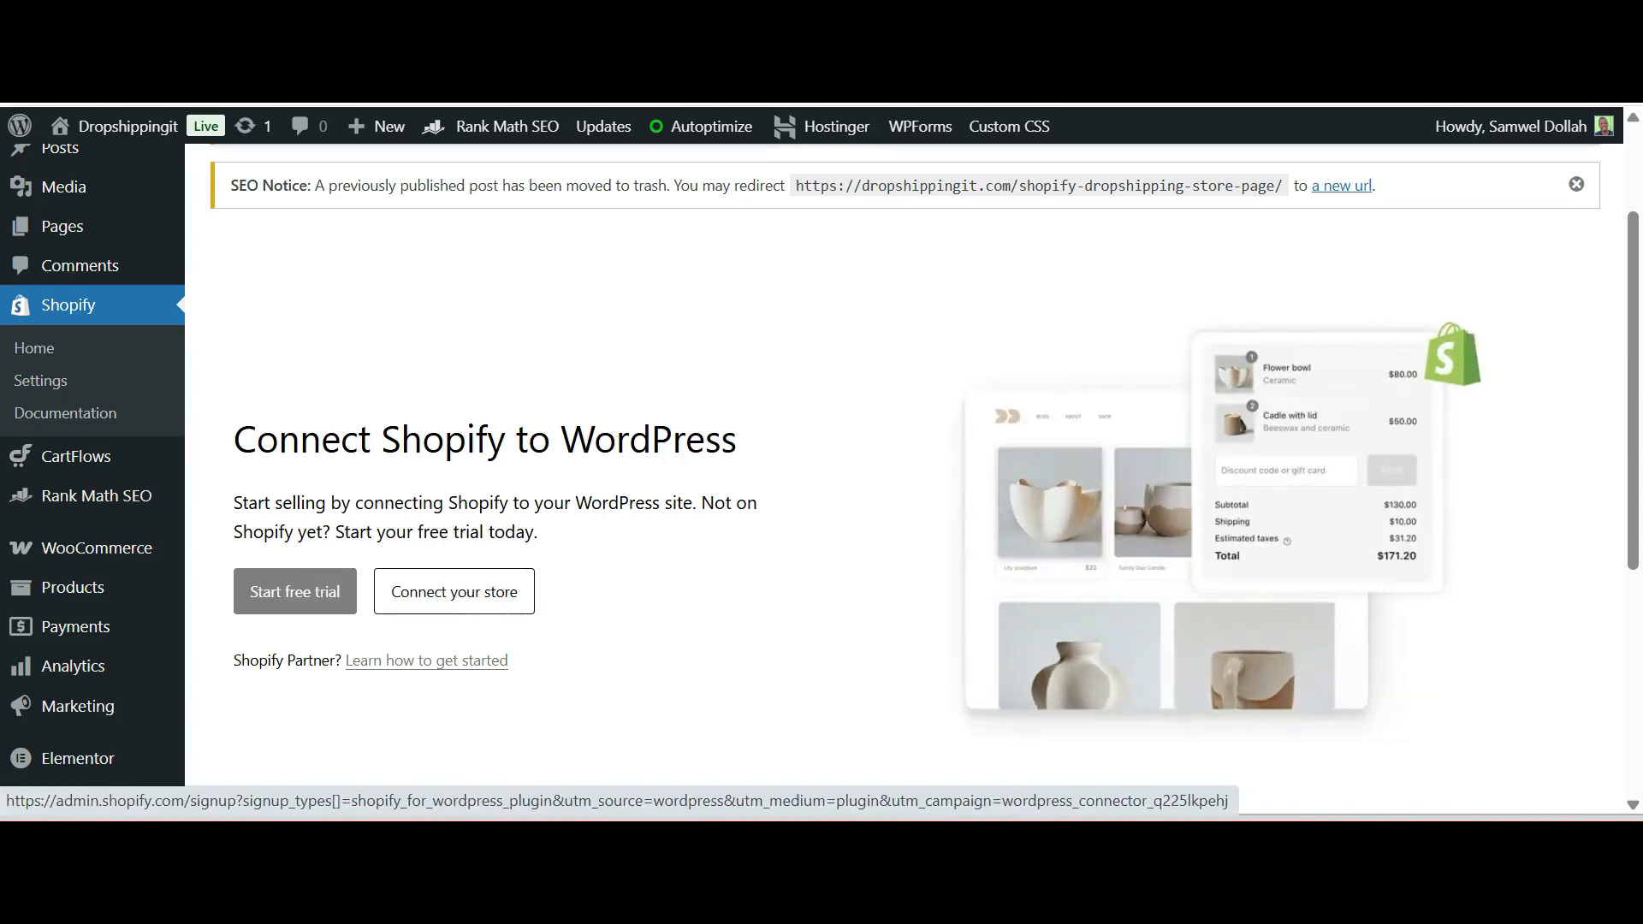
{"action": "left_click", "coordinate": [295, 590]}
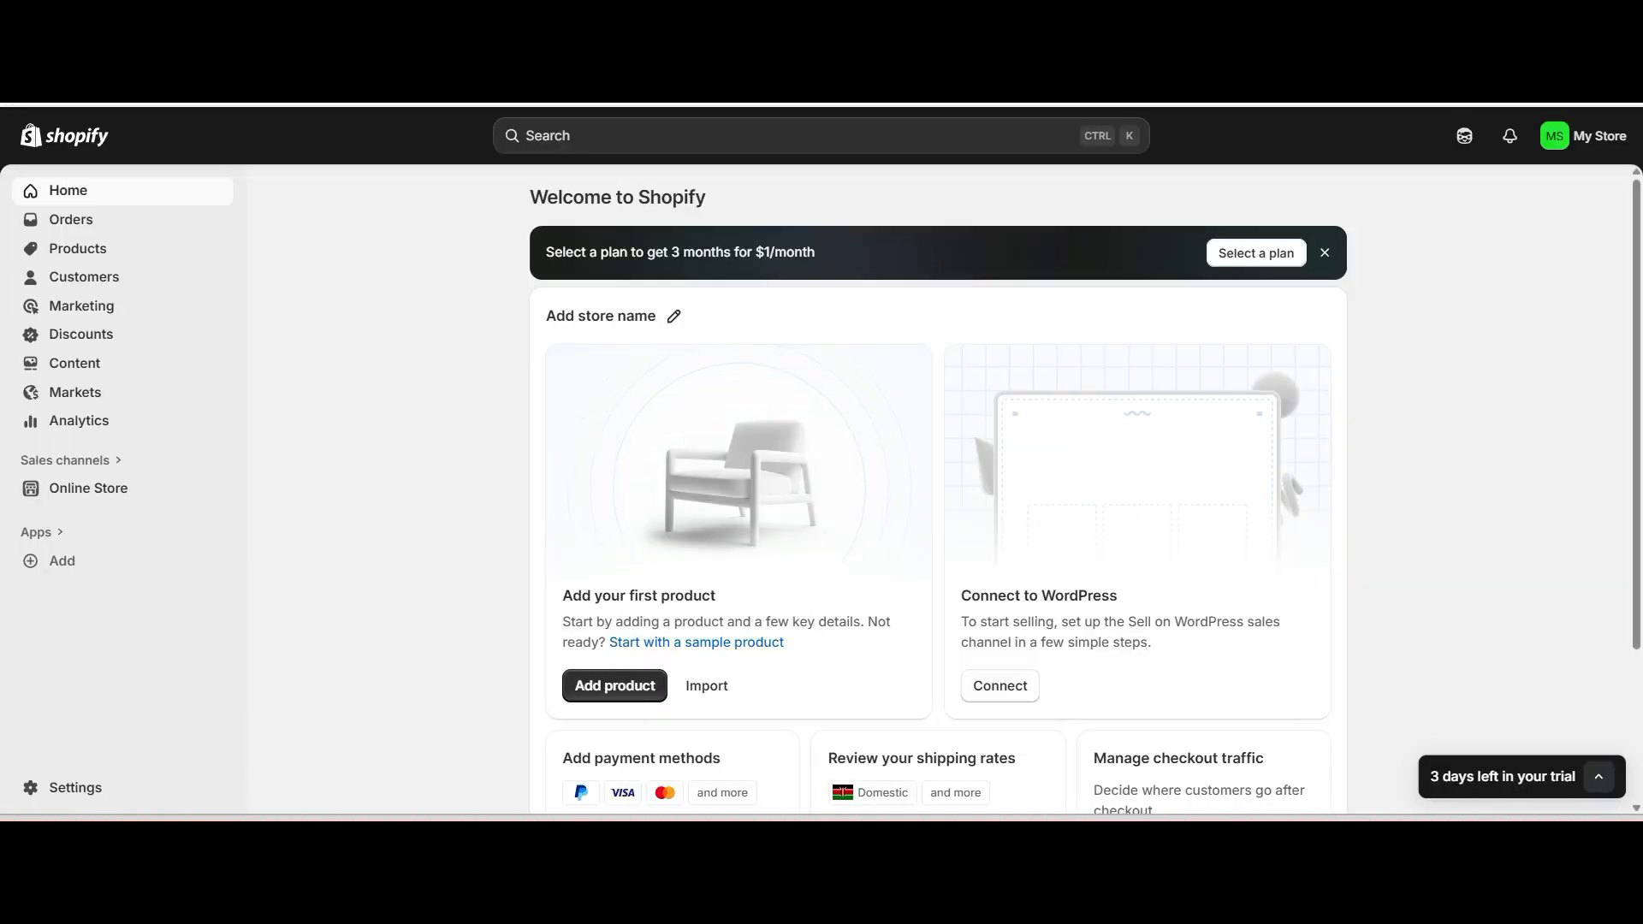
Connect to WordPress and install the Sell on WordPress app to reveal the access token
{"action": "left_click", "coordinate": [998, 685]}
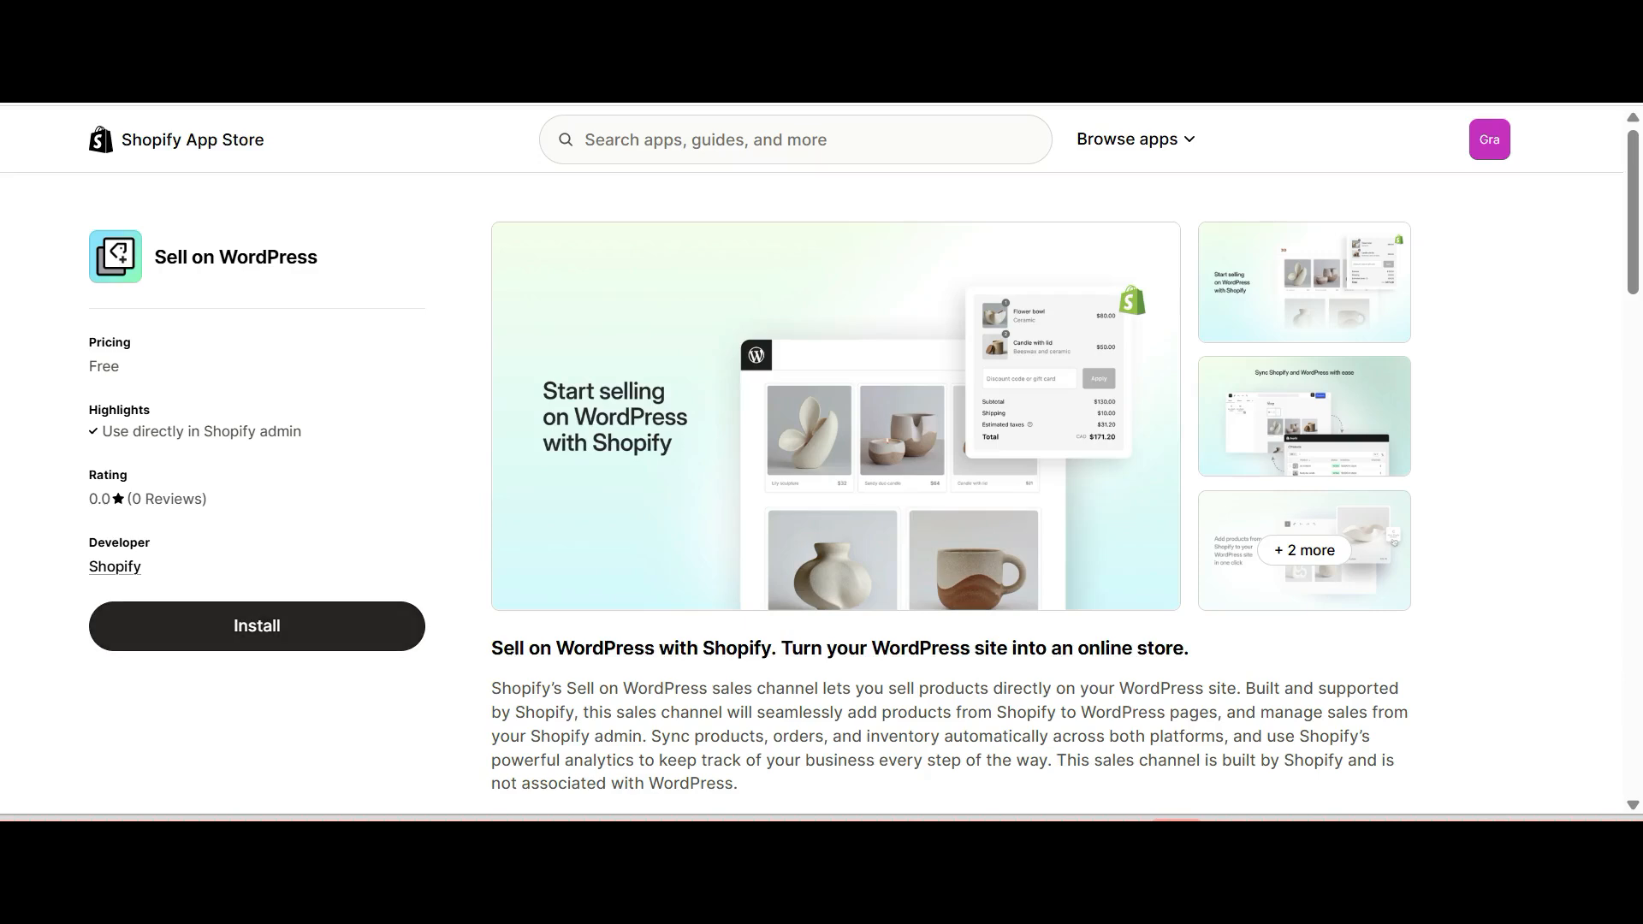
{"action": "left_click", "coordinate": [256, 625]}
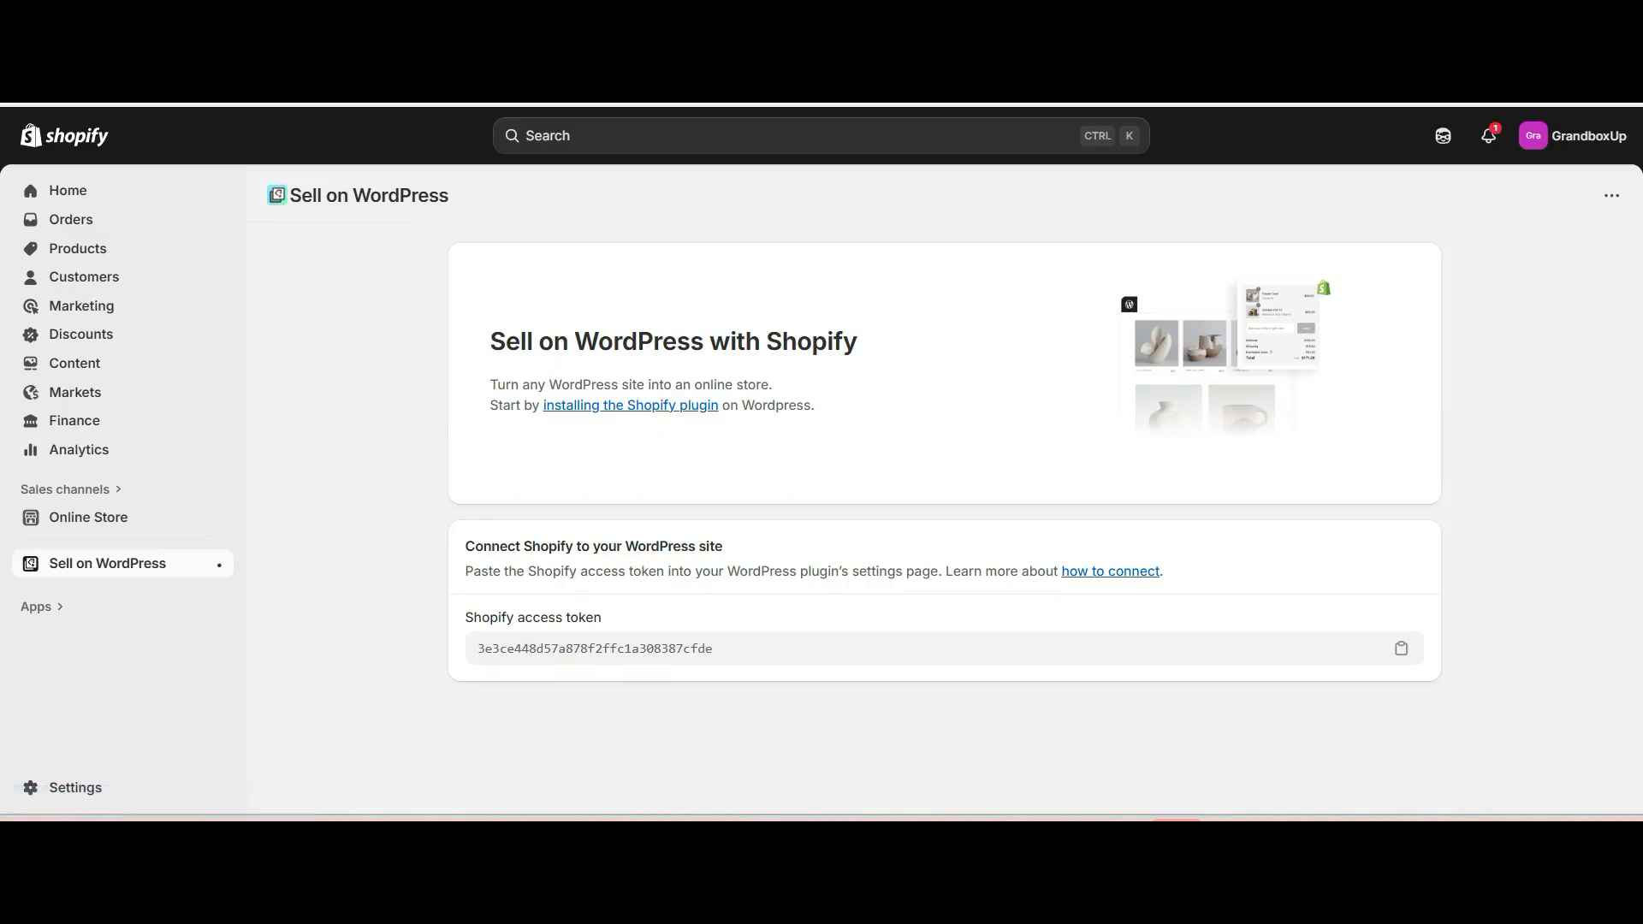
{"action": "mouse_move", "coordinate": [219, 563]}
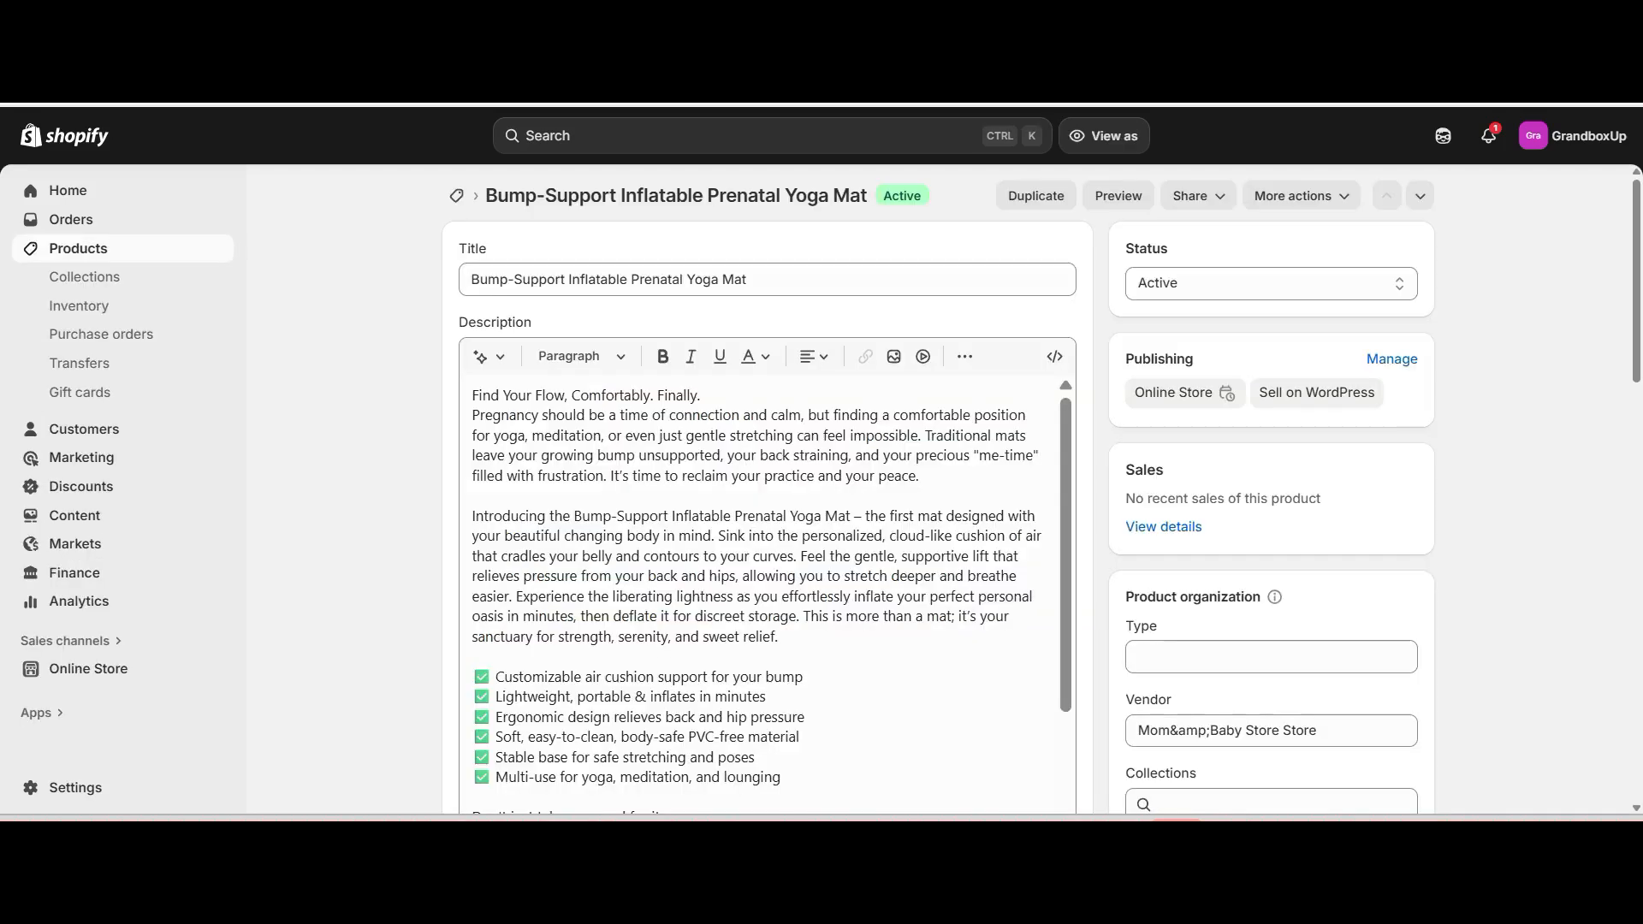
{"action": "mouse_move", "coordinate": [78, 248]}
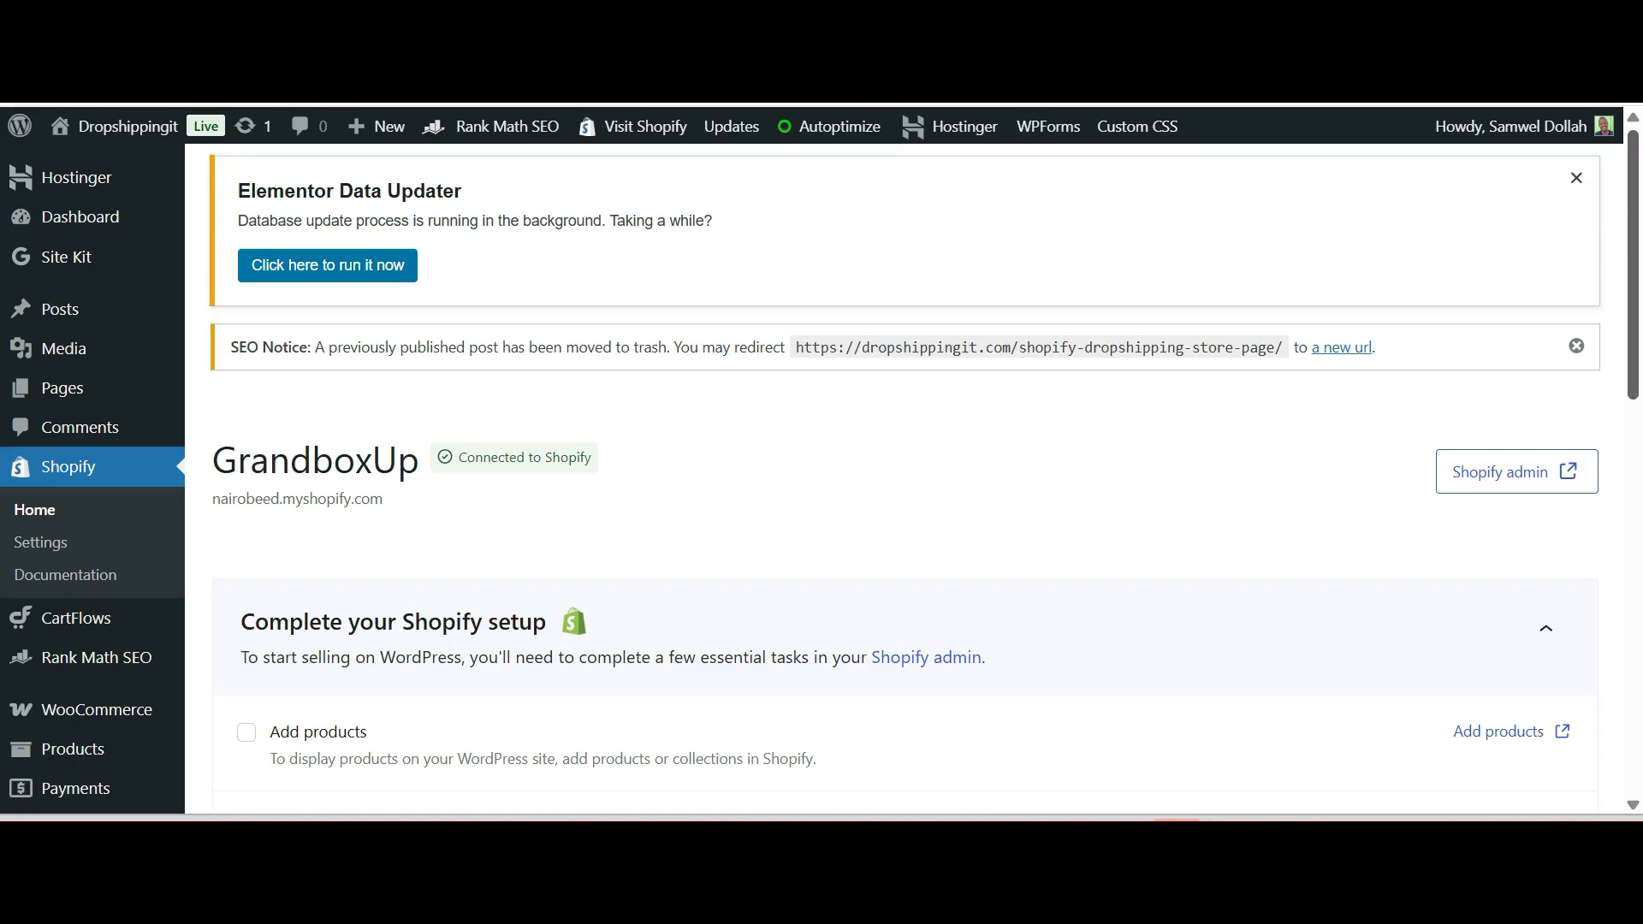
{"action": "scroll", "scroll_direction": "down", "scroll_amount": 3}
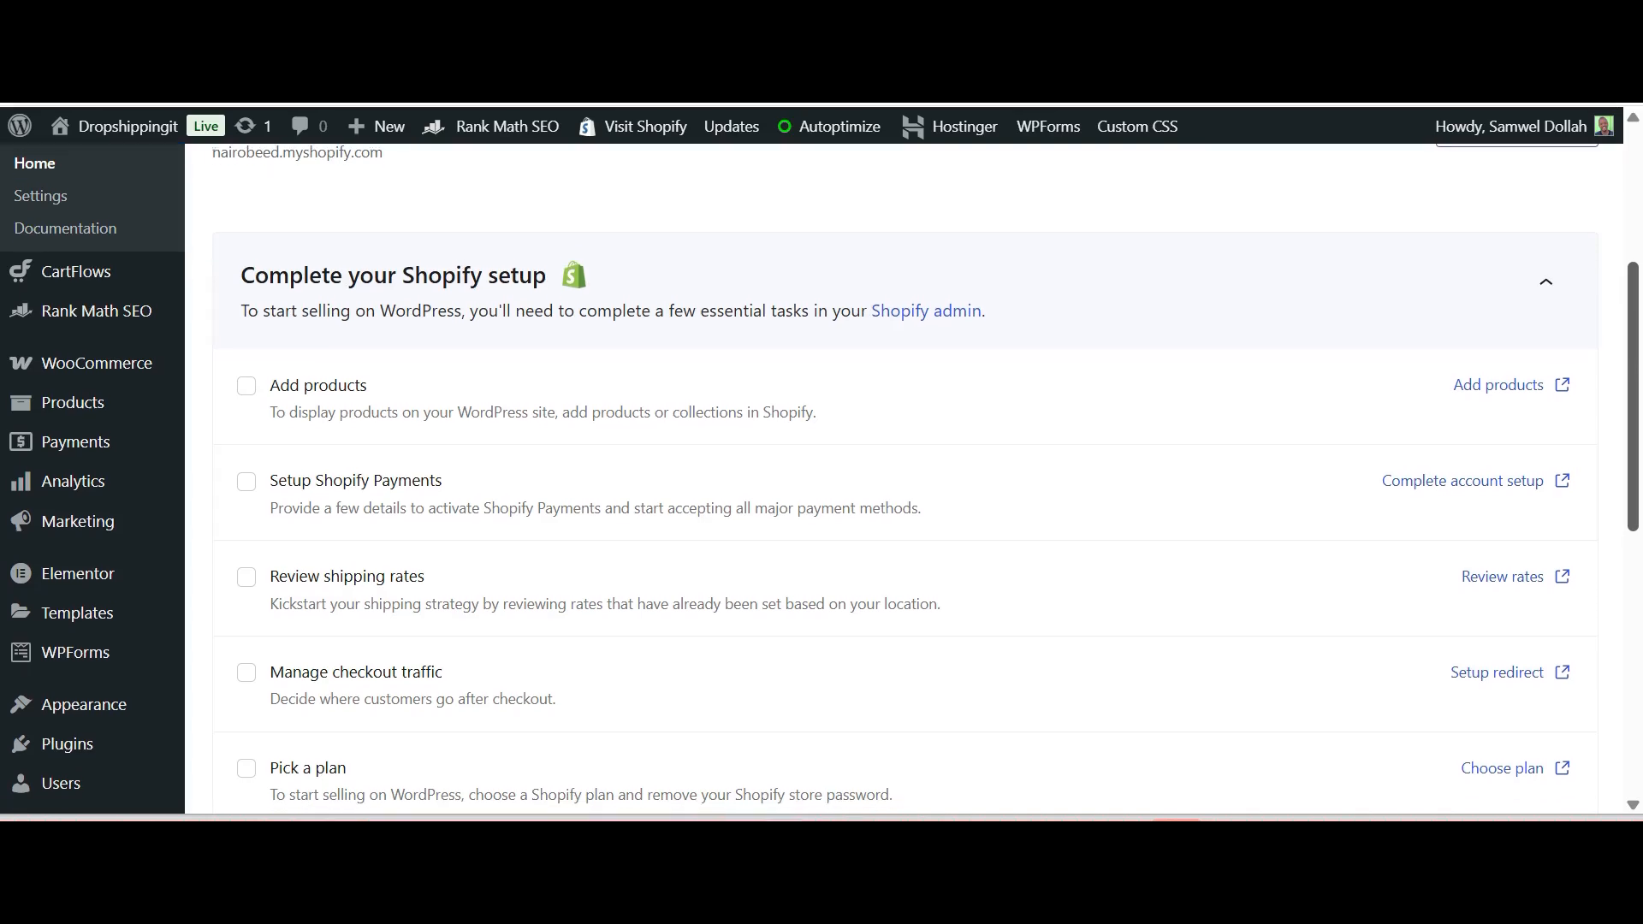
{"action": "scroll", "scroll_direction": "down", "scroll_amount": 3}
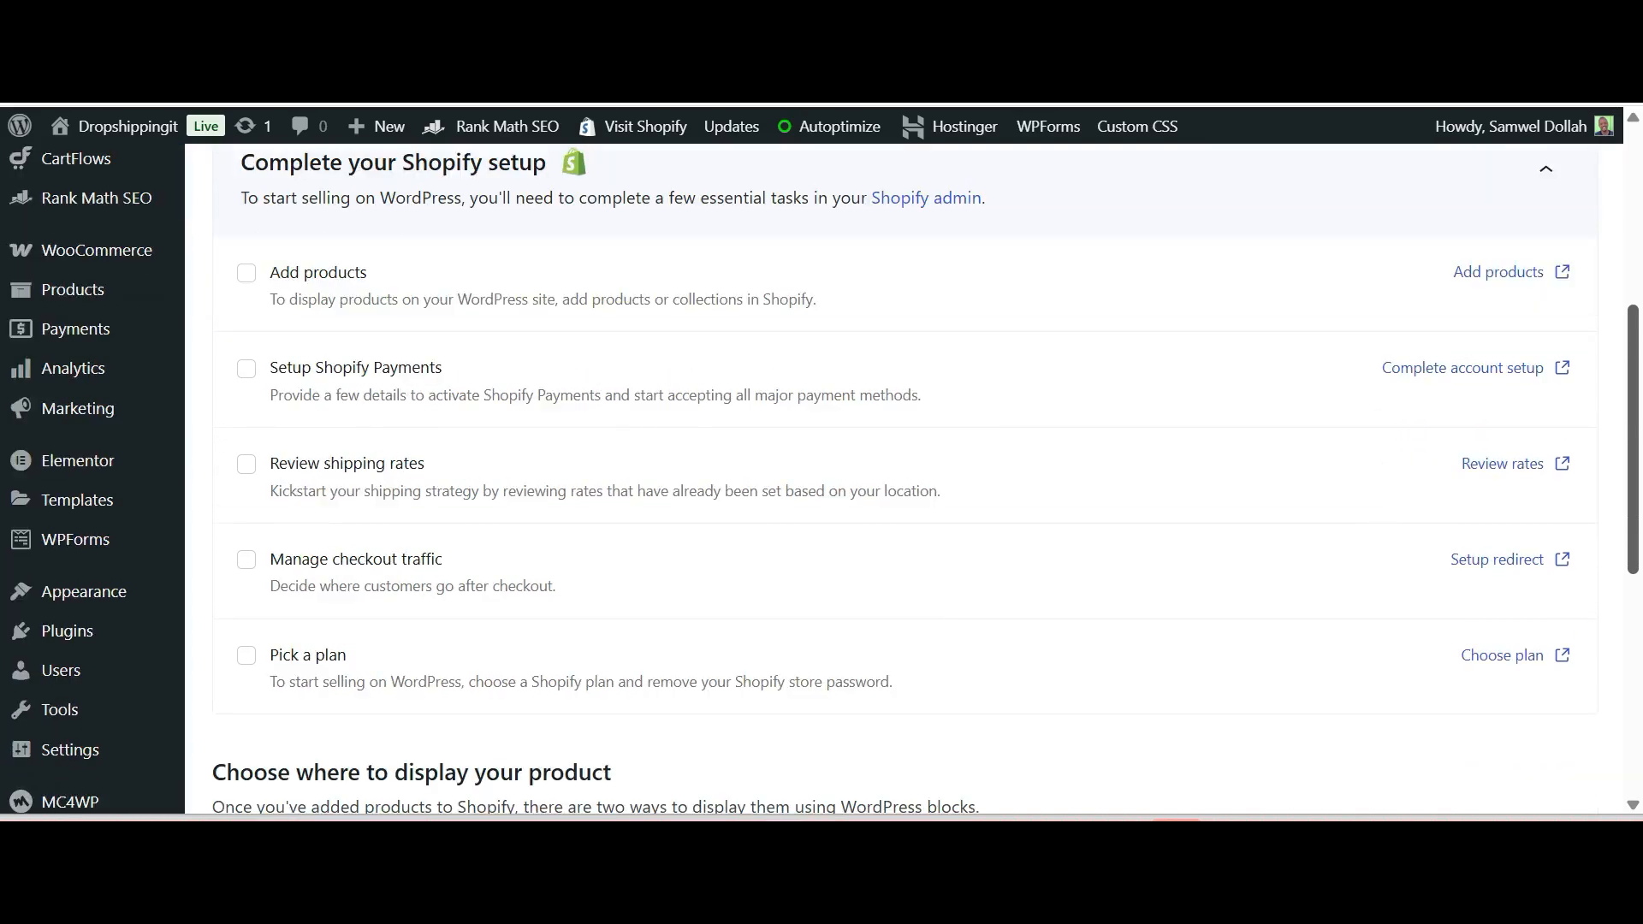
{"action": "scroll", "scroll_direction": "down", "scroll_amount": 3}
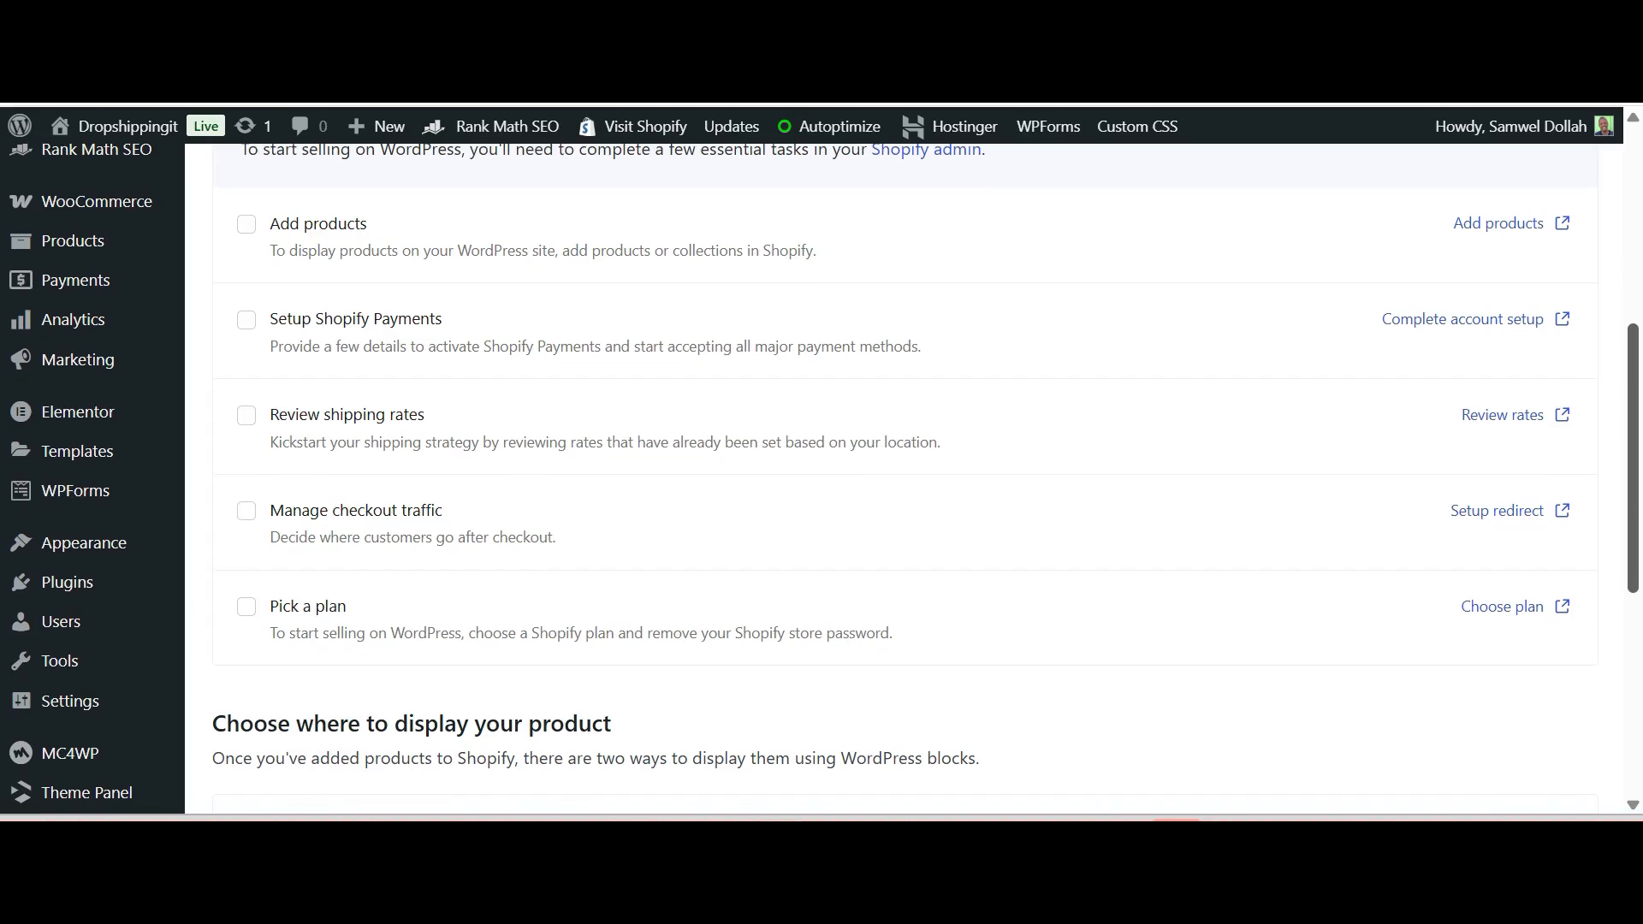
{"action": "scroll", "scroll_direction": "down", "scroll_amount": 3}
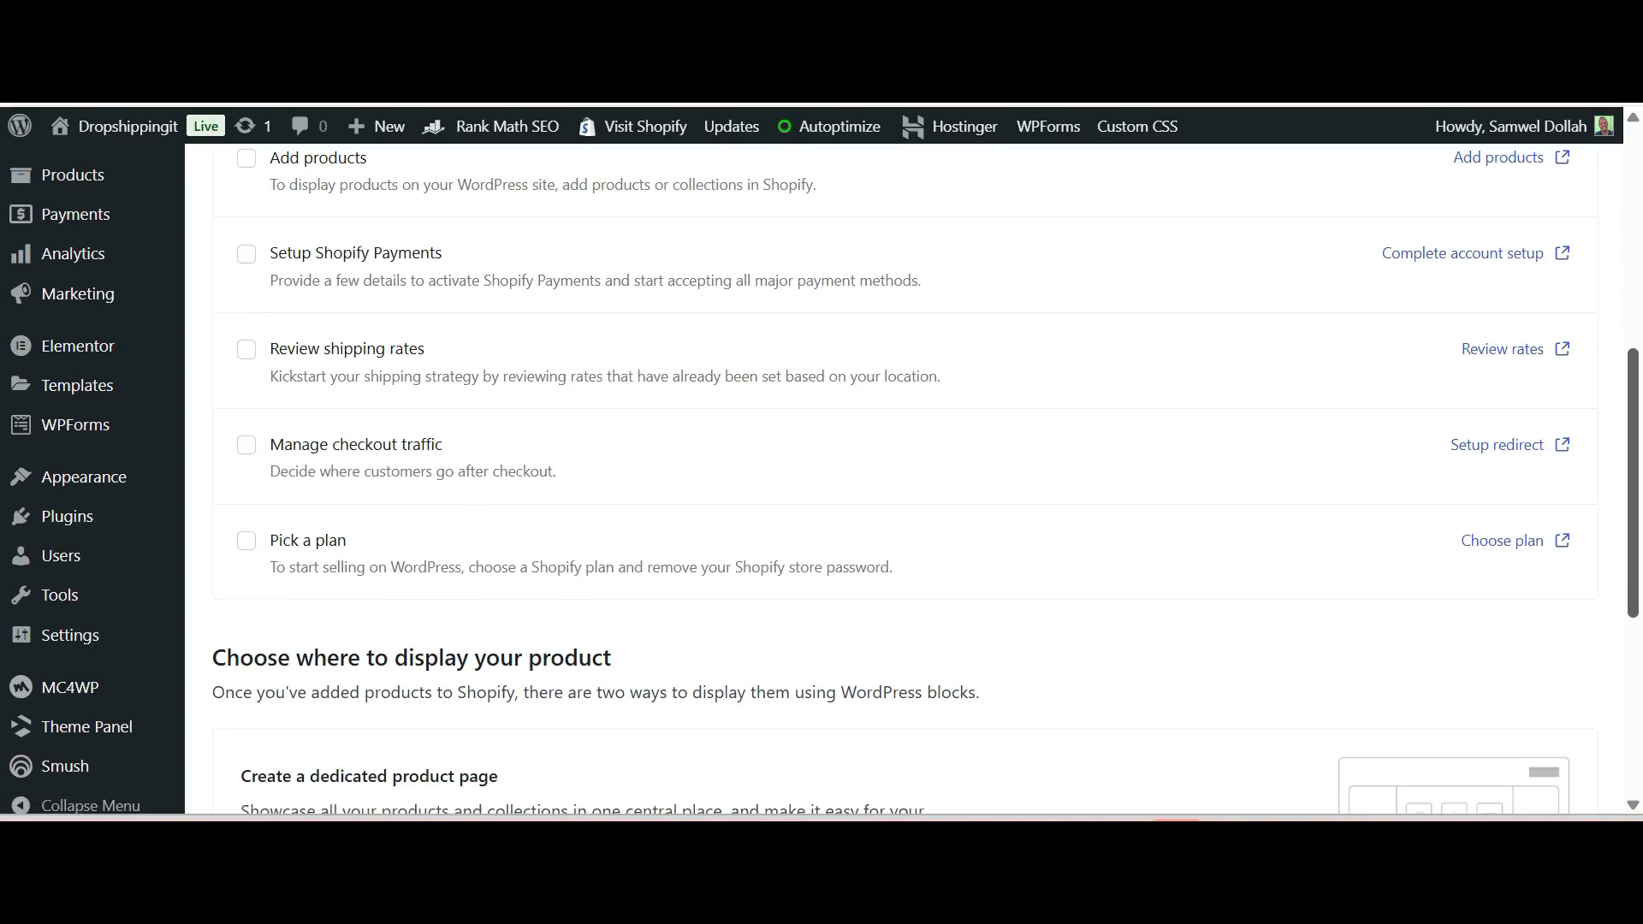
{"action": "scroll", "scroll_direction": "down", "scroll_amount": 3}
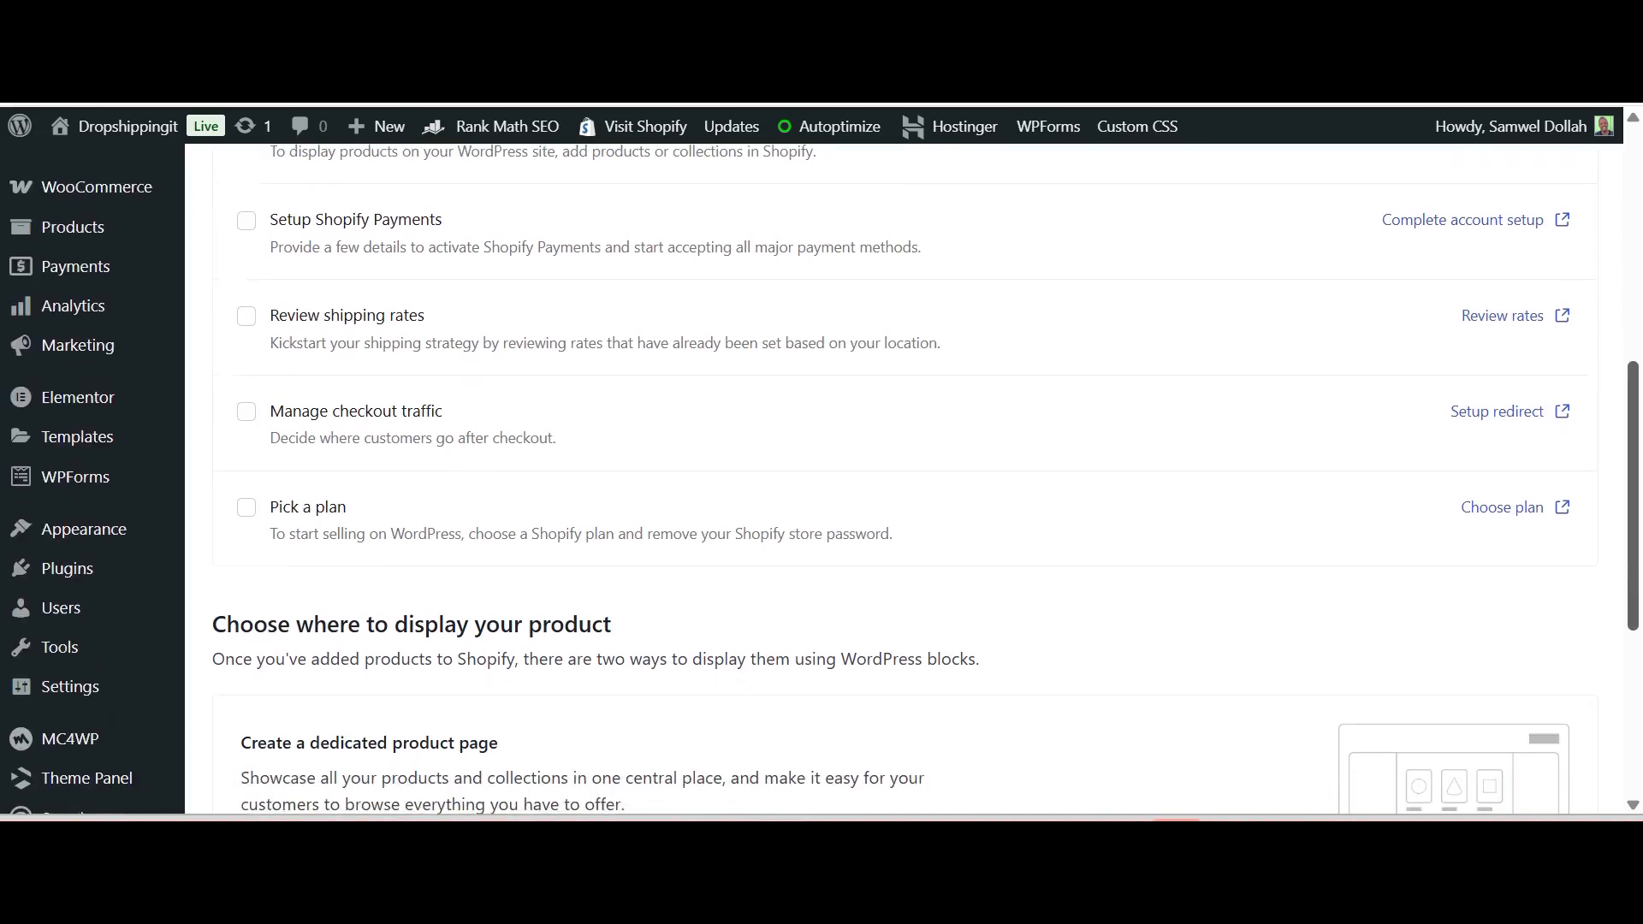
{"action": "scroll", "scroll_direction": "down", "scroll_amount": 3}
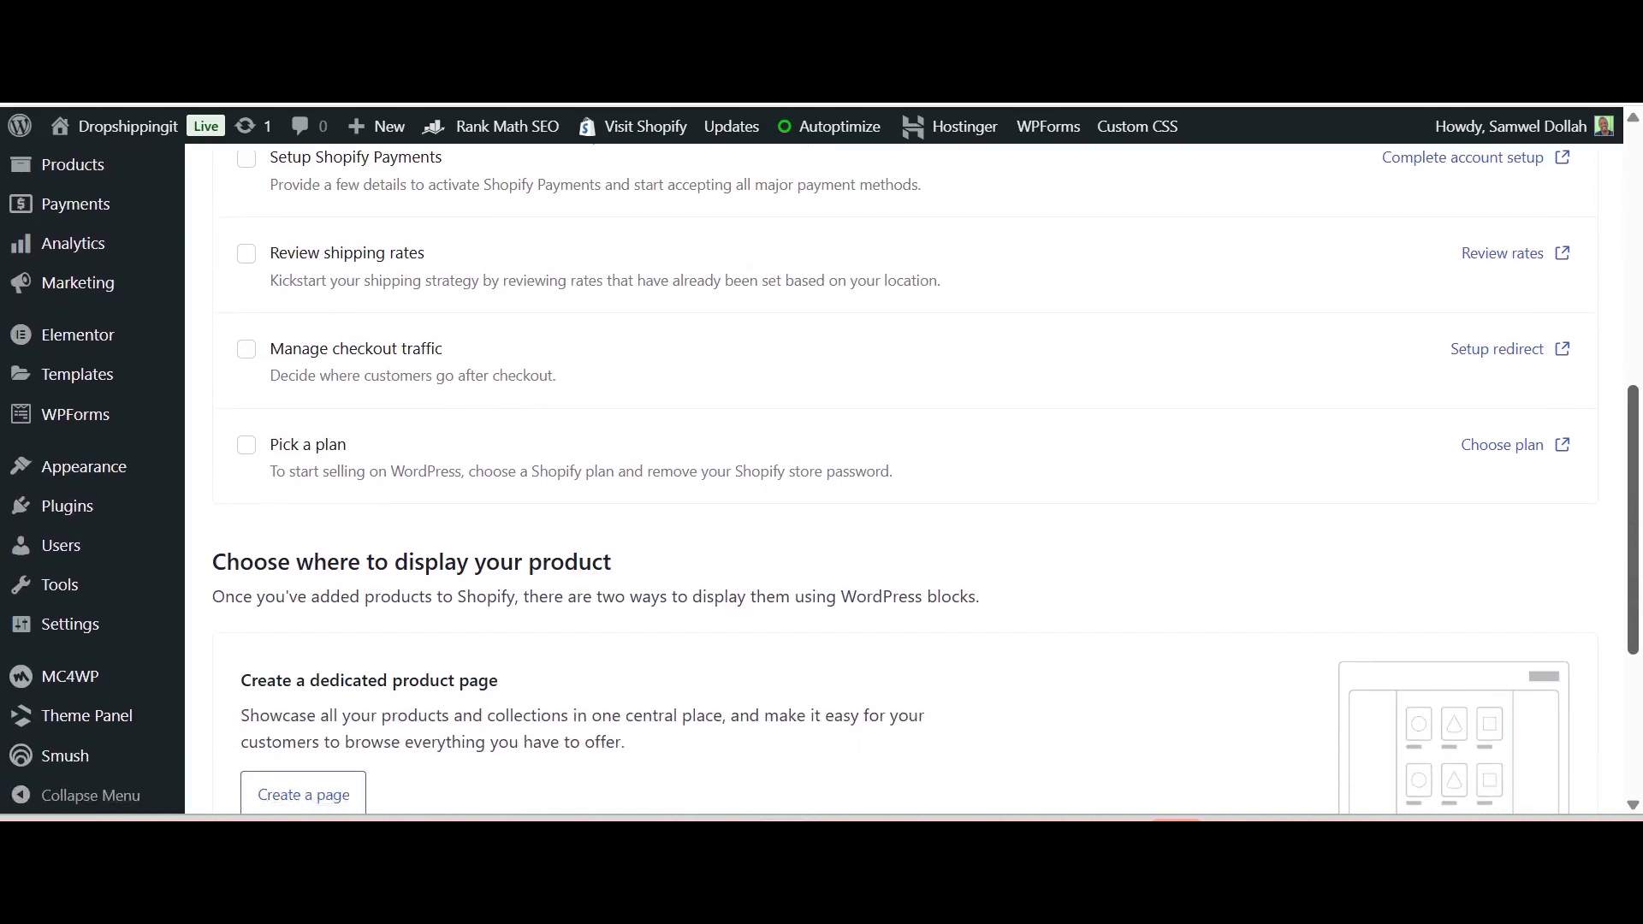
{"action": "scroll", "scroll_direction": "down", "scroll_amount": 3}
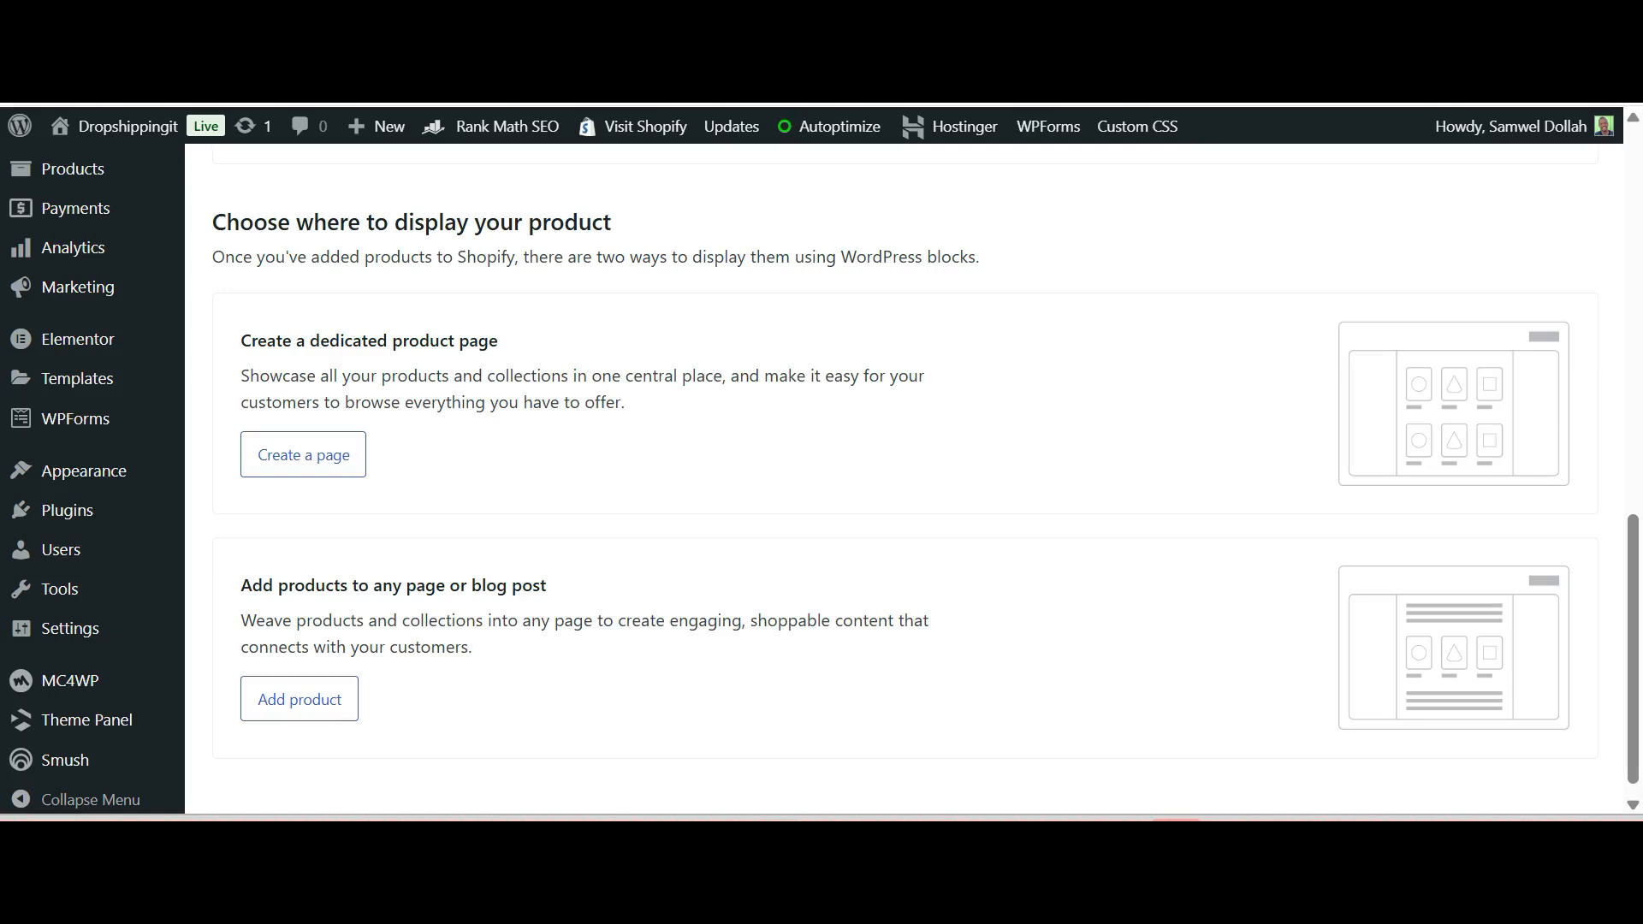
{"action": "mouse_move", "coordinate": [303, 453]}
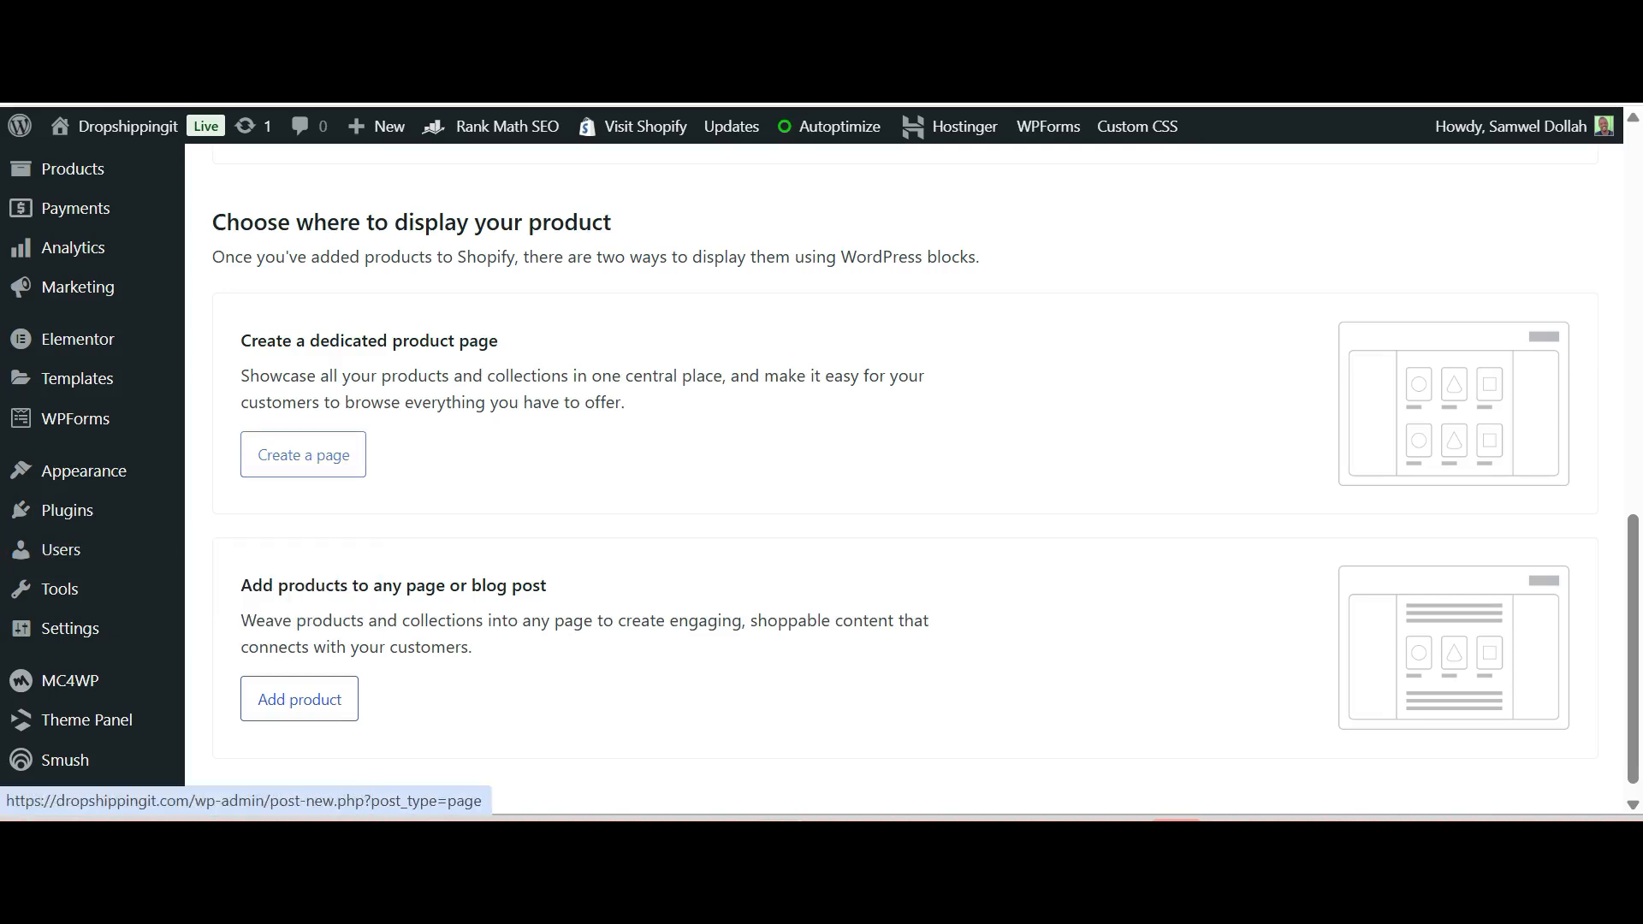
Create a new page titled 'Store'
{"action": "left_click", "coordinate": [303, 454]}
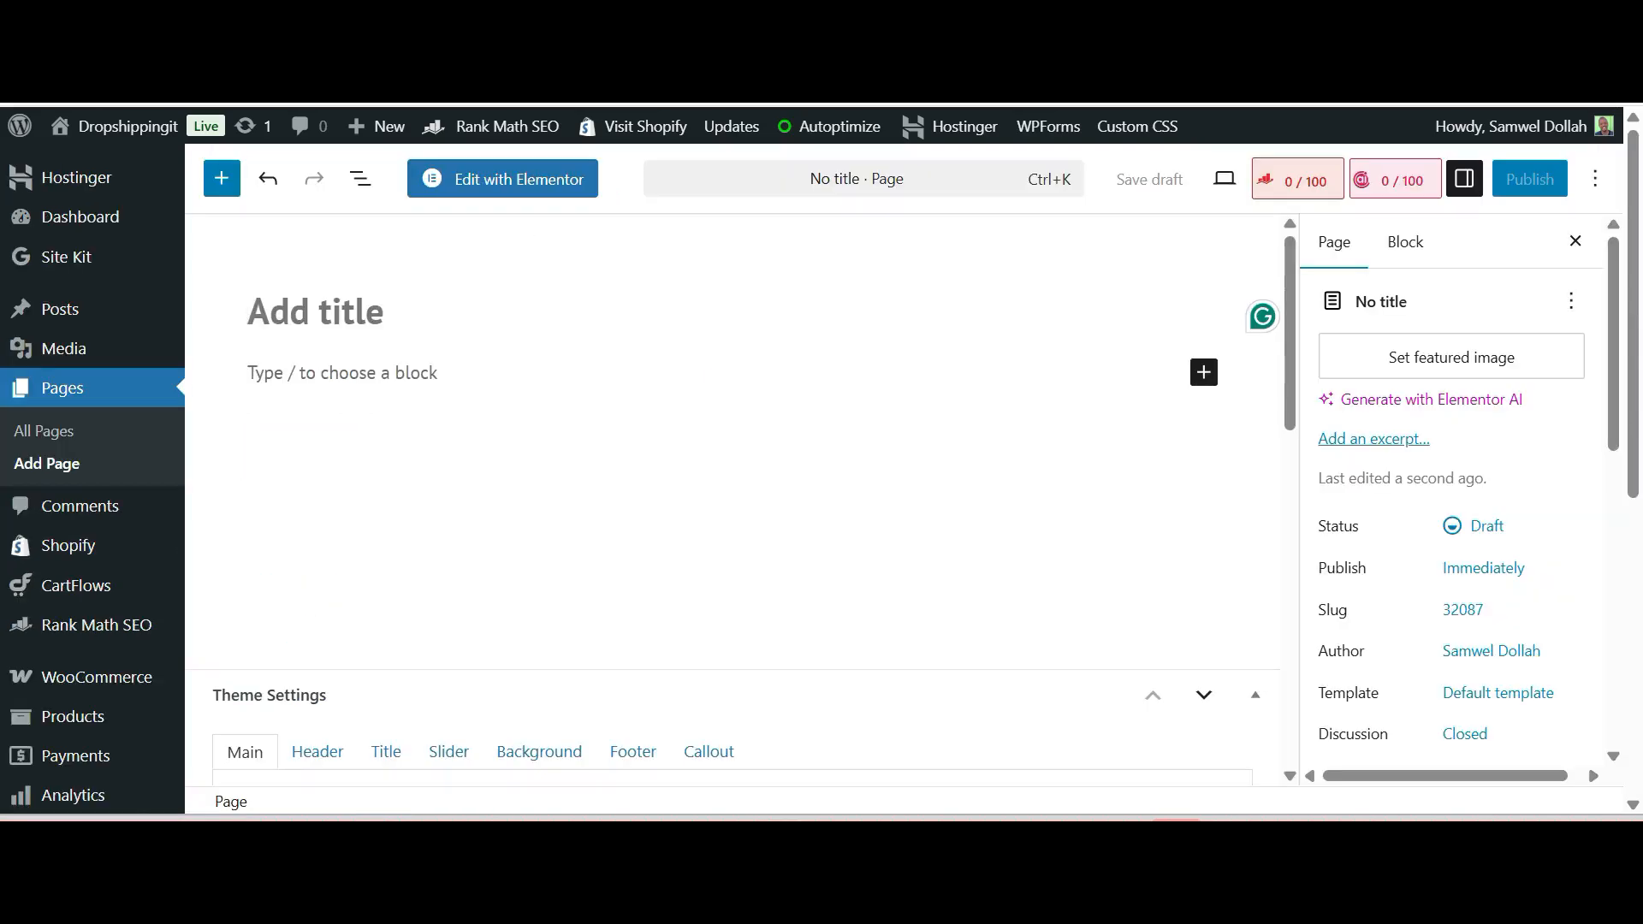
{"action": "type", "text": "Store"}
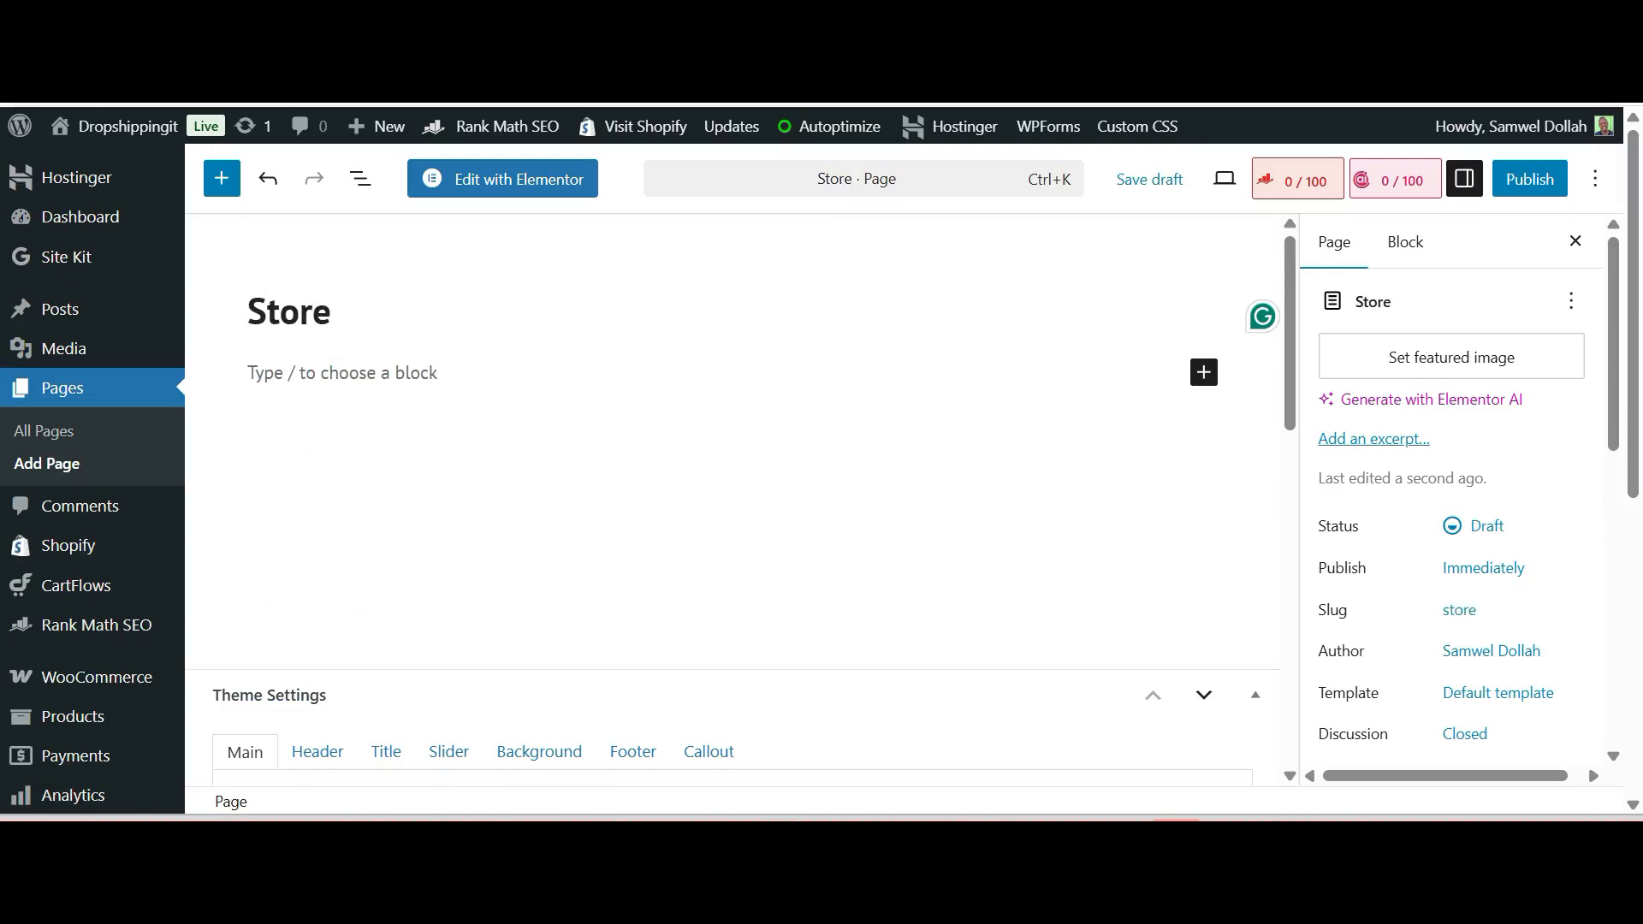
{"action": "left_click", "coordinate": [336, 312]}
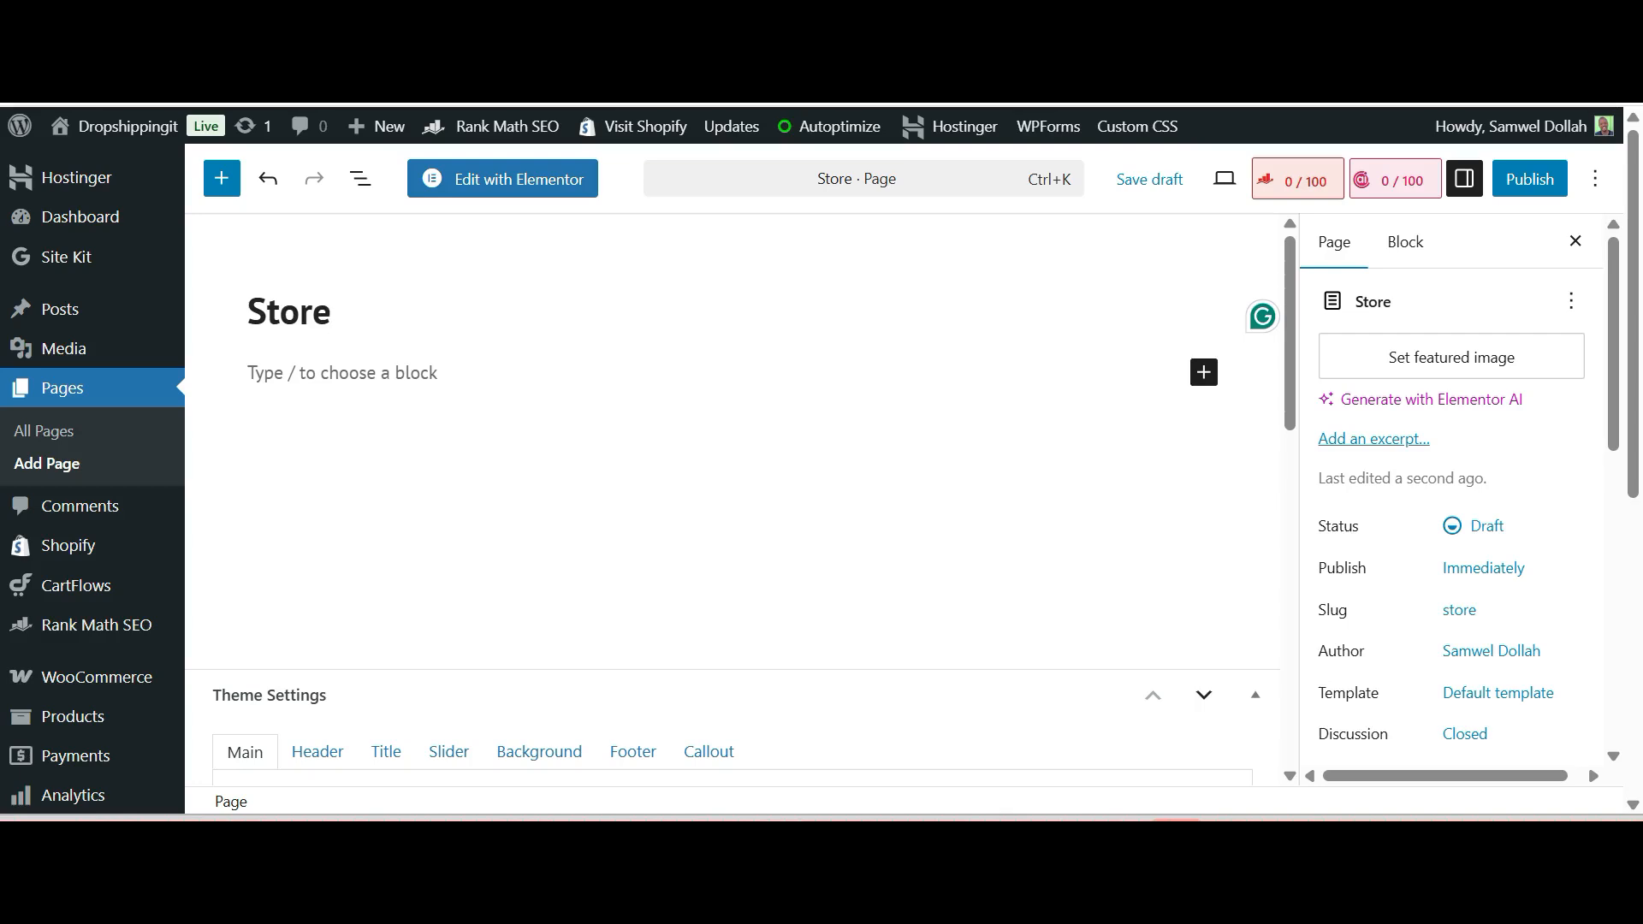
{"action": "left_click", "coordinate": [325, 312]}
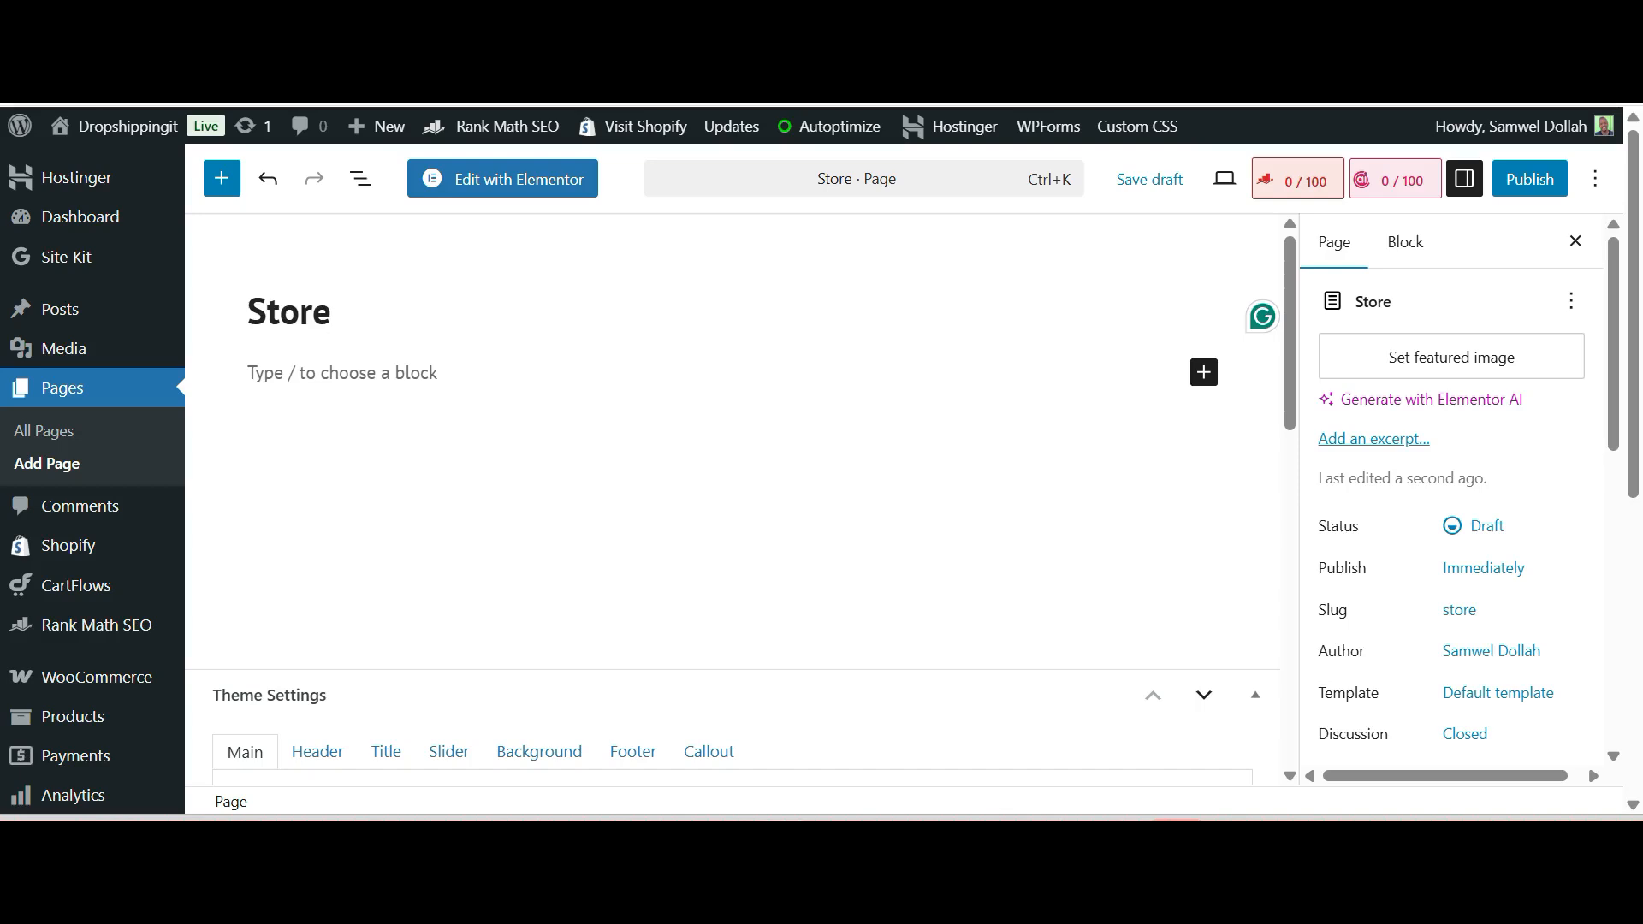
{"action": "mouse_move", "coordinate": [1204, 372]}
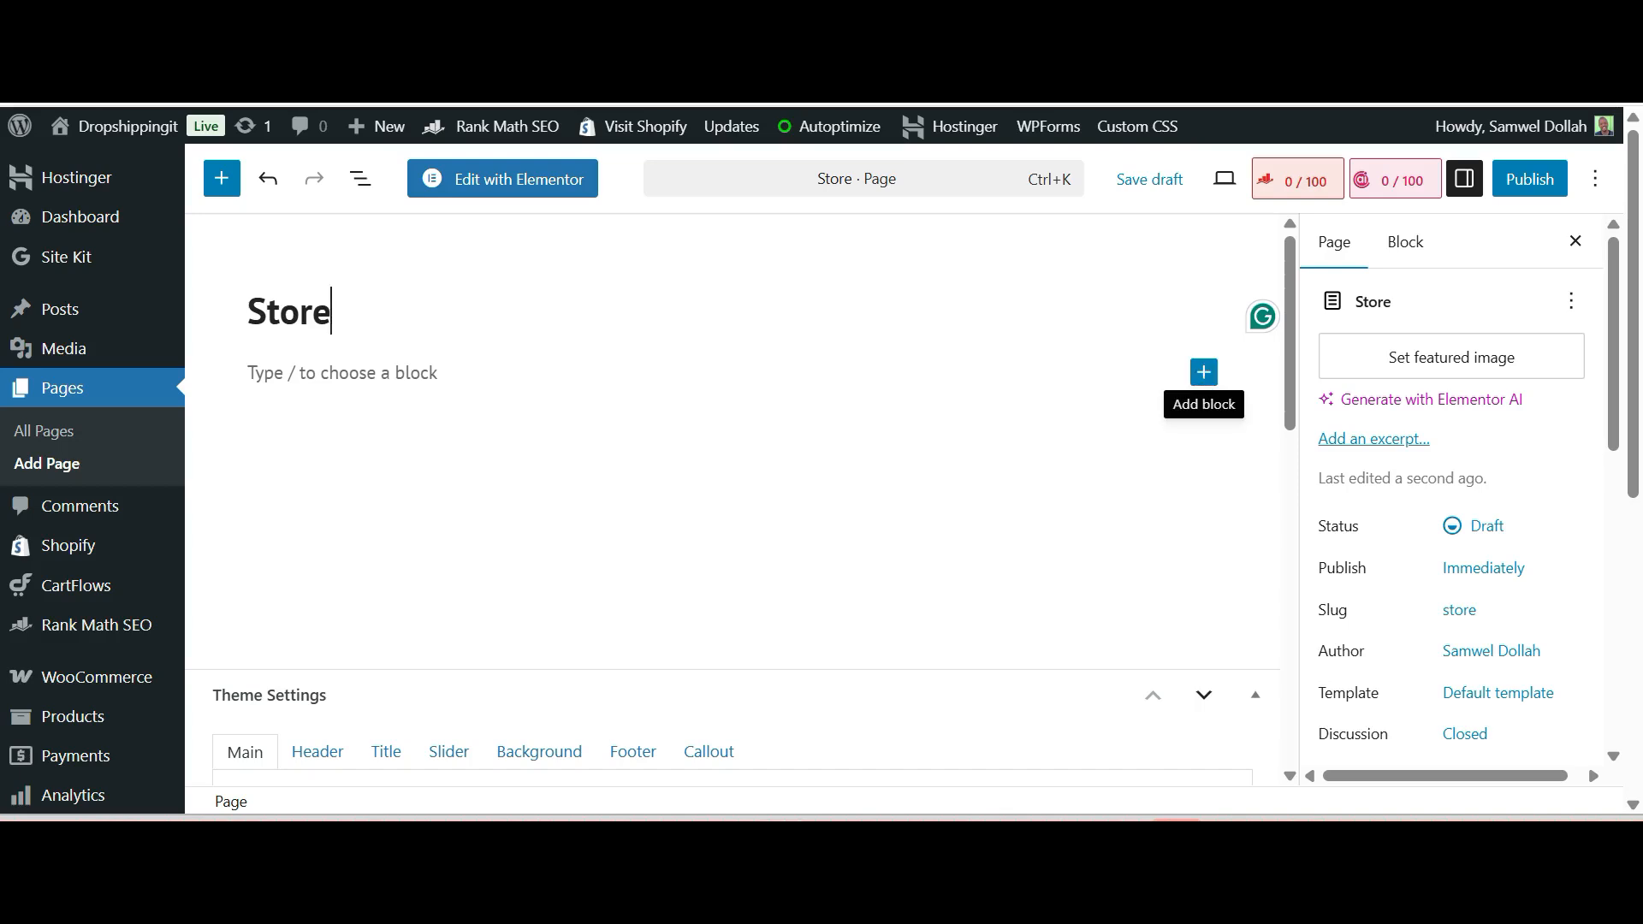
Add a Shopify product block showing BreezeFlex™ – Wrinkle-Free Fall Lounge Set at $59.99
{"action": "left_click", "coordinate": [1204, 373]}
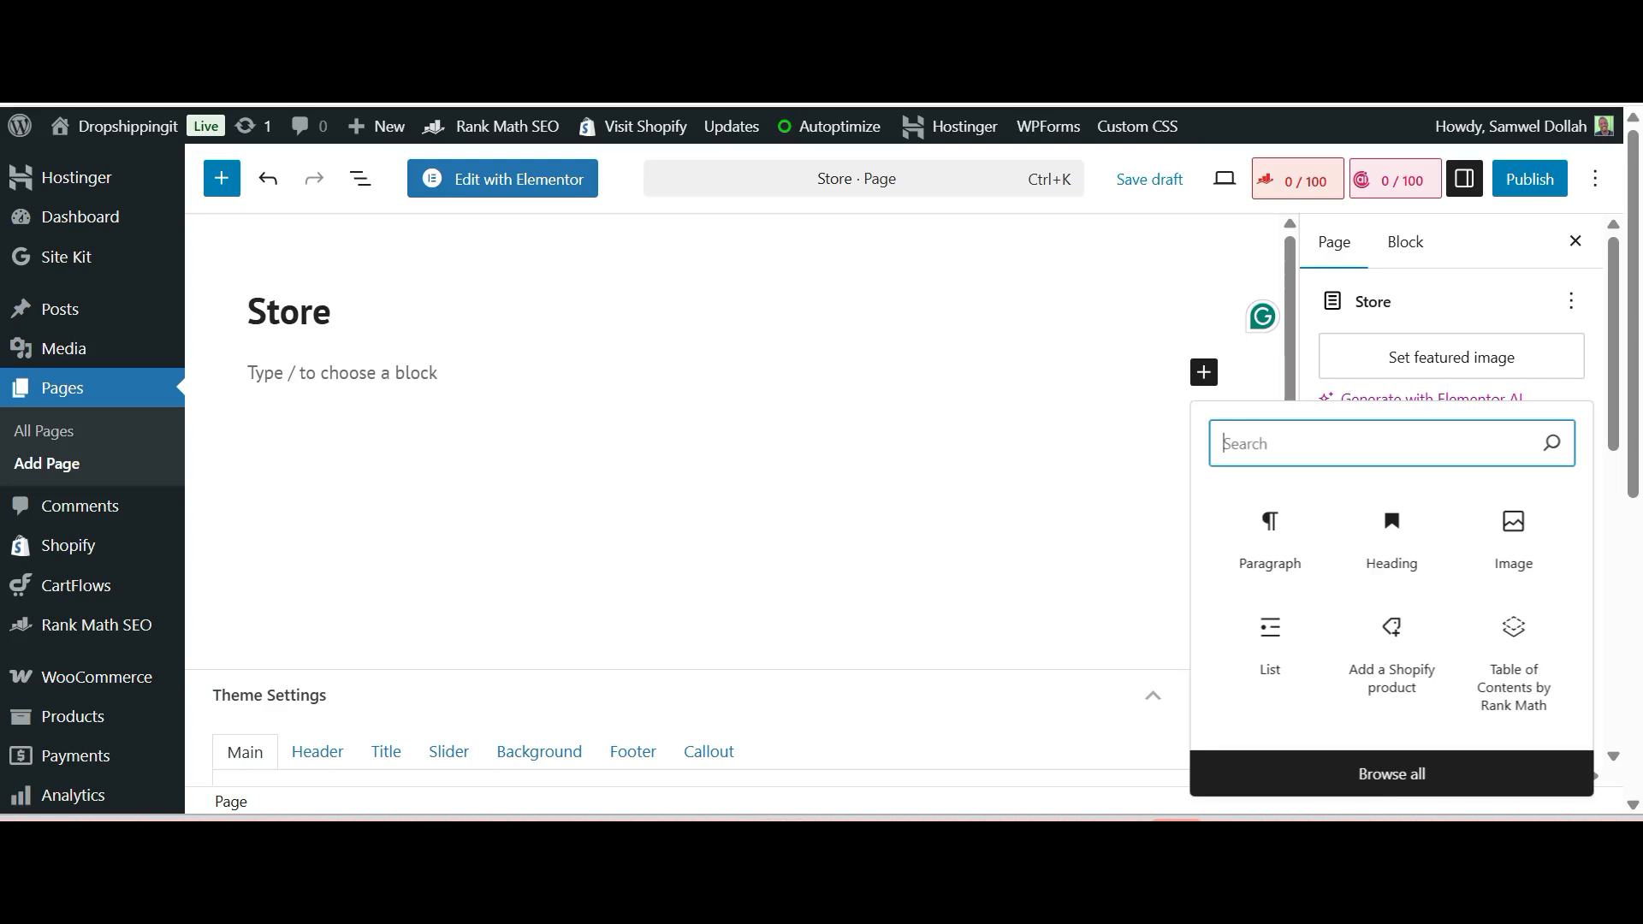
{"action": "type", "text": "shopify"}
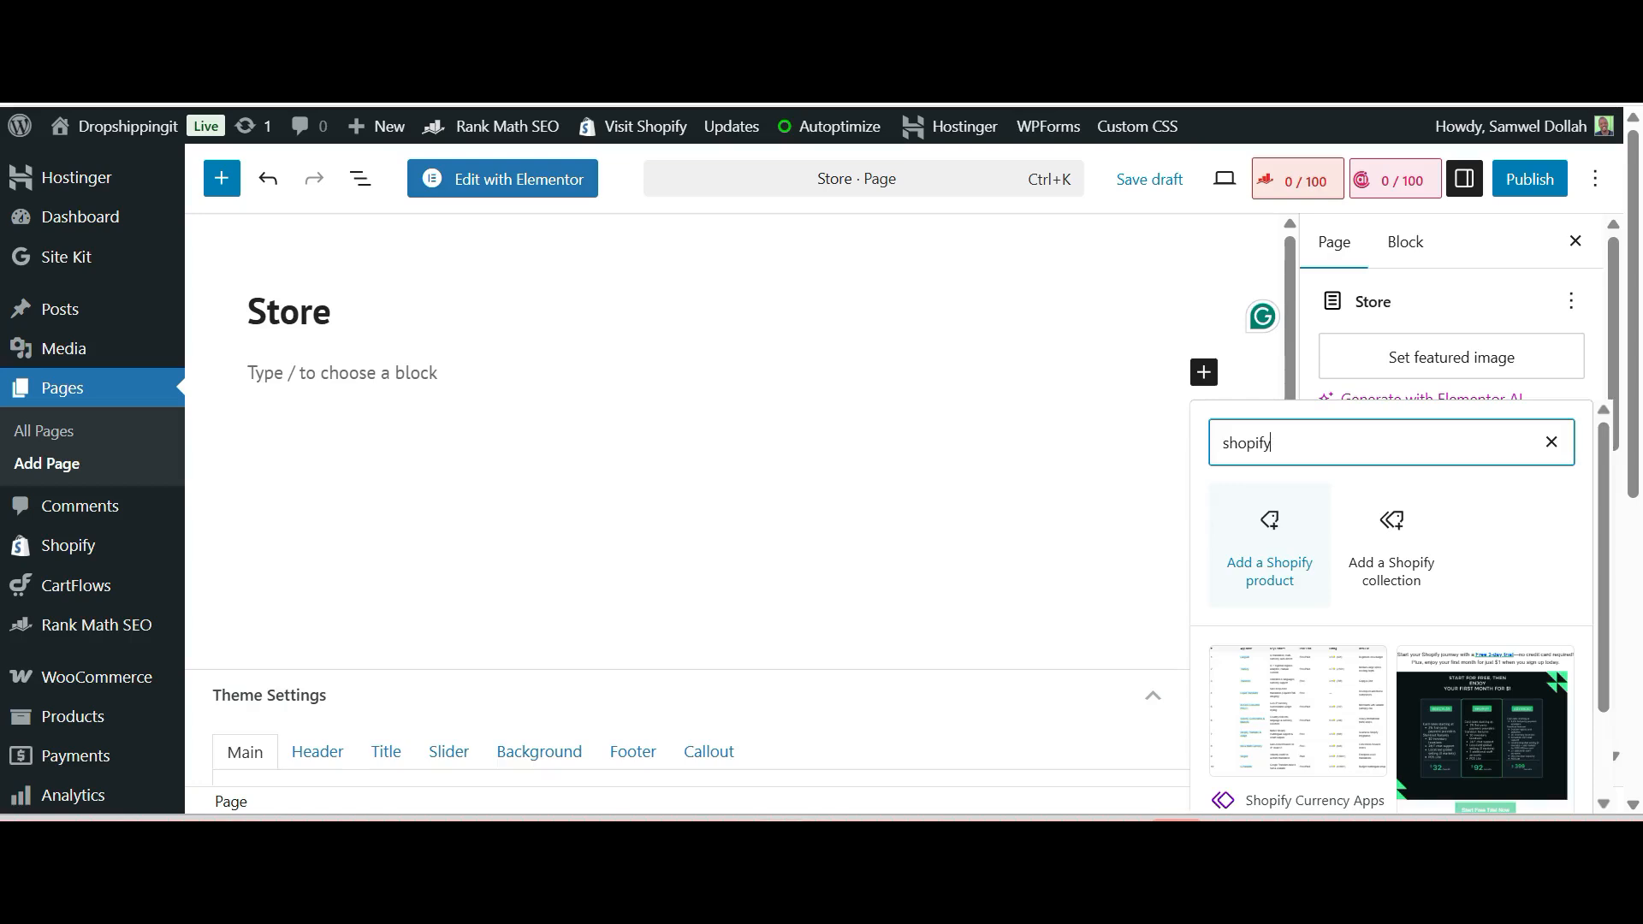
{"action": "left_click", "coordinate": [1268, 545]}
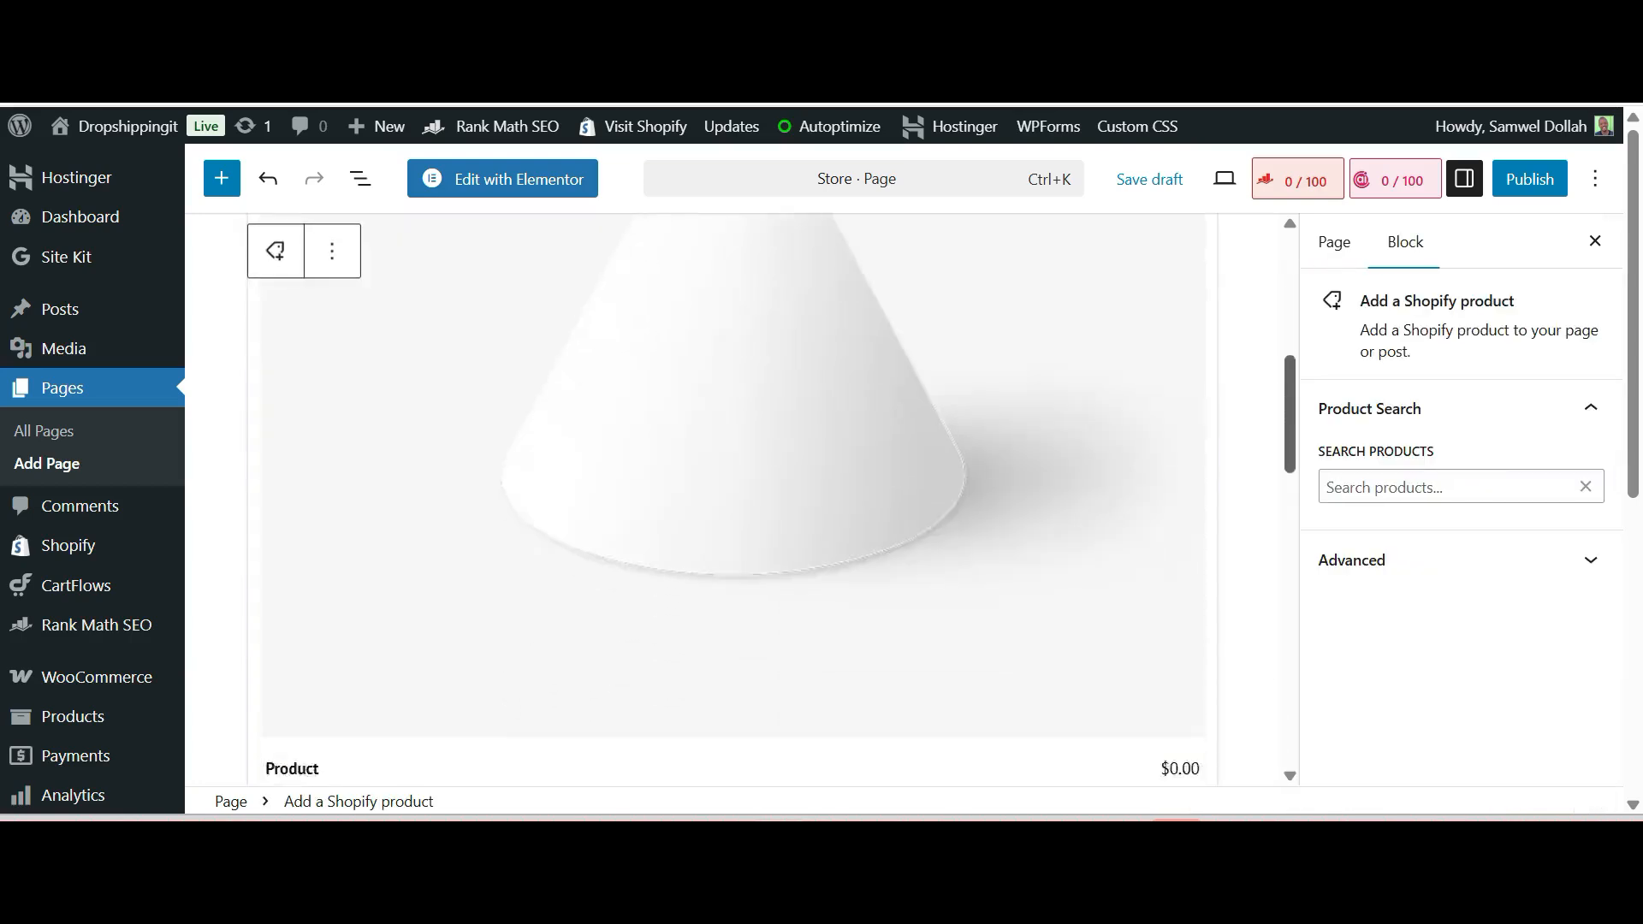
{"action": "scroll", "scroll_direction": "down", "scroll_amount": 3}
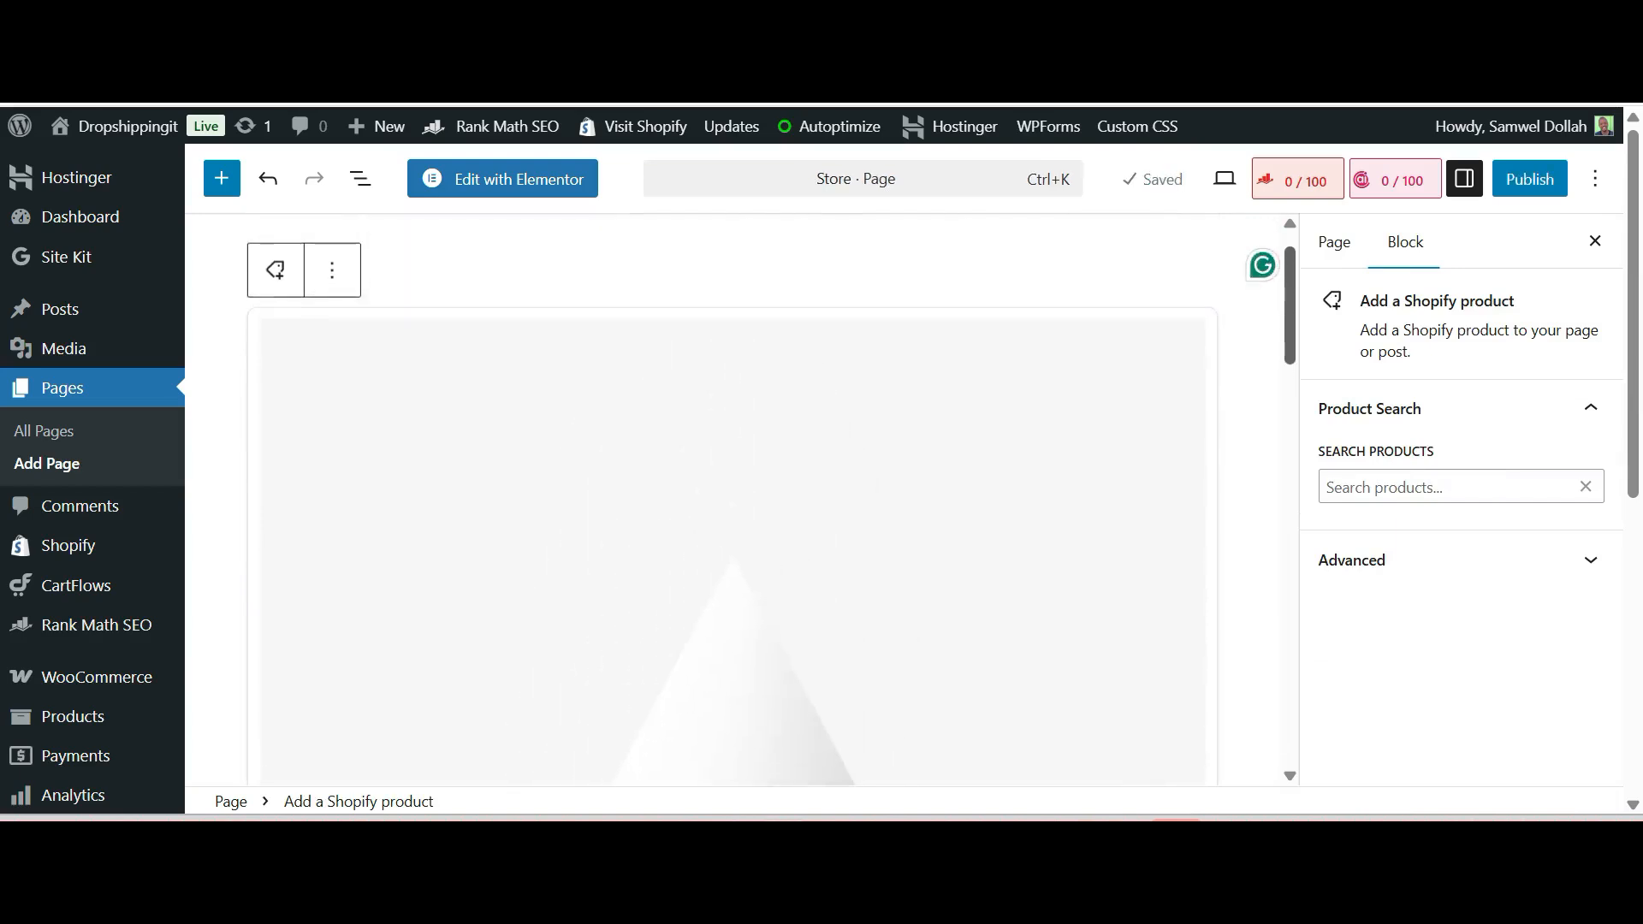
{"action": "left_click", "coordinate": [1456, 486]}
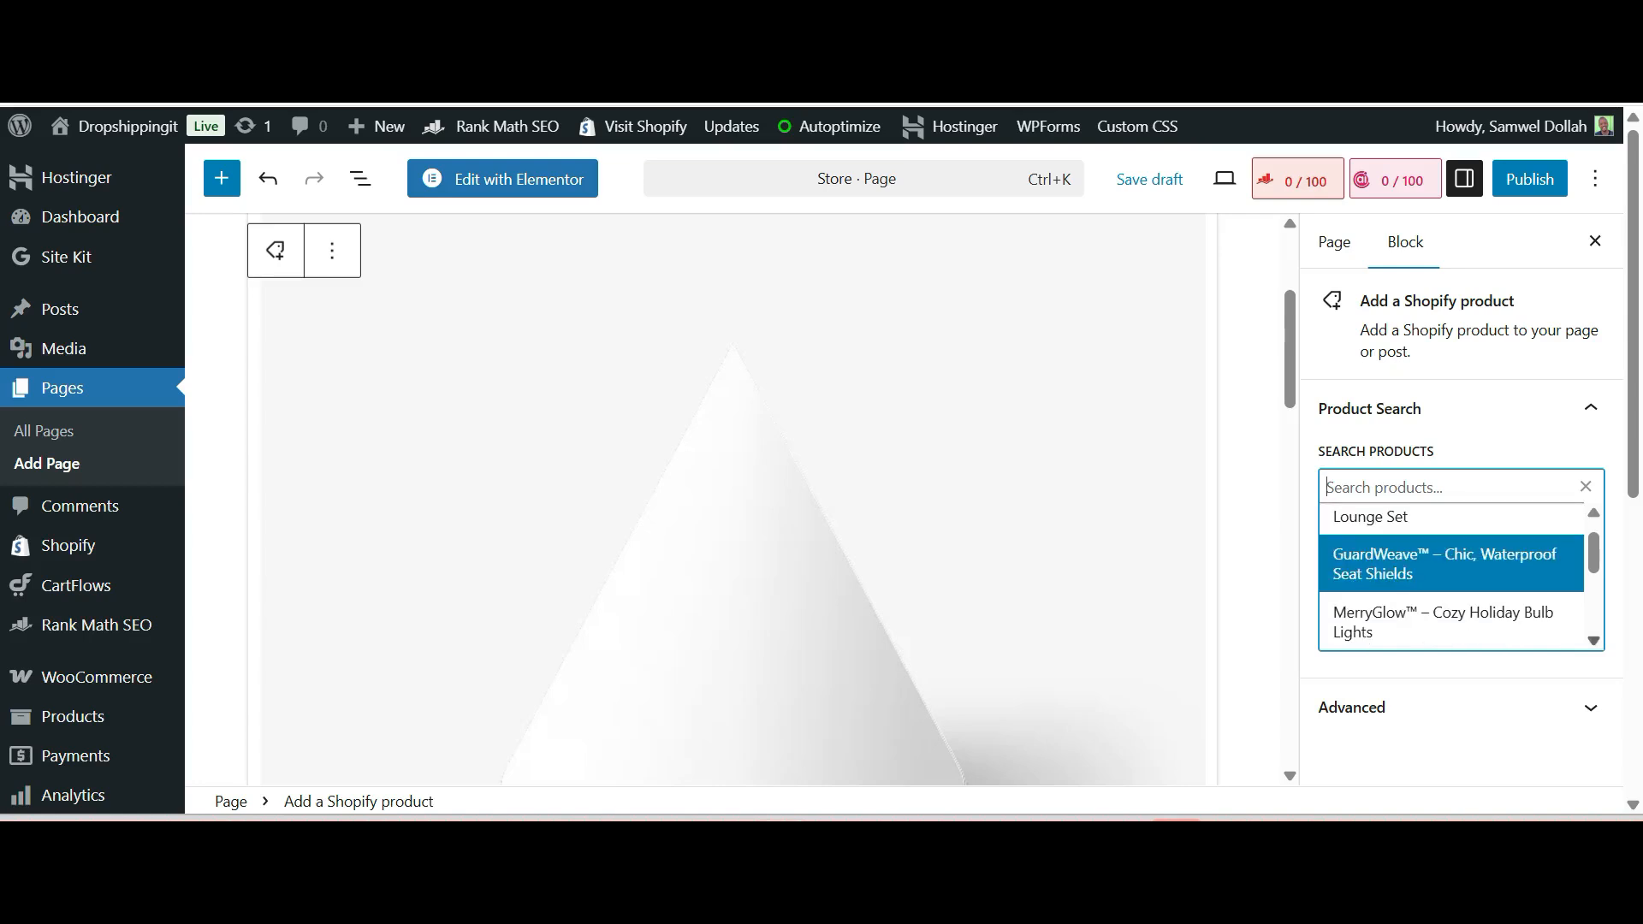
{"action": "scroll", "scroll_direction": "down", "scroll_amount": 3}
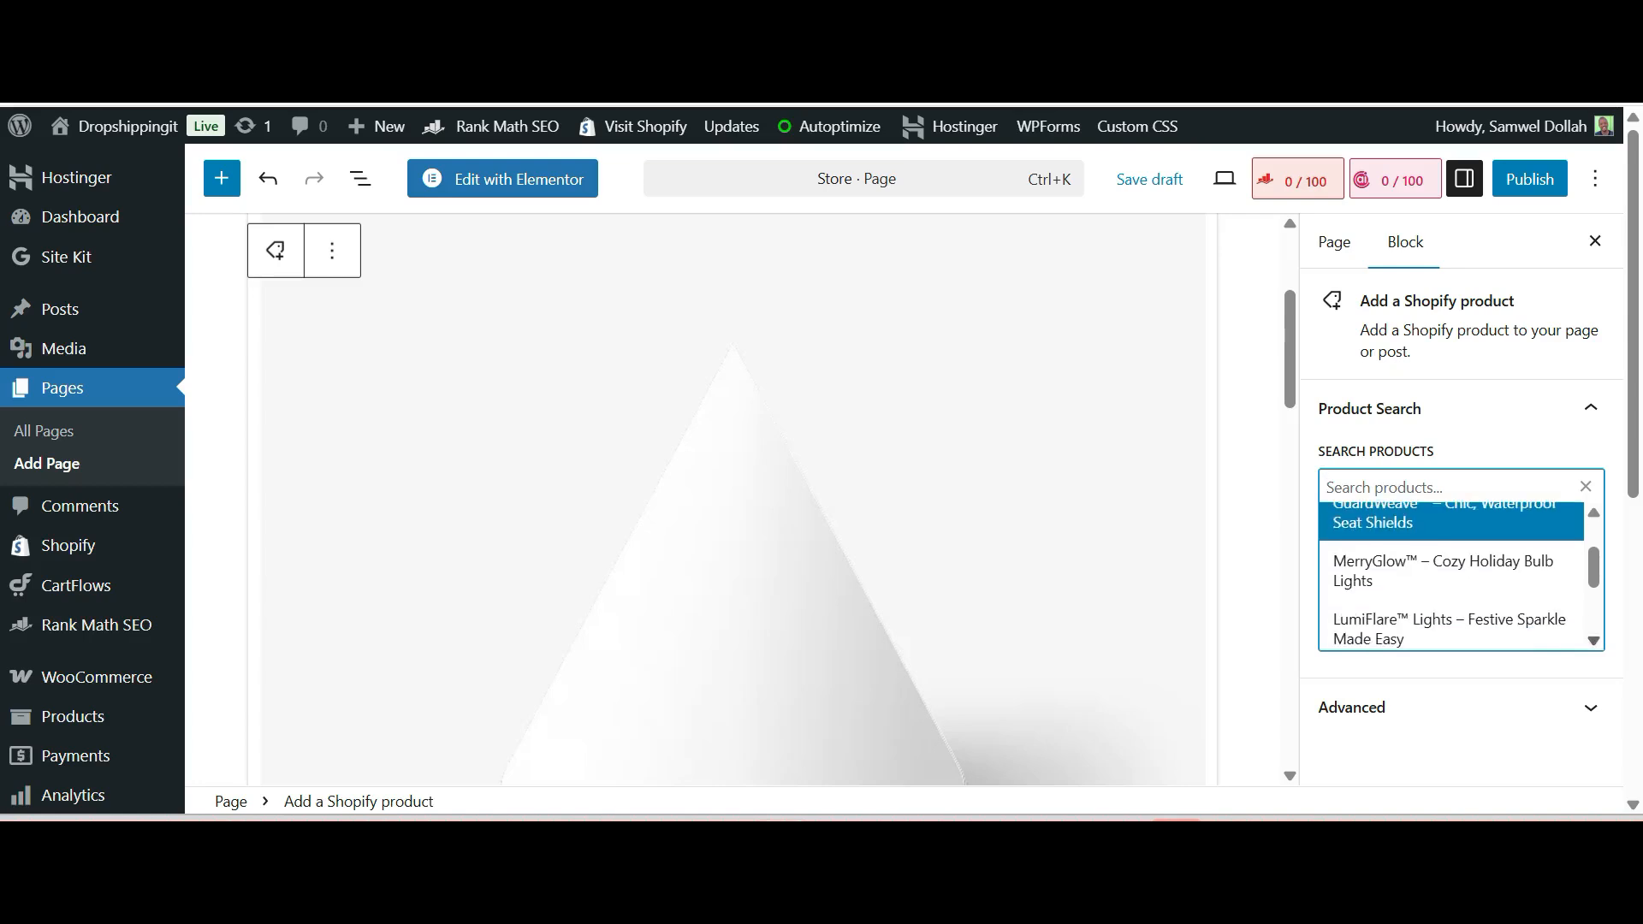
{"action": "scroll", "scroll_direction": "up", "scroll_amount": 3}
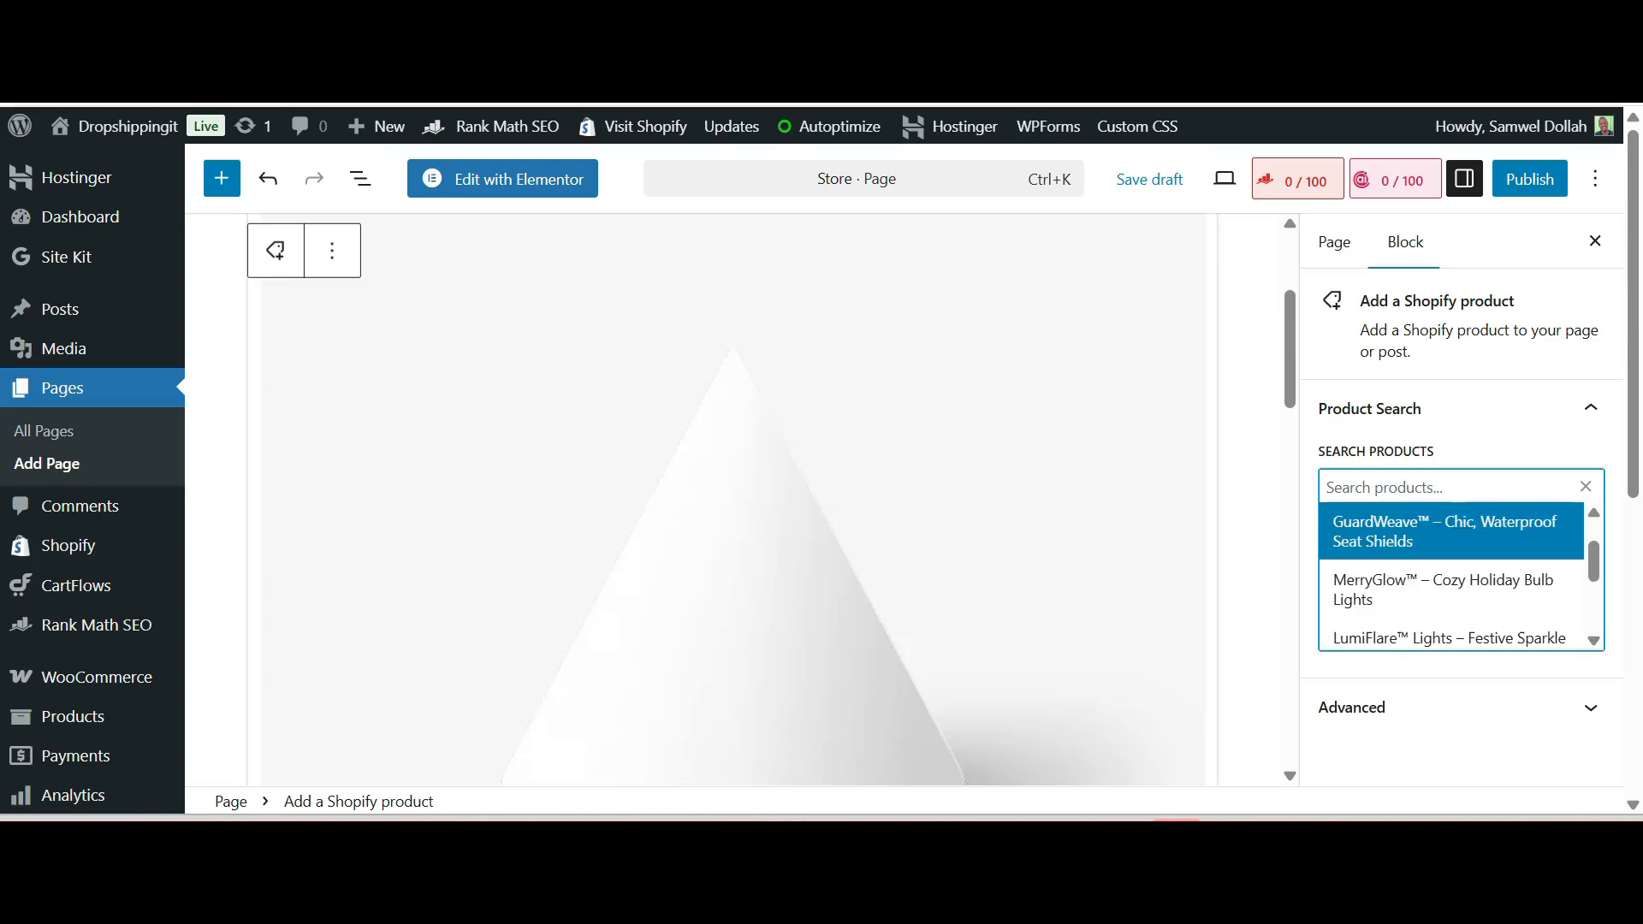
{"action": "scroll", "scroll_direction": "up", "scroll_amount": 3}
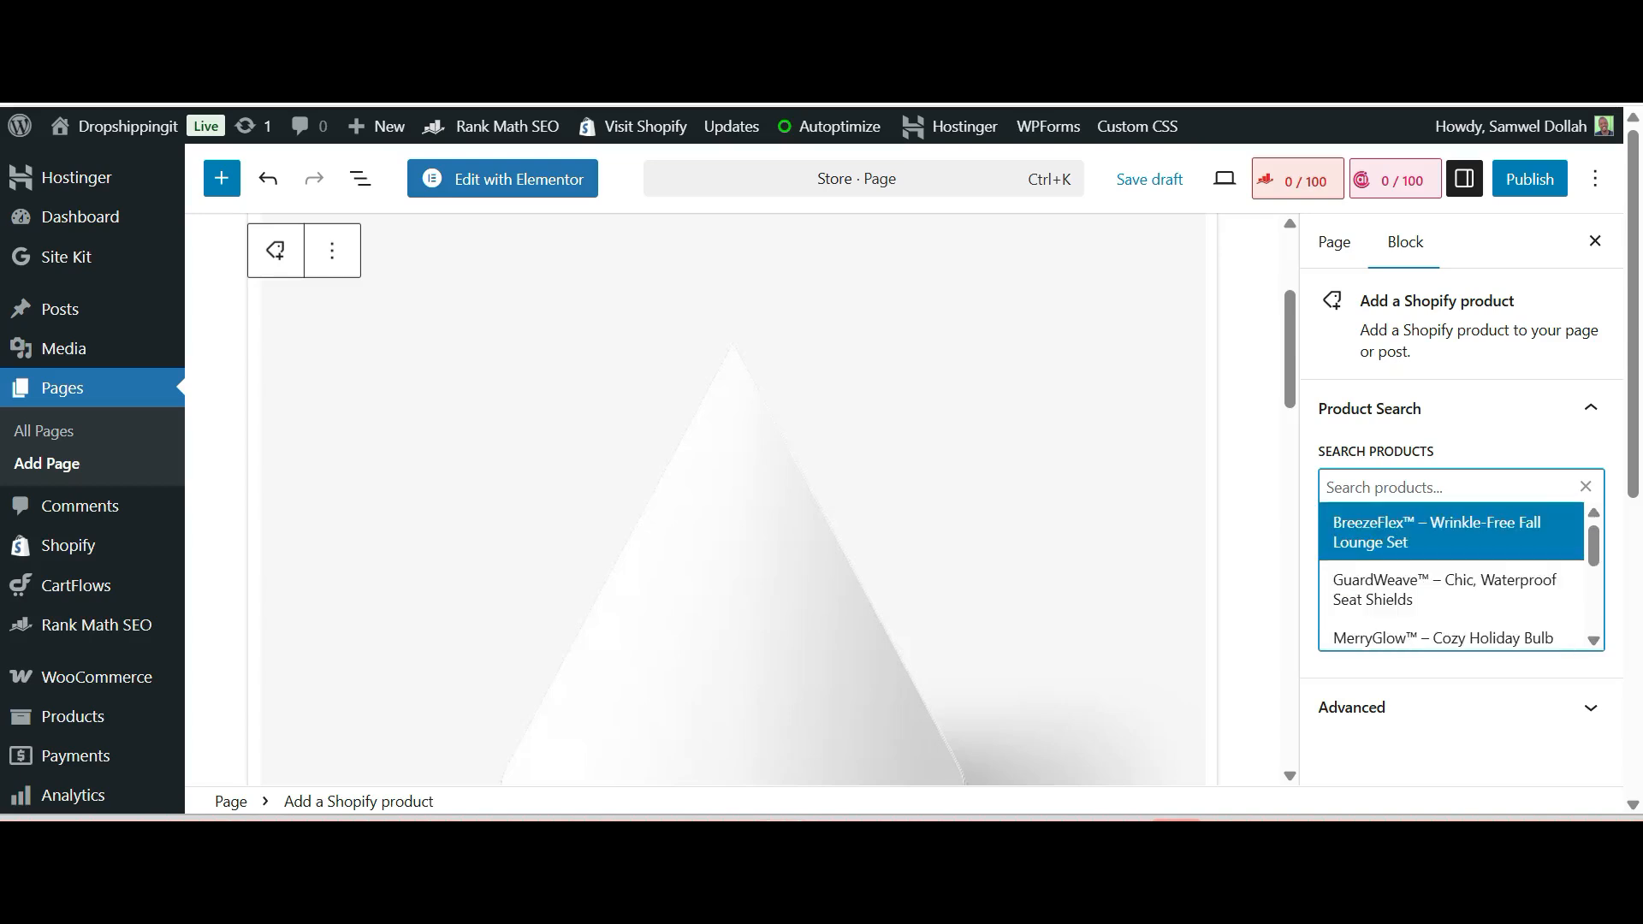
{"action": "left_click", "coordinate": [1437, 532]}
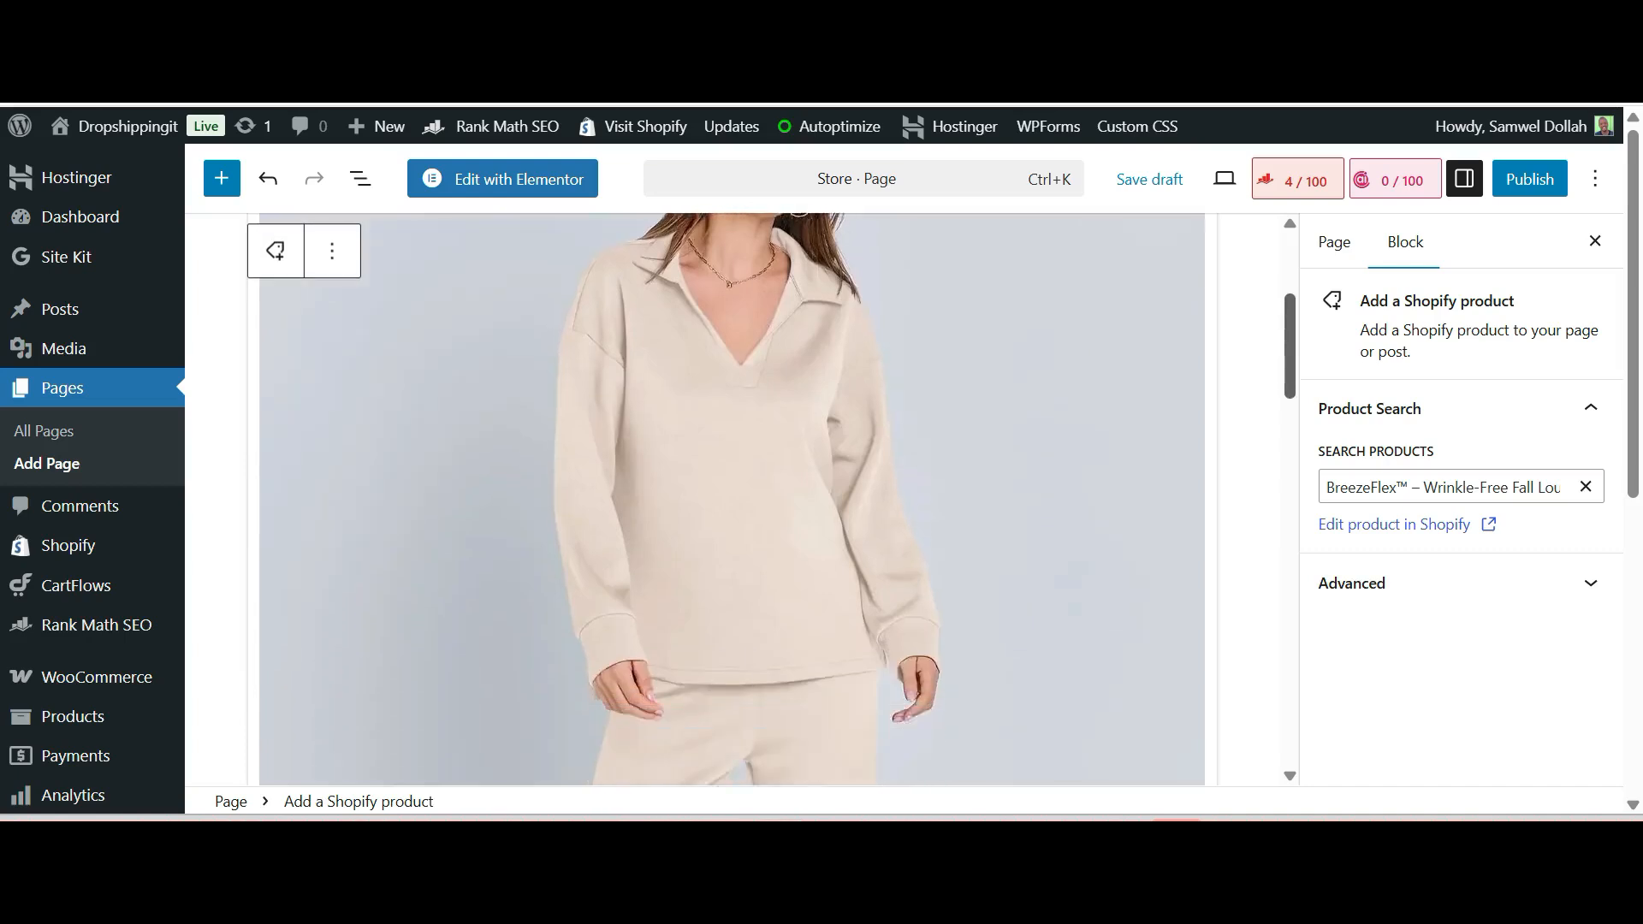
{"action": "scroll", "scroll_direction": "down", "scroll_amount": 3}
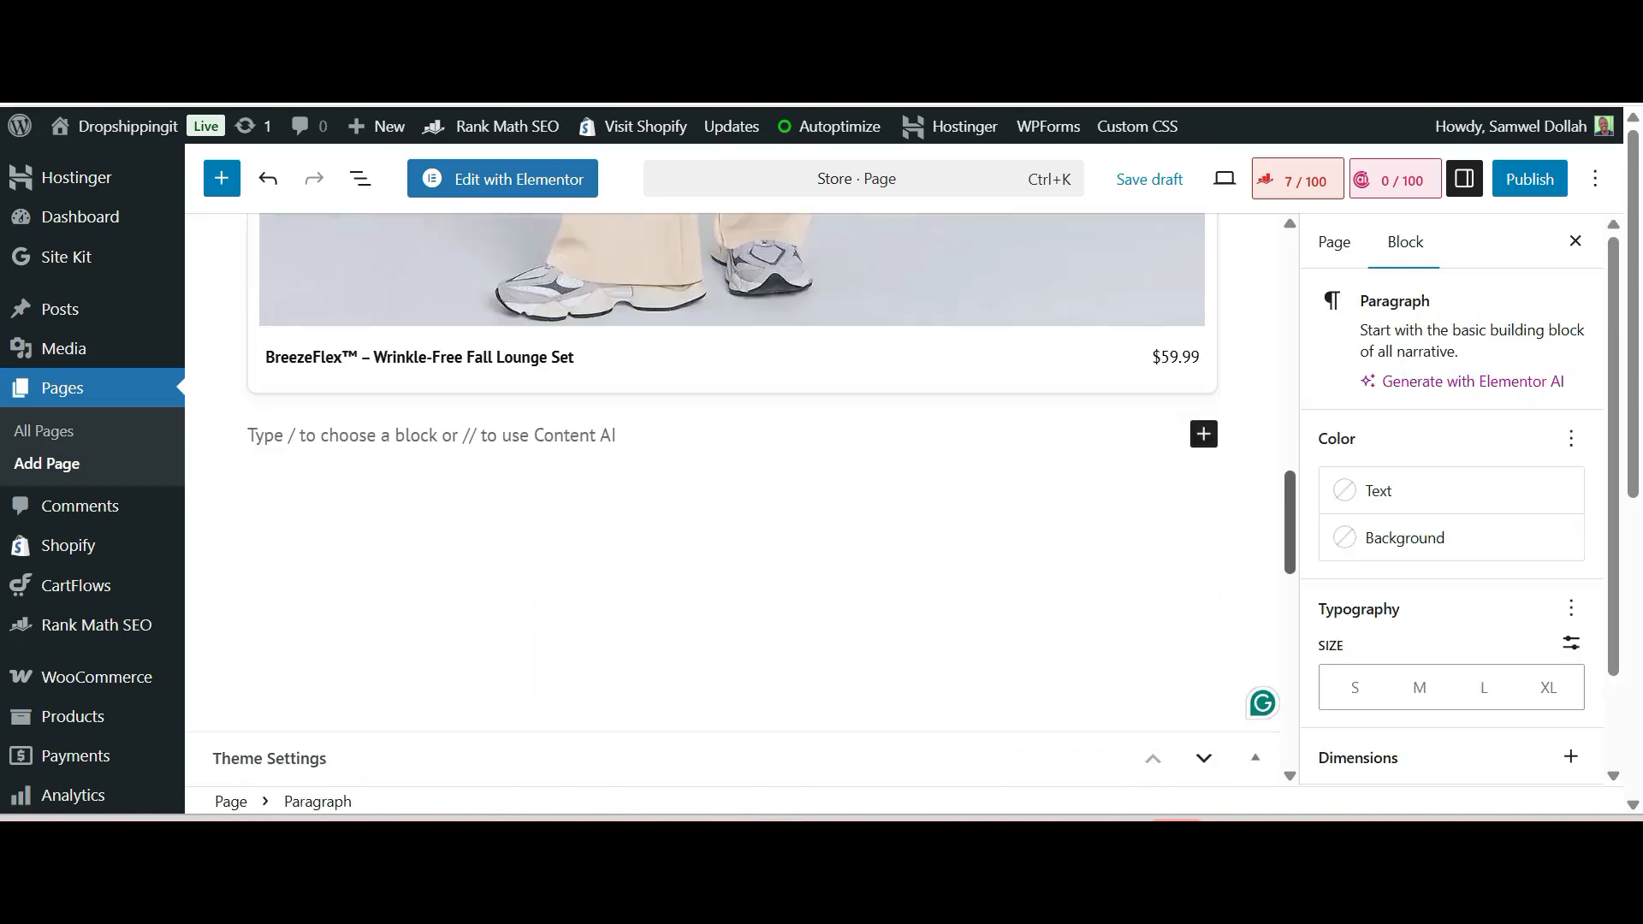
{"action": "scroll", "scroll_direction": "up", "scroll_amount": 3}
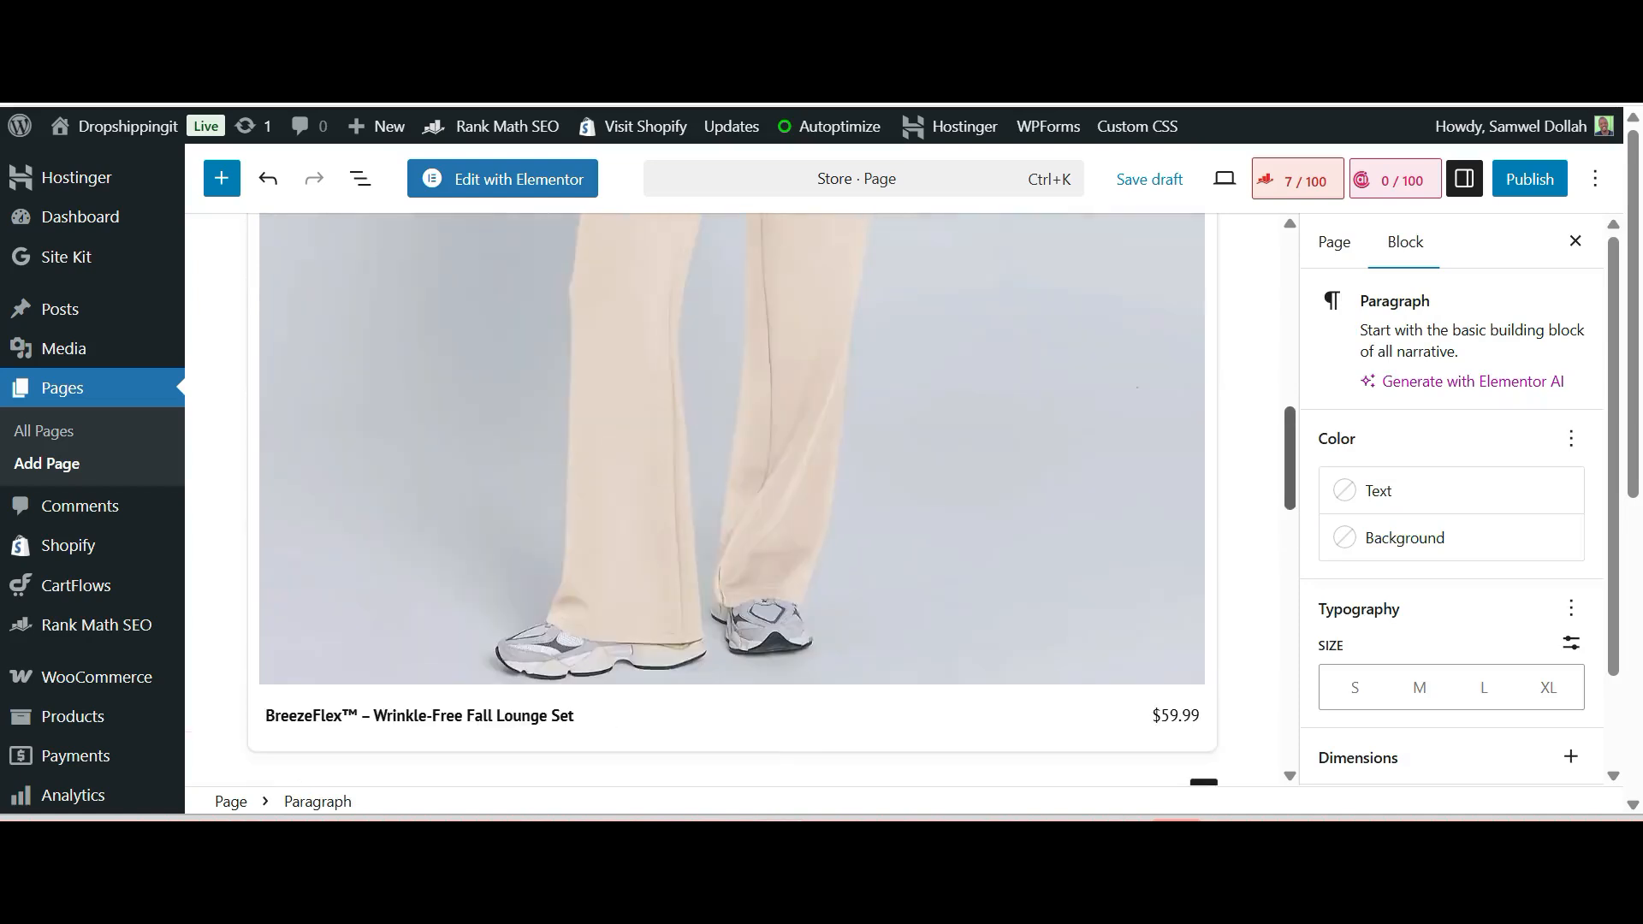
{"action": "scroll", "scroll_direction": "up", "scroll_amount": 3}
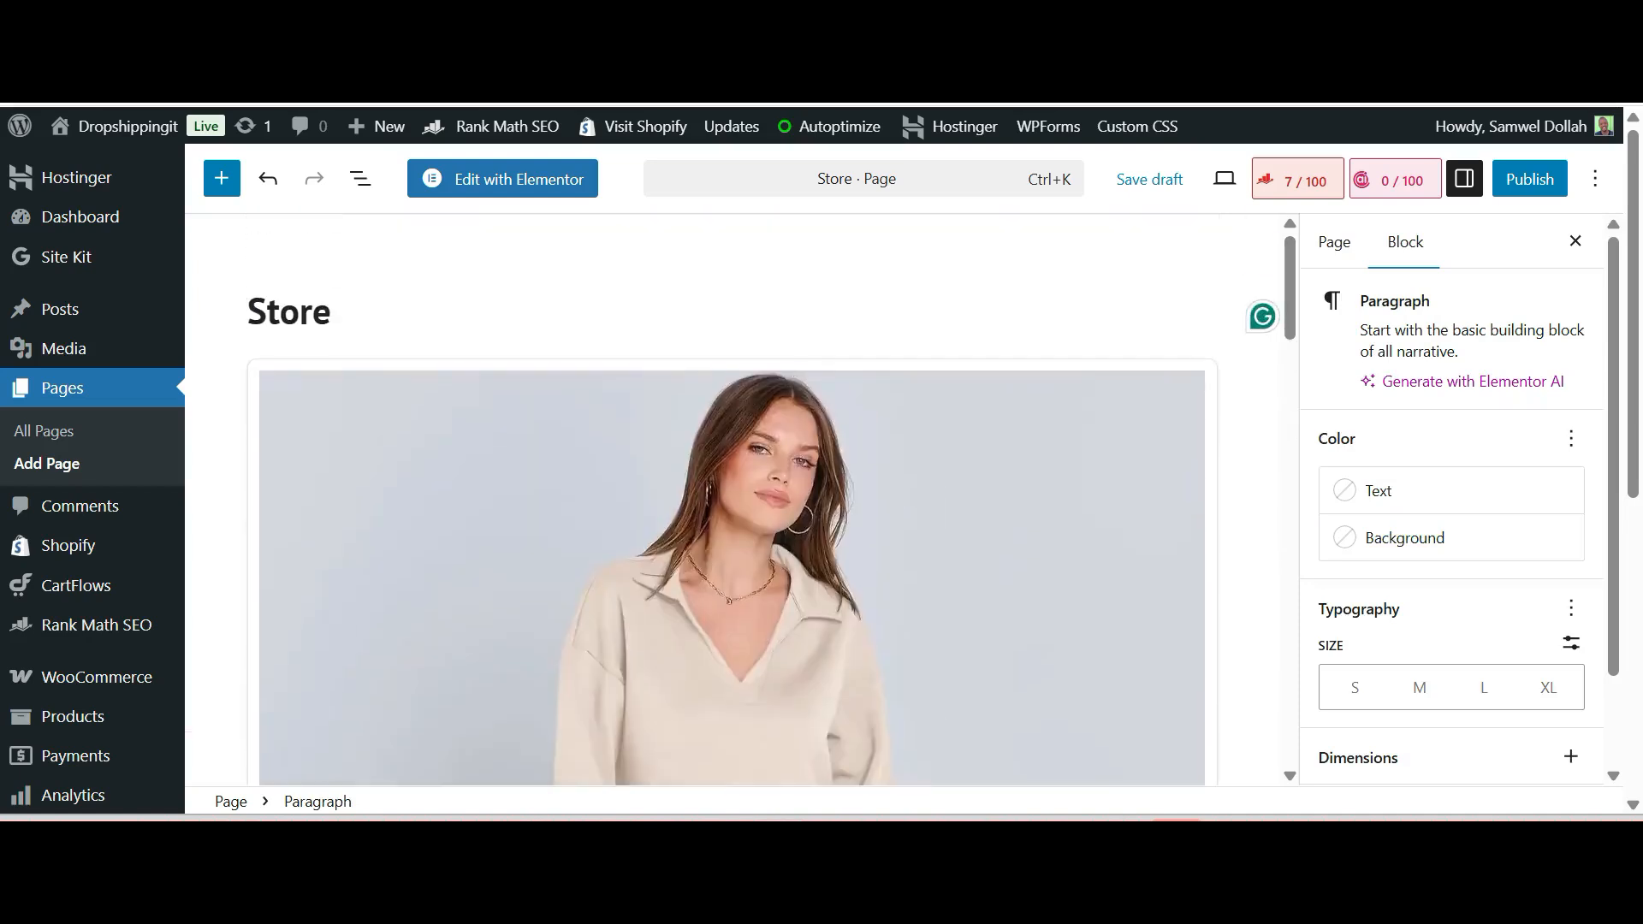
Publish the Store page and scroll through the live BreezeFlex lounge set card
{"action": "left_click", "coordinate": [1528, 178]}
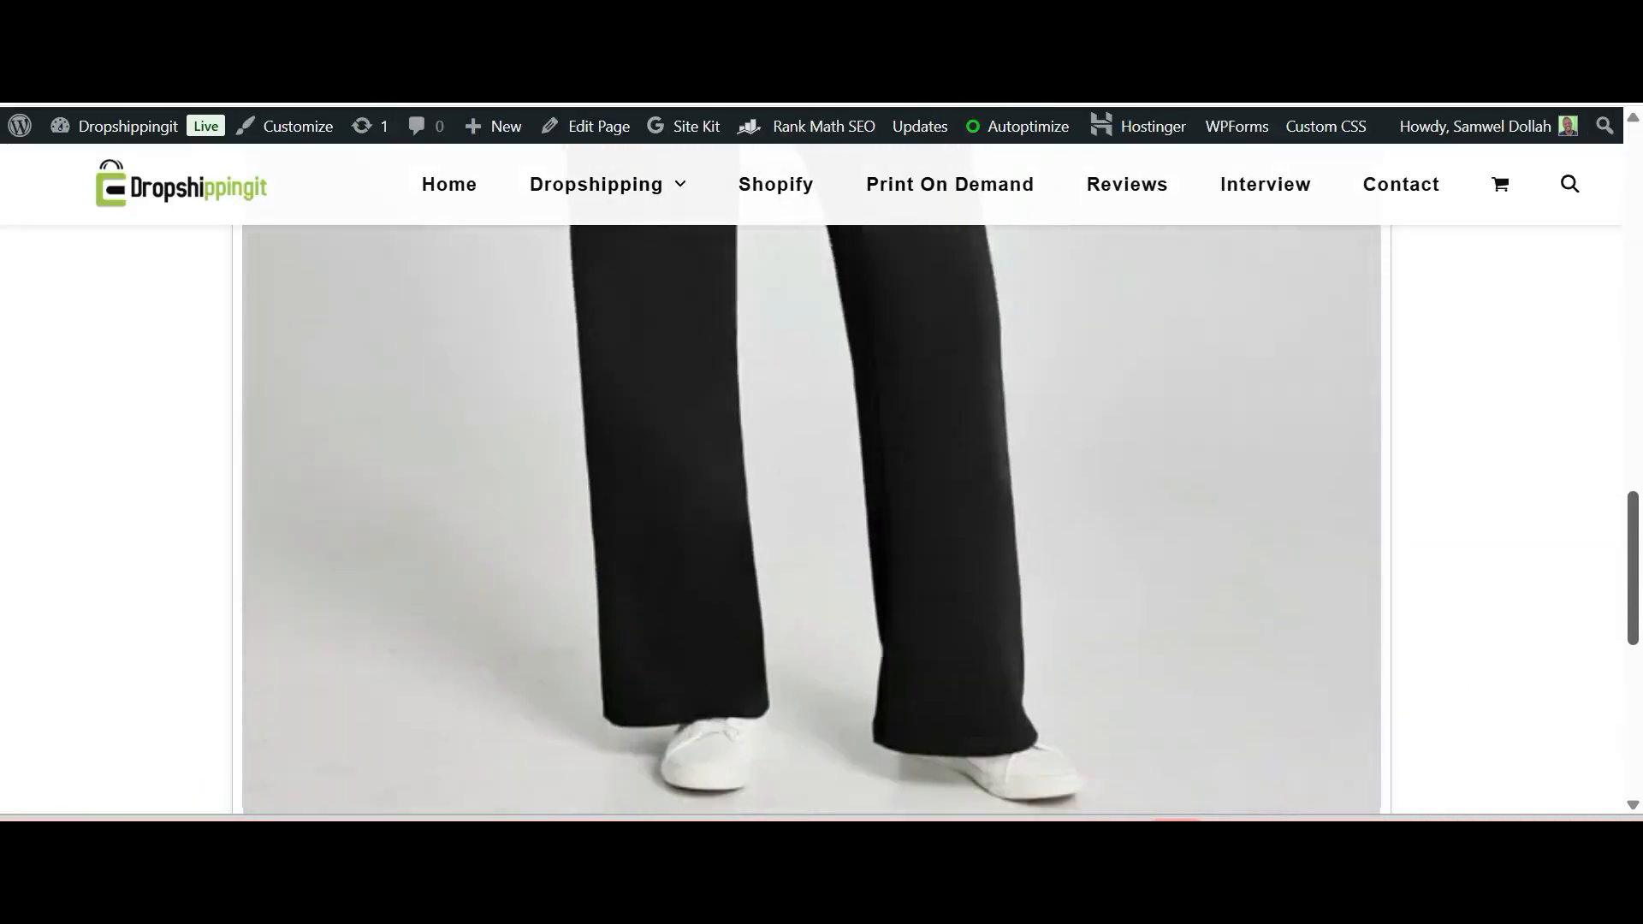
{"action": "scroll", "scroll_direction": "down", "scroll_amount": 3}
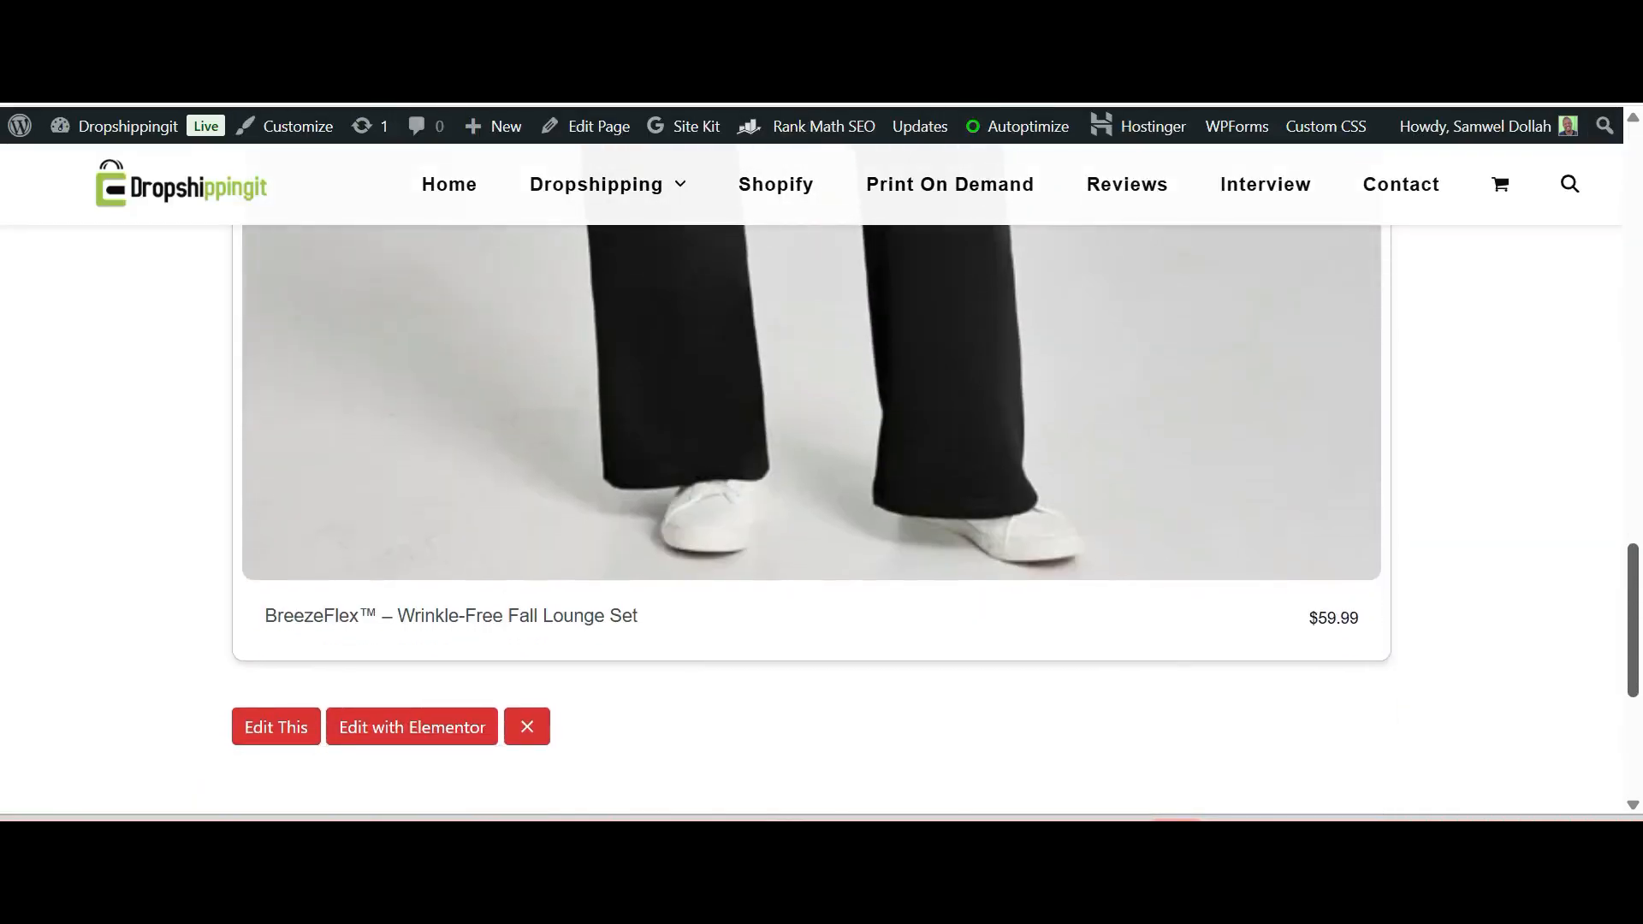
{"action": "scroll", "scroll_direction": "down", "scroll_amount": 3}
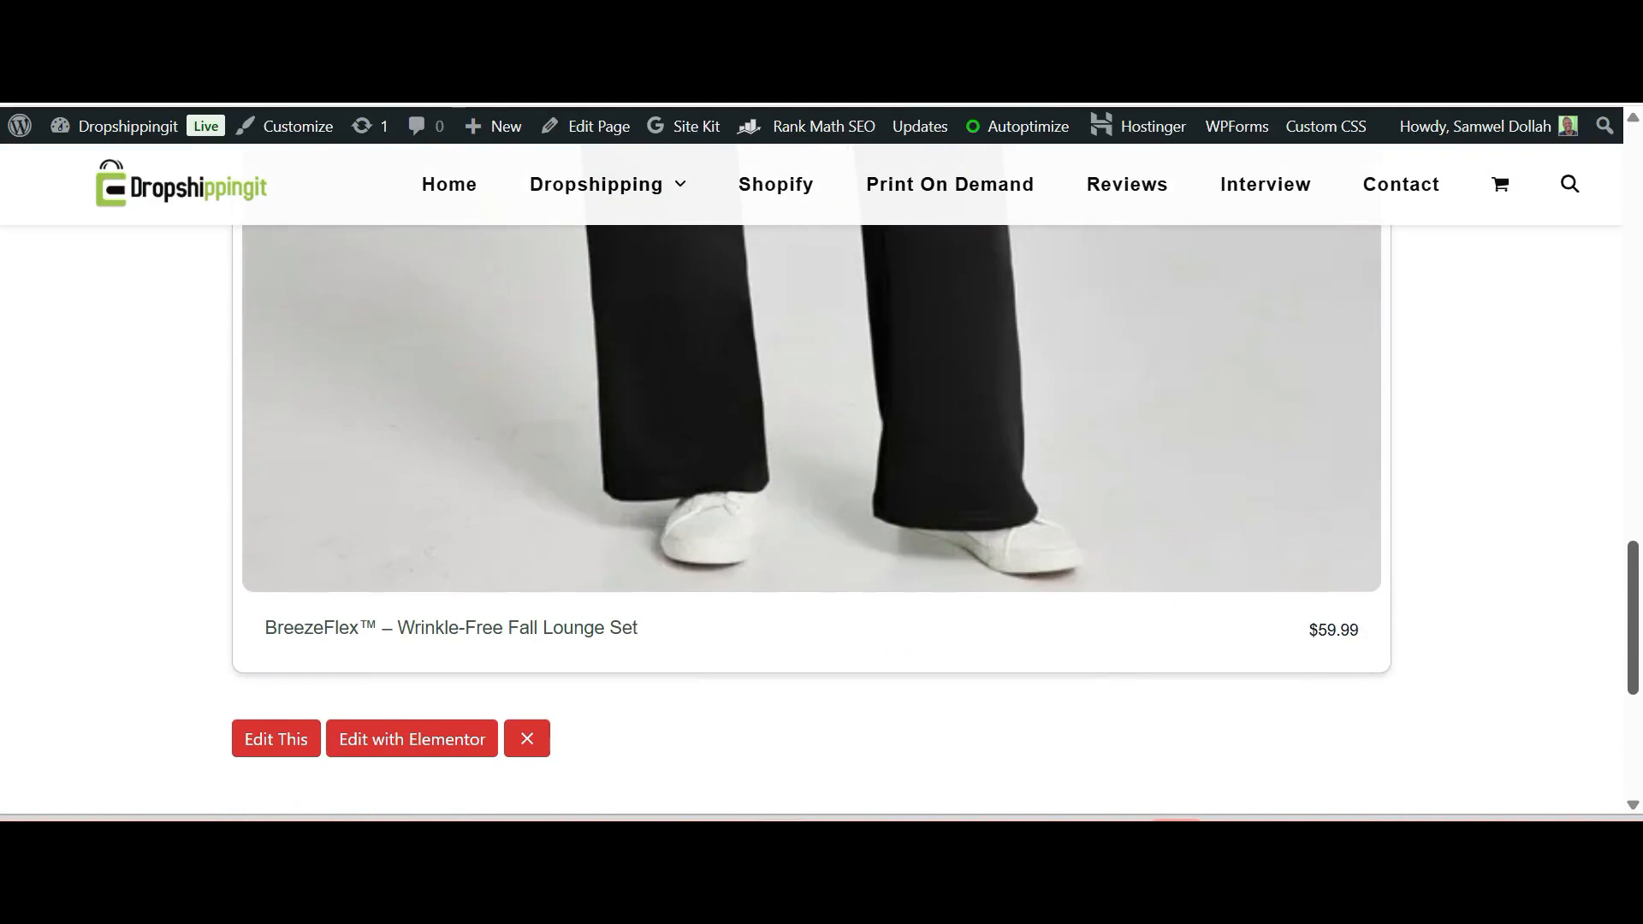
{"action": "scroll", "scroll_direction": "up", "scroll_amount": 3}
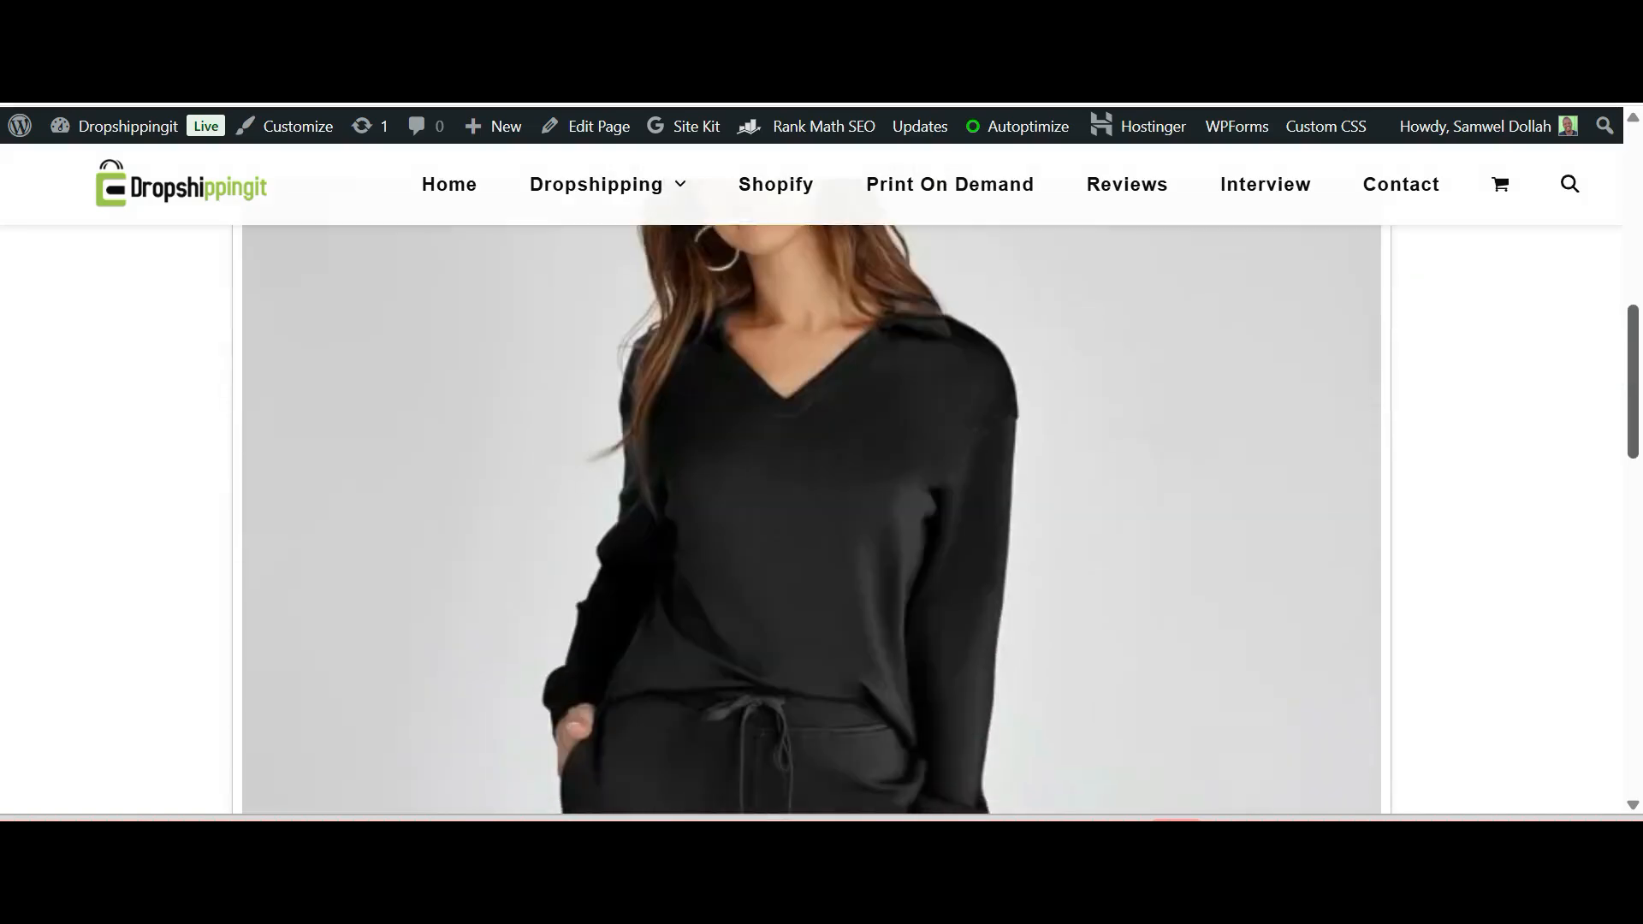
{"action": "scroll", "scroll_direction": "down", "scroll_amount": 3}
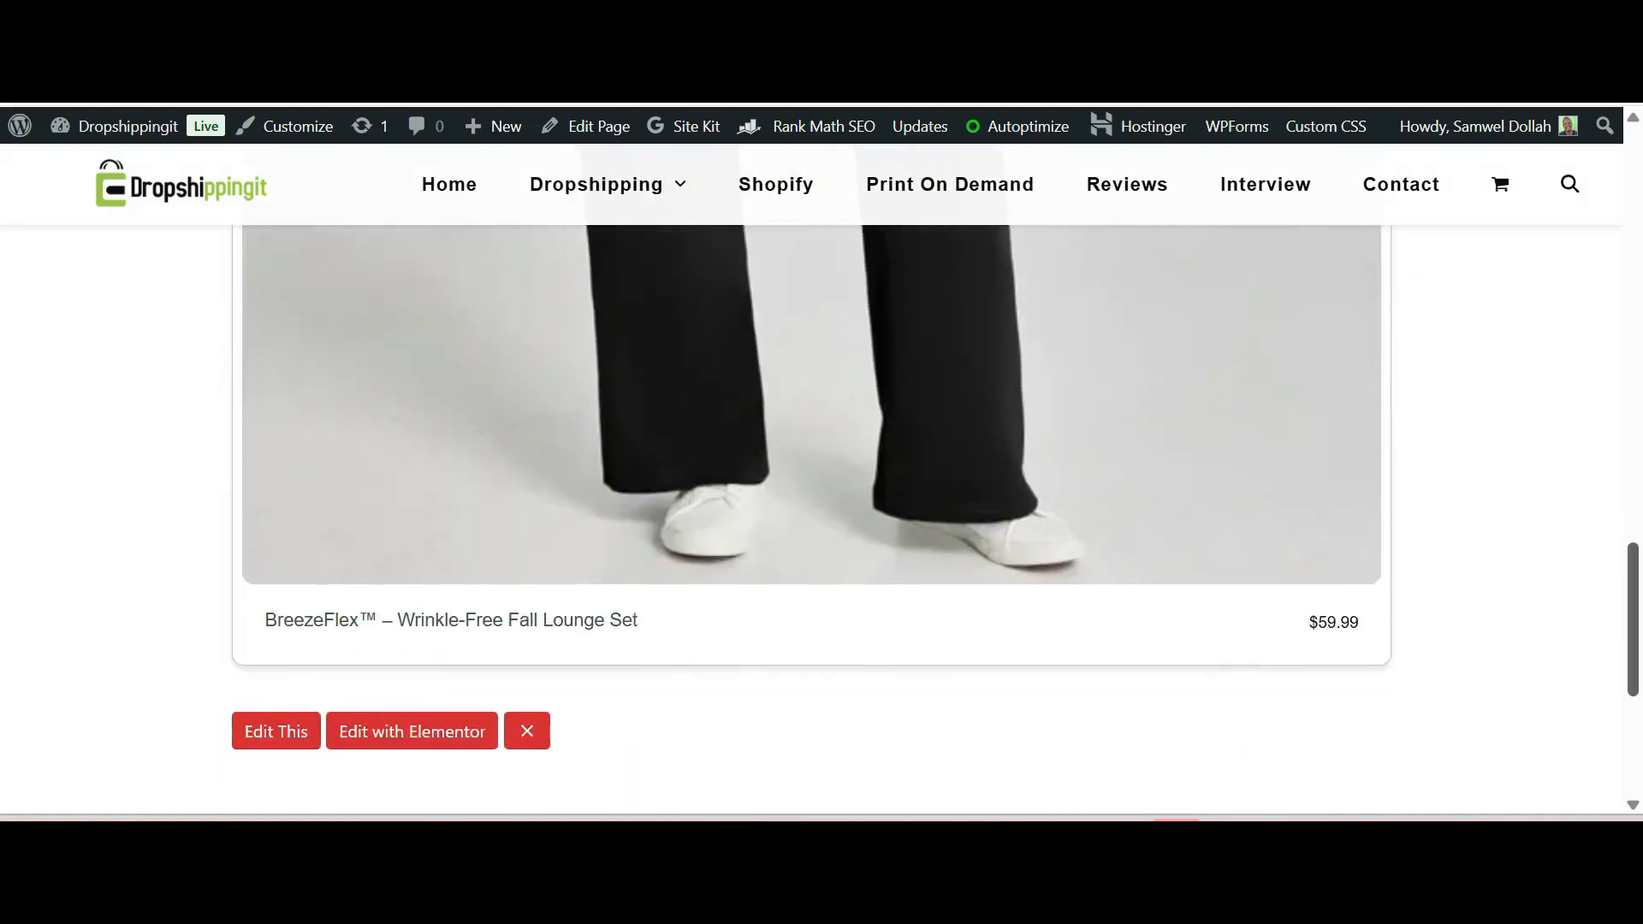
Replace the lounge set block with a 'best seller' Shopify collection block and save
{"action": "left_click", "coordinate": [275, 730]}
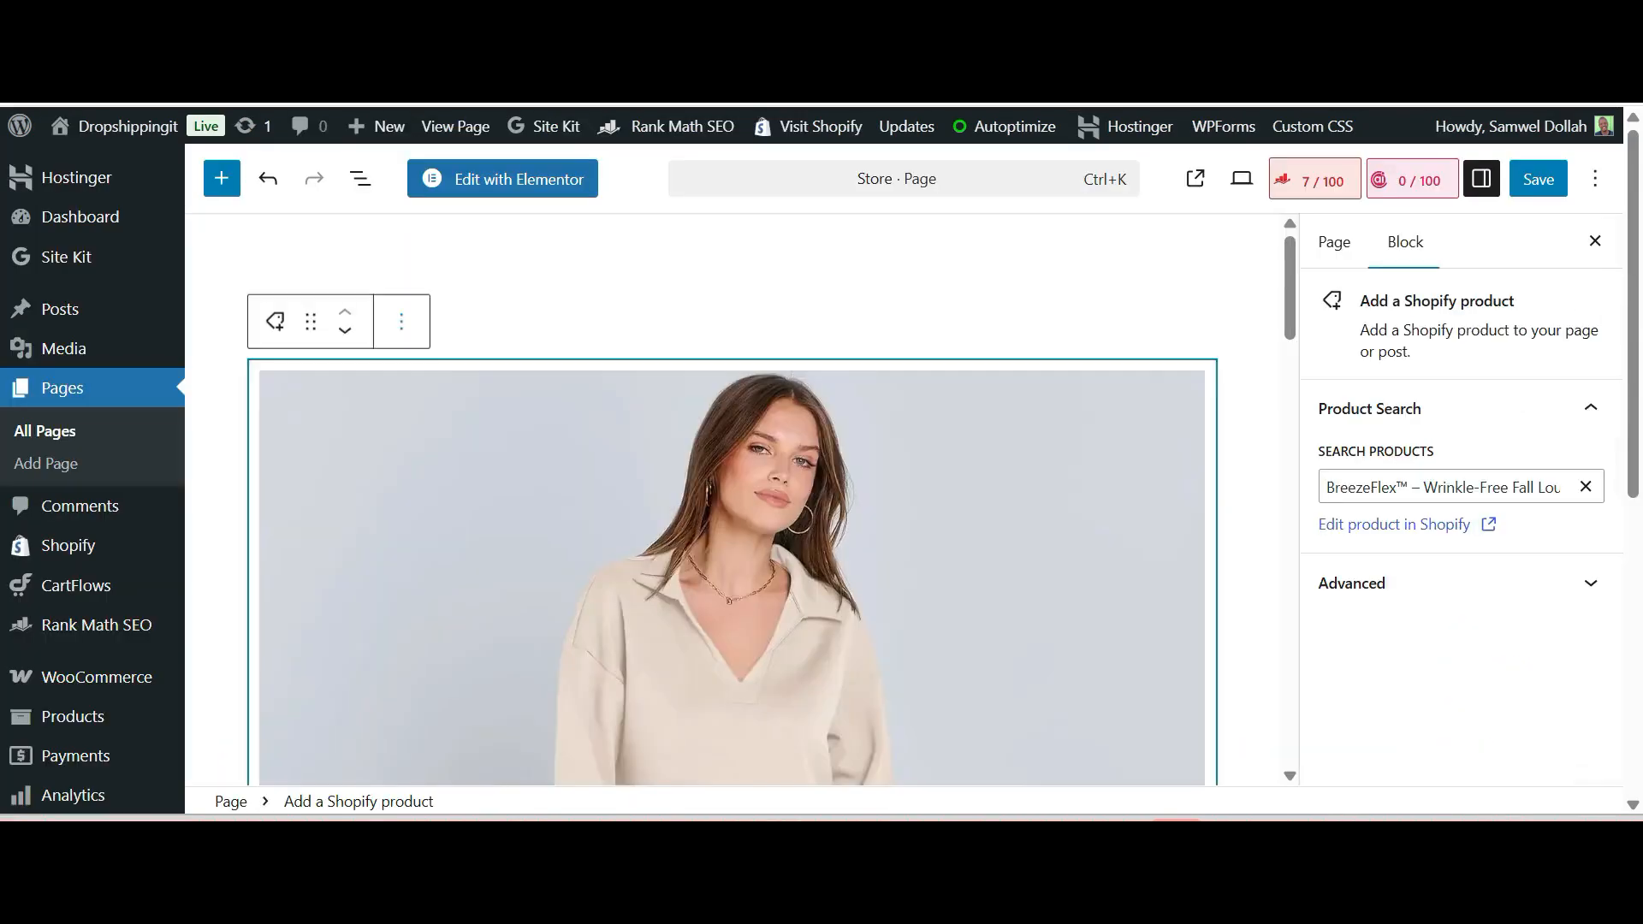
{"action": "left_click", "coordinate": [402, 321]}
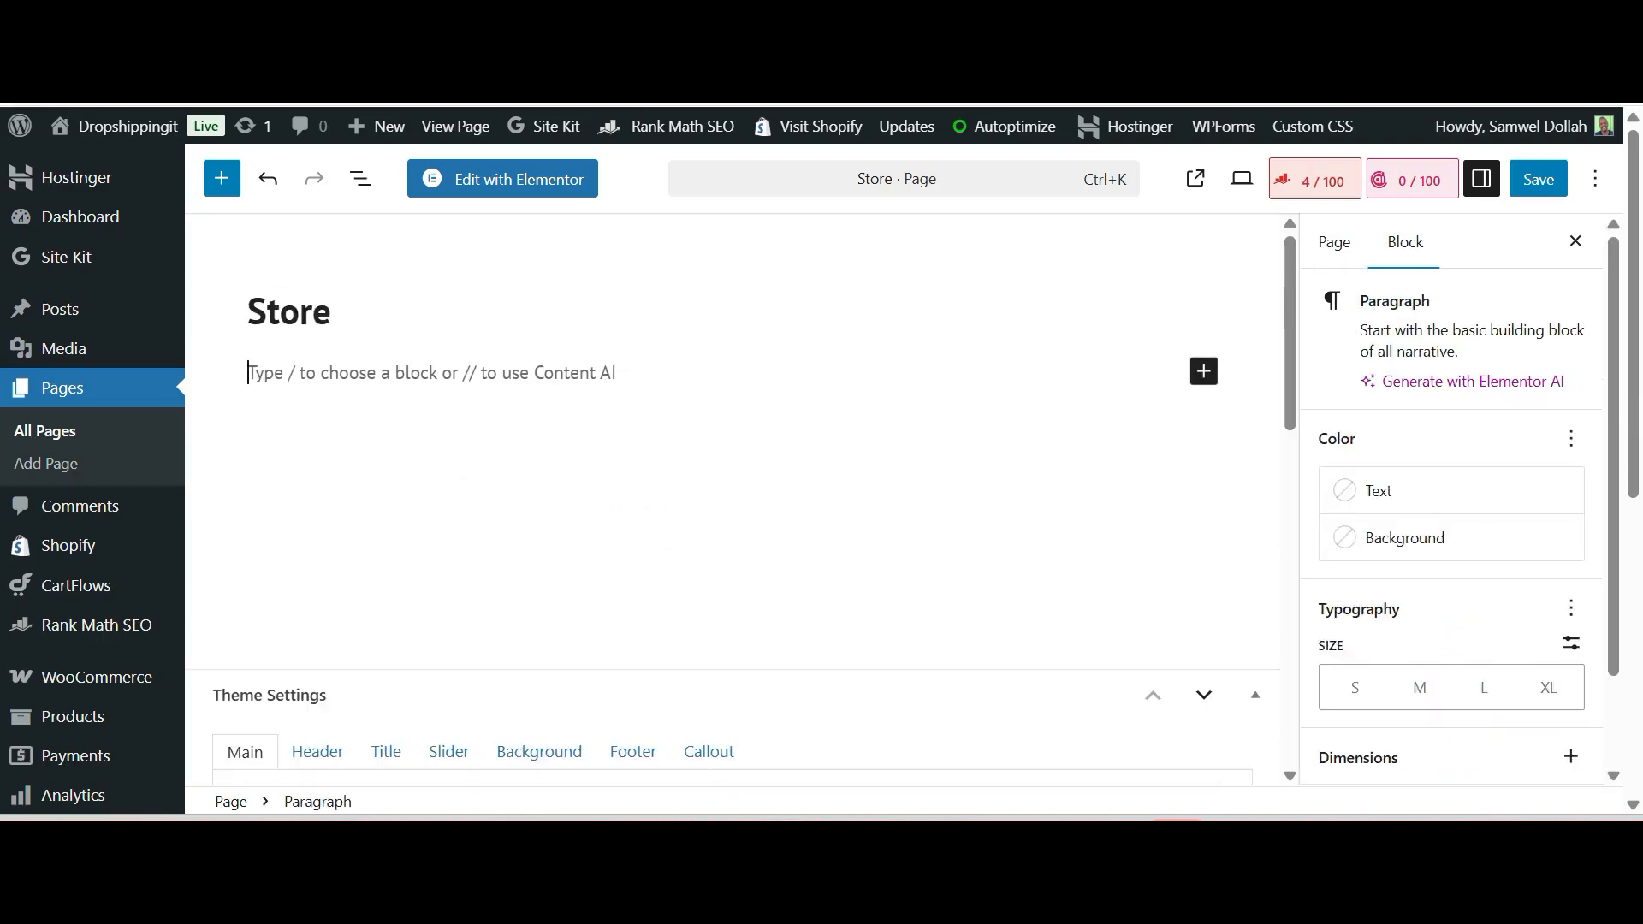
{"action": "left_click", "coordinate": [1201, 371]}
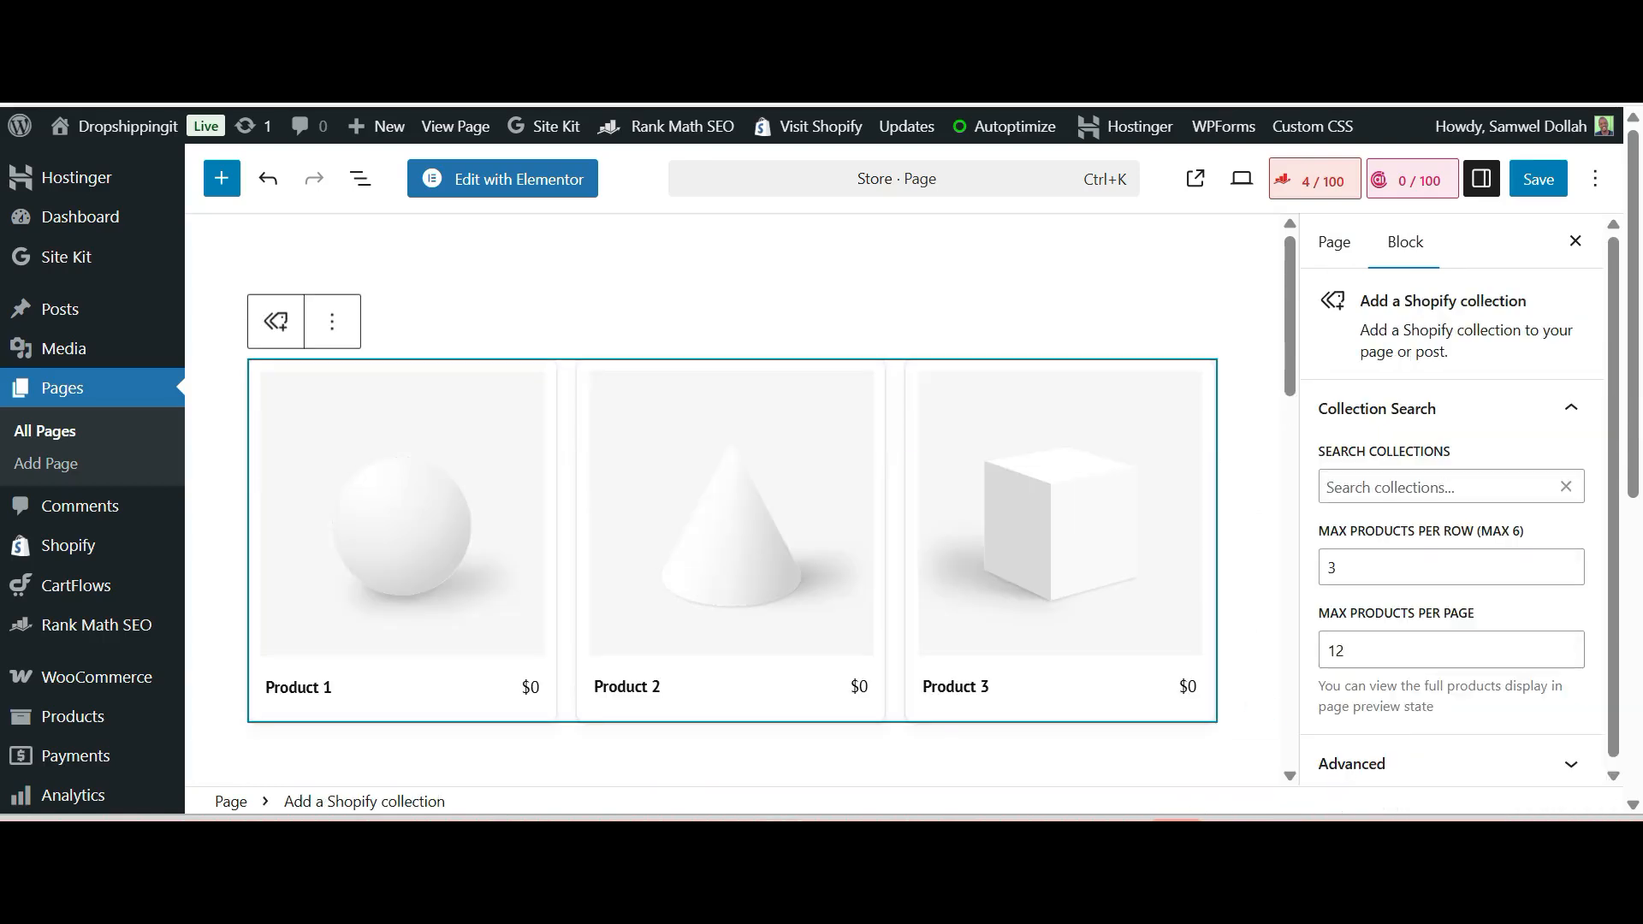
{"action": "left_click", "coordinate": [1449, 486]}
{"action": "type", "text": "best seller"}
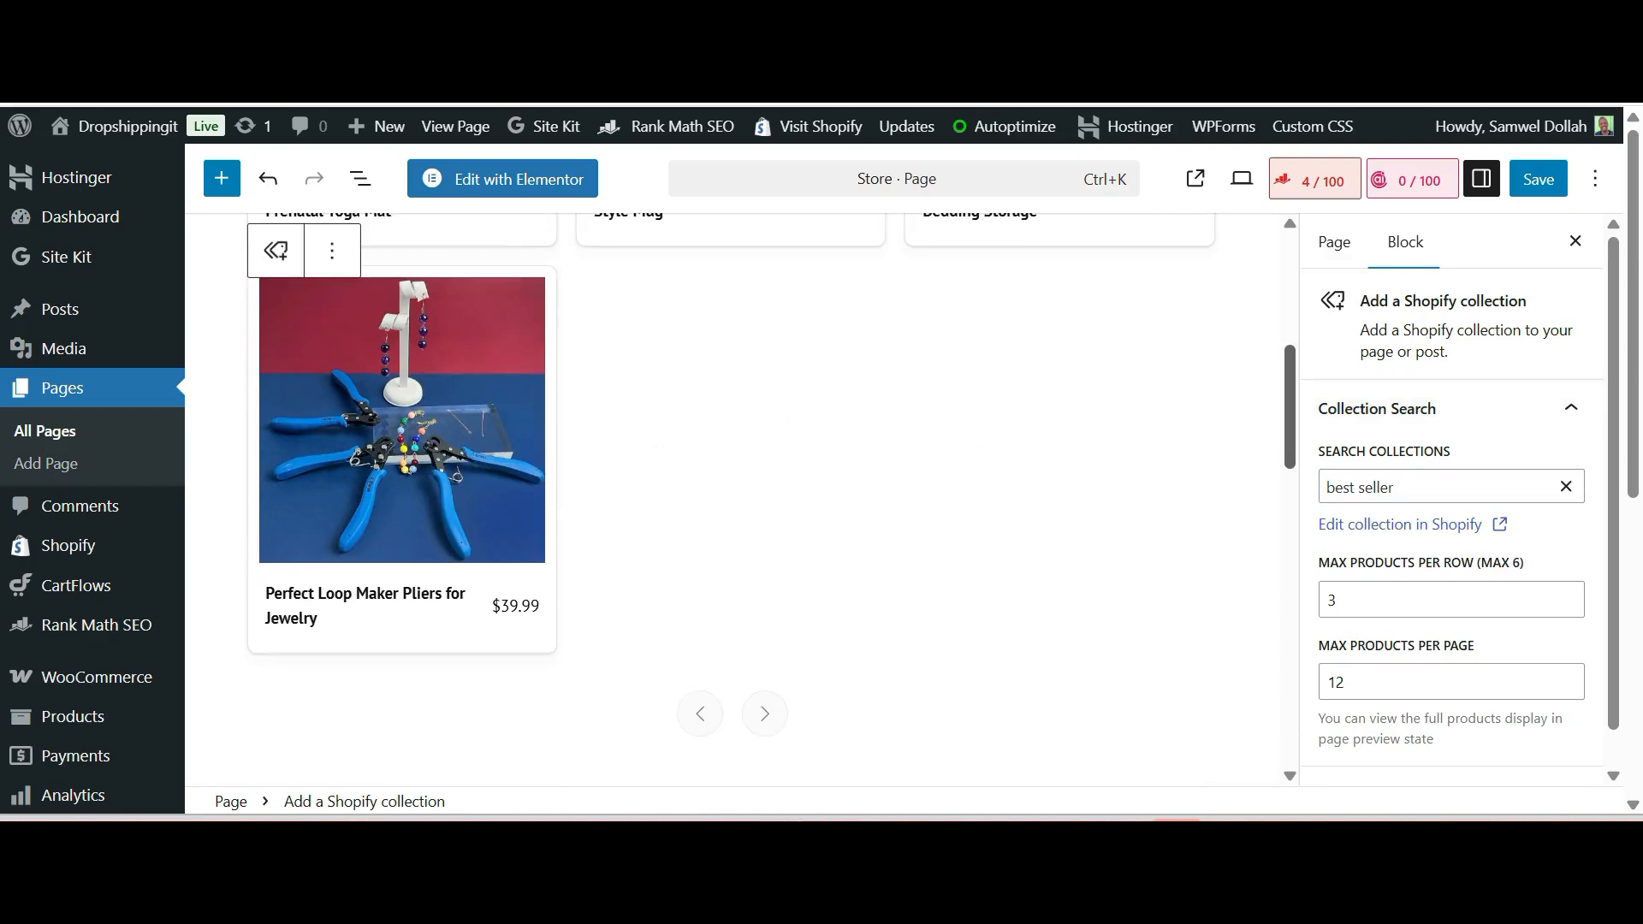
{"action": "scroll", "scroll_direction": "up", "scroll_amount": 3}
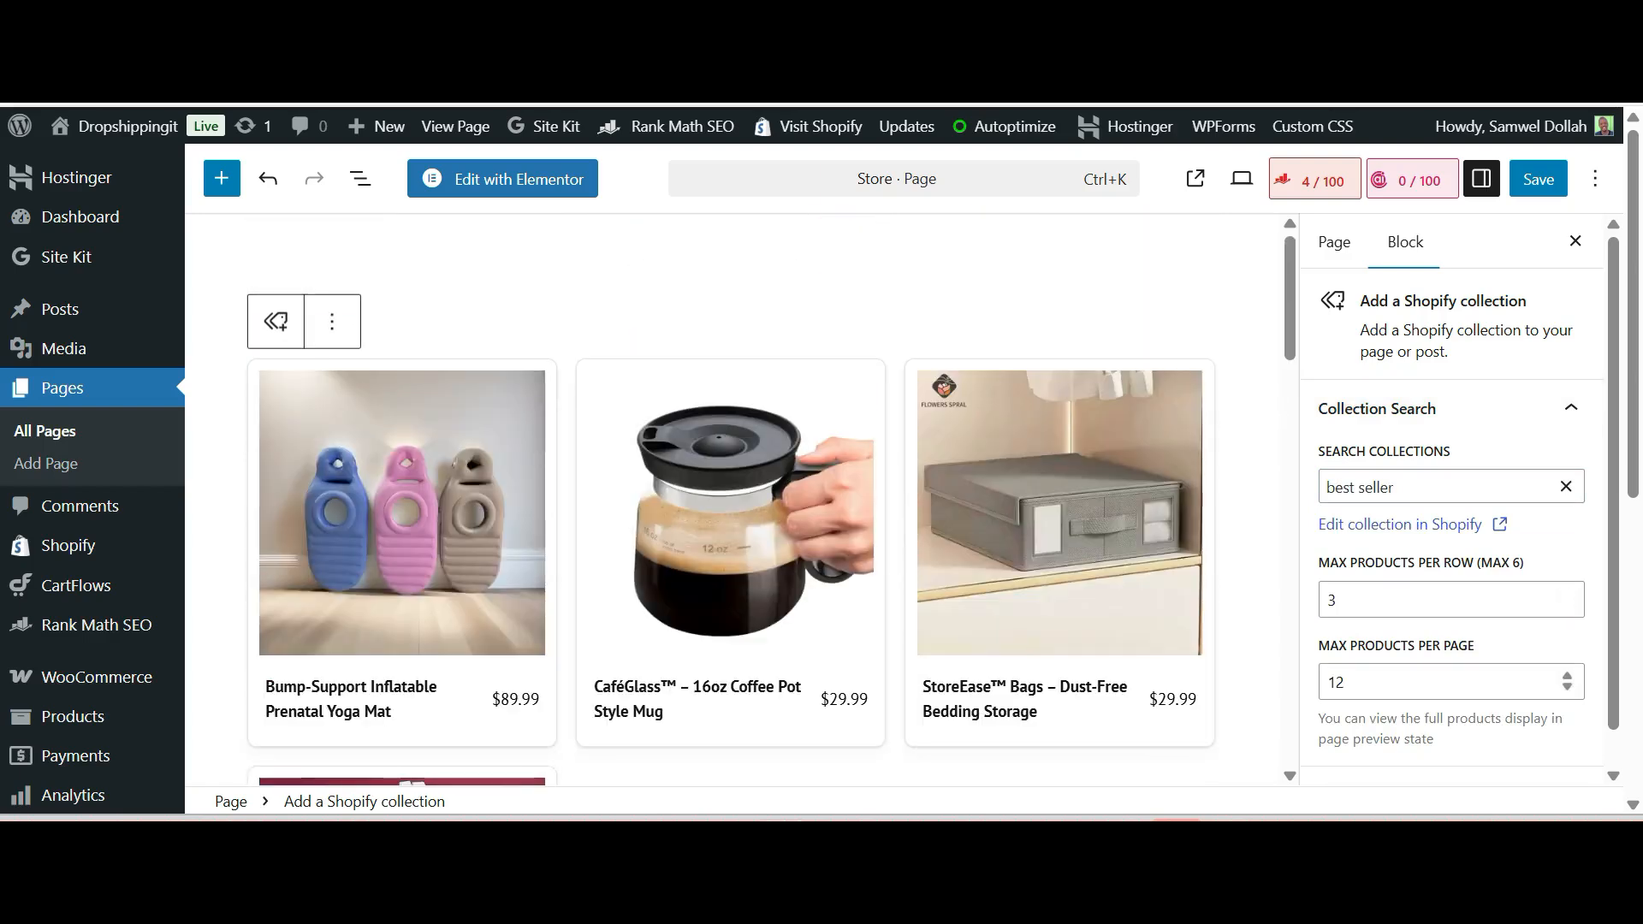
{"action": "scroll", "scroll_direction": "down", "scroll_amount": 3}
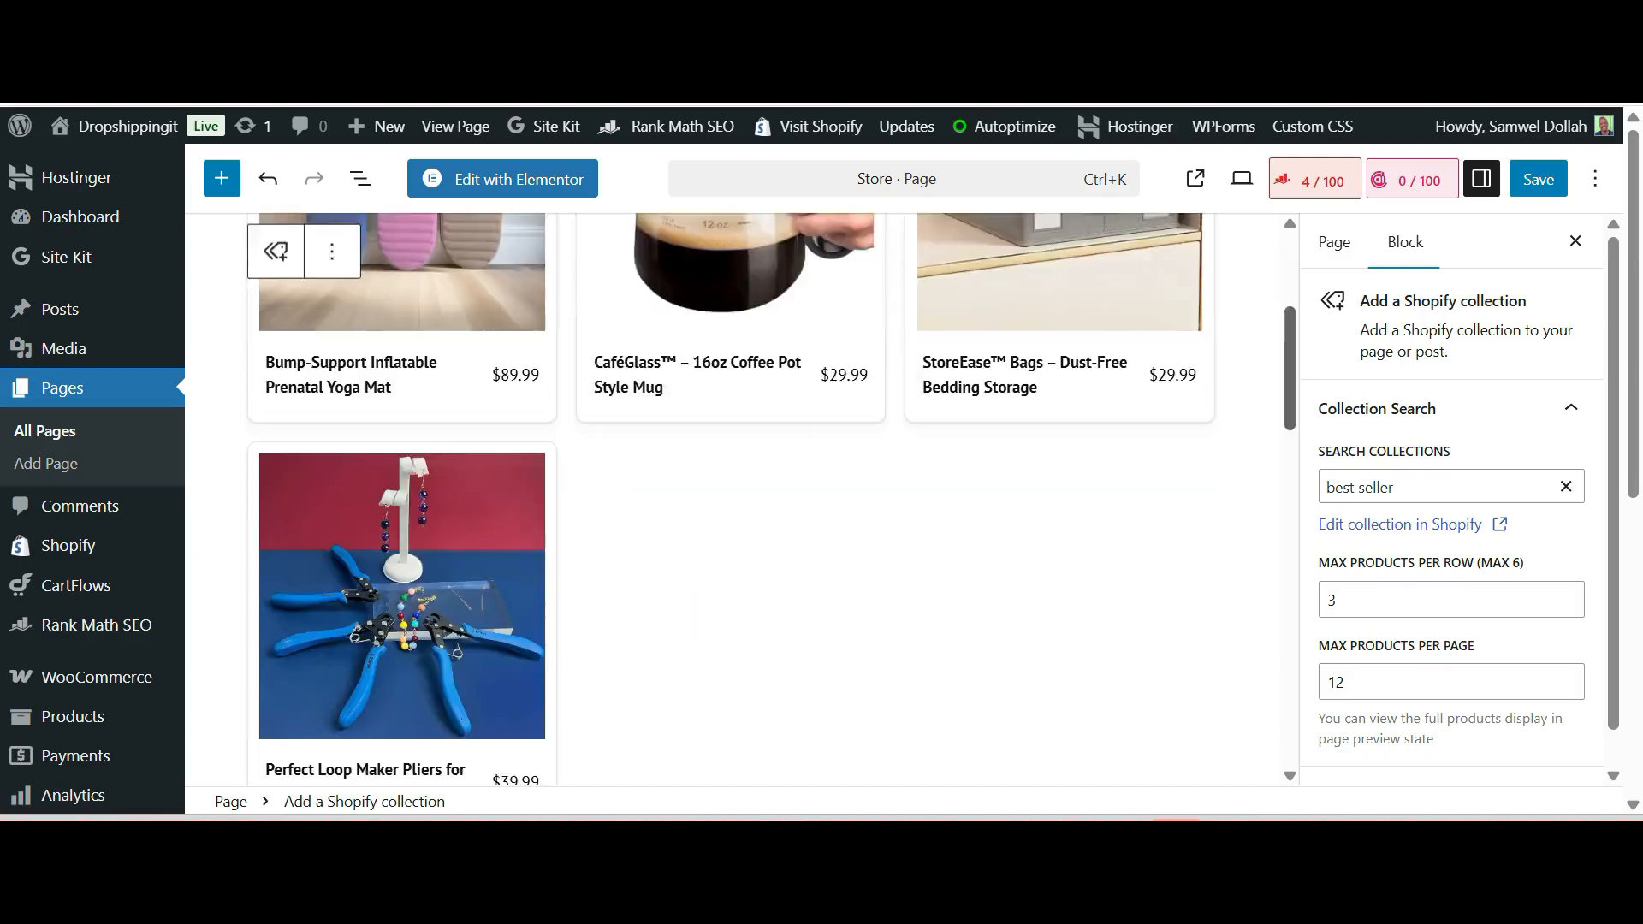
{"action": "scroll", "scroll_direction": "up", "scroll_amount": 3}
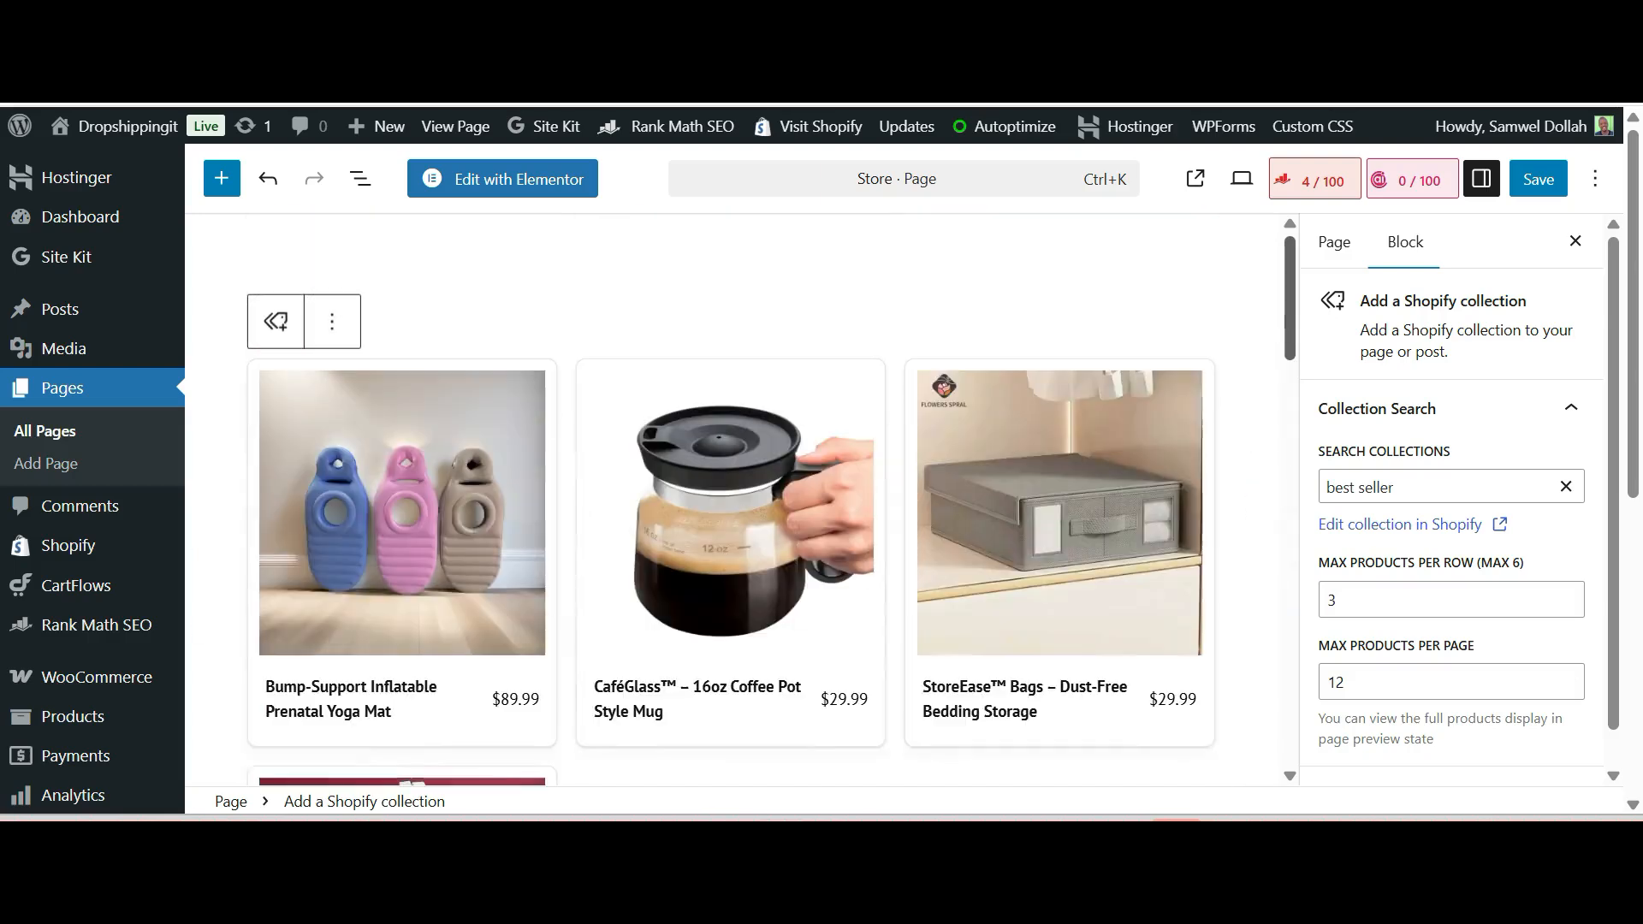
{"action": "left_click", "coordinate": [1334, 242]}
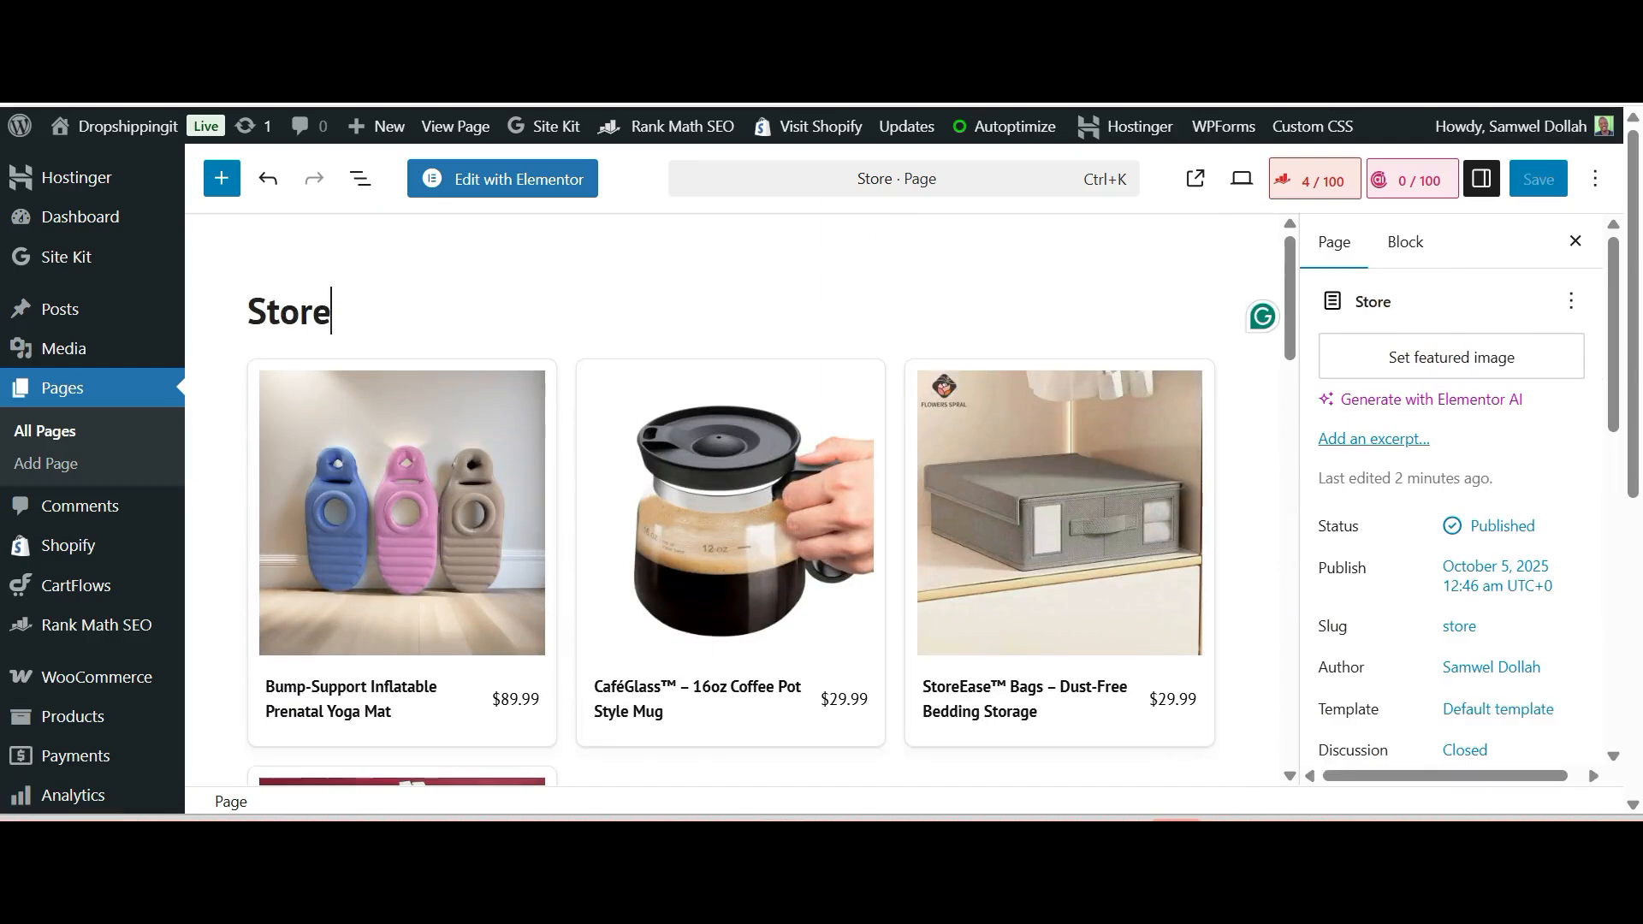
View the live Store page and scroll through the best seller product grid
{"action": "left_click", "coordinate": [1537, 178]}
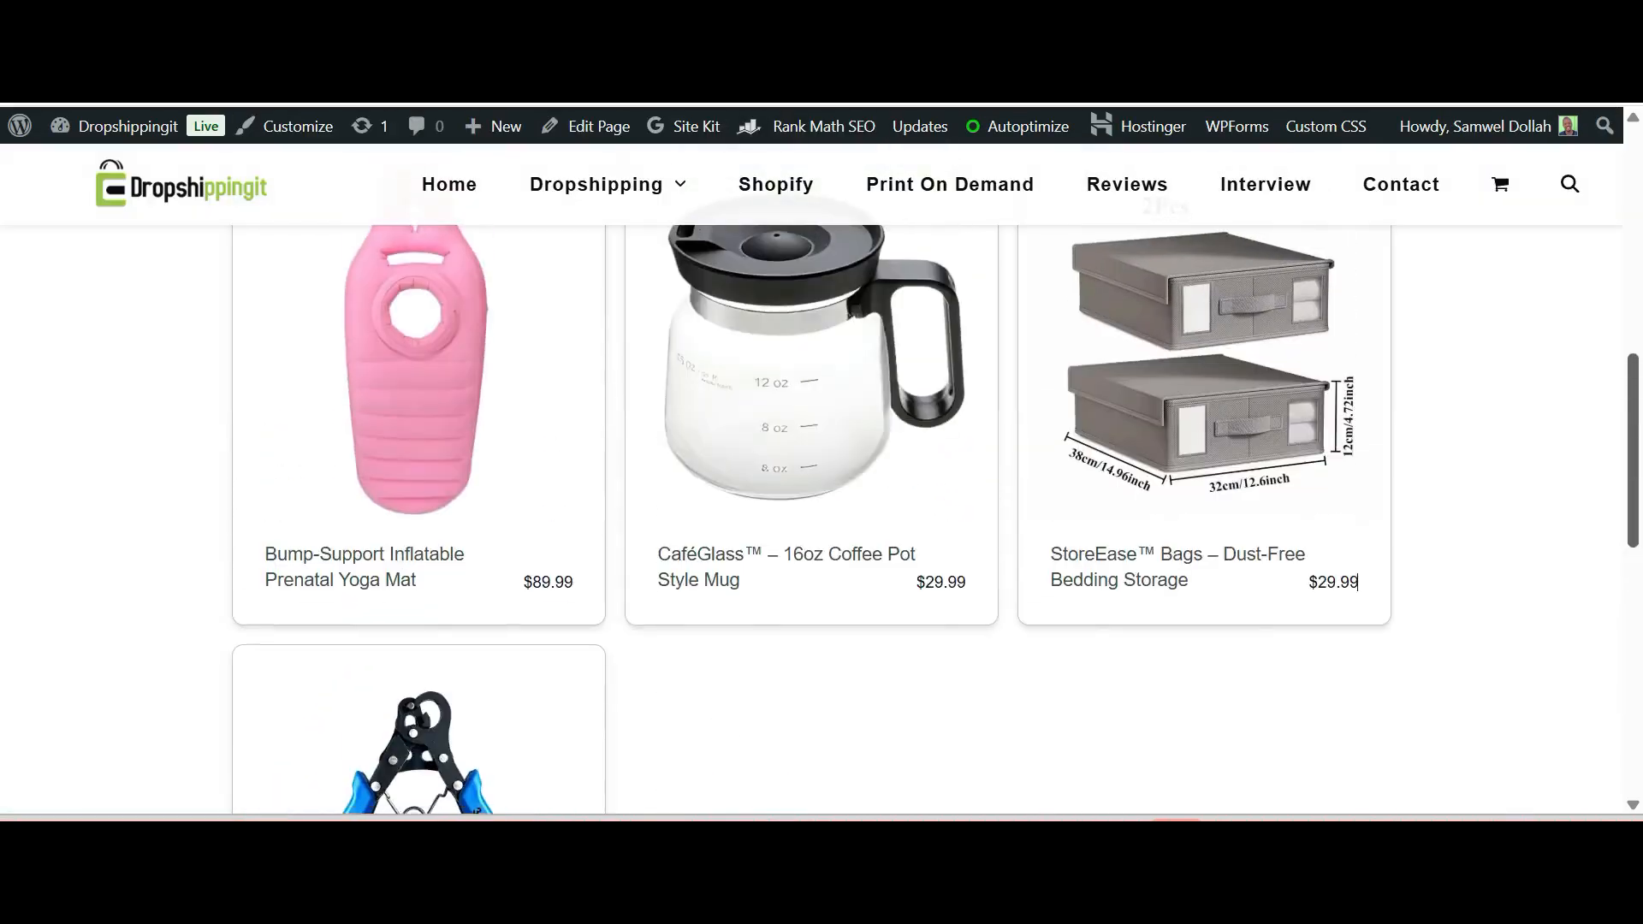
{"action": "scroll", "scroll_direction": "up", "scroll_amount": 3}
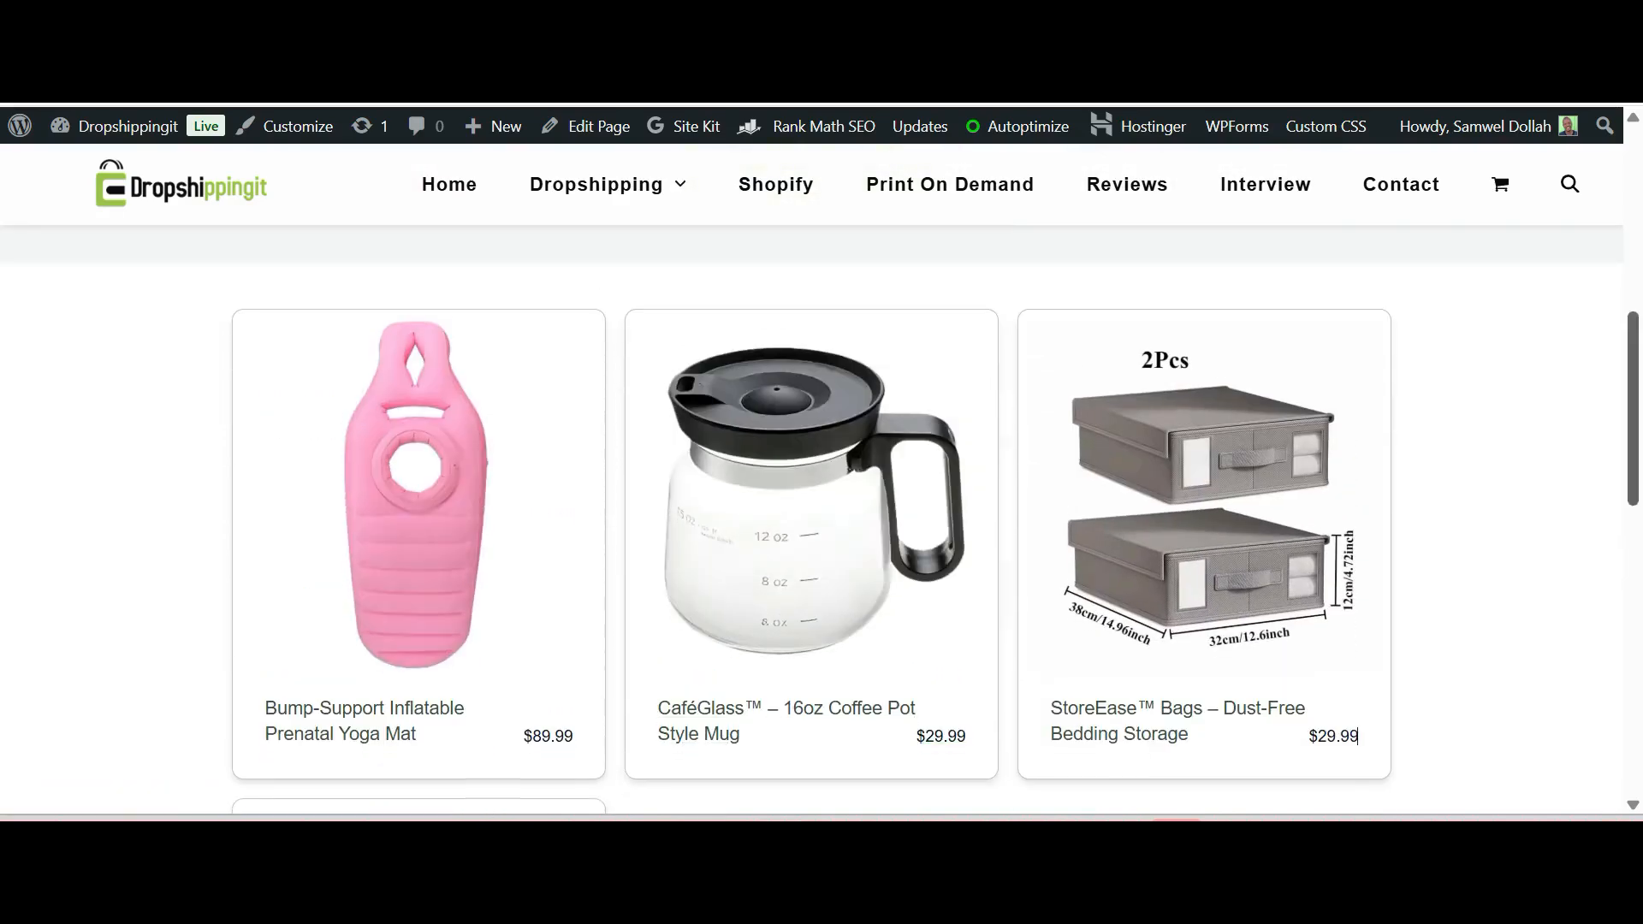
{"action": "scroll", "scroll_direction": "down", "scroll_amount": 3}
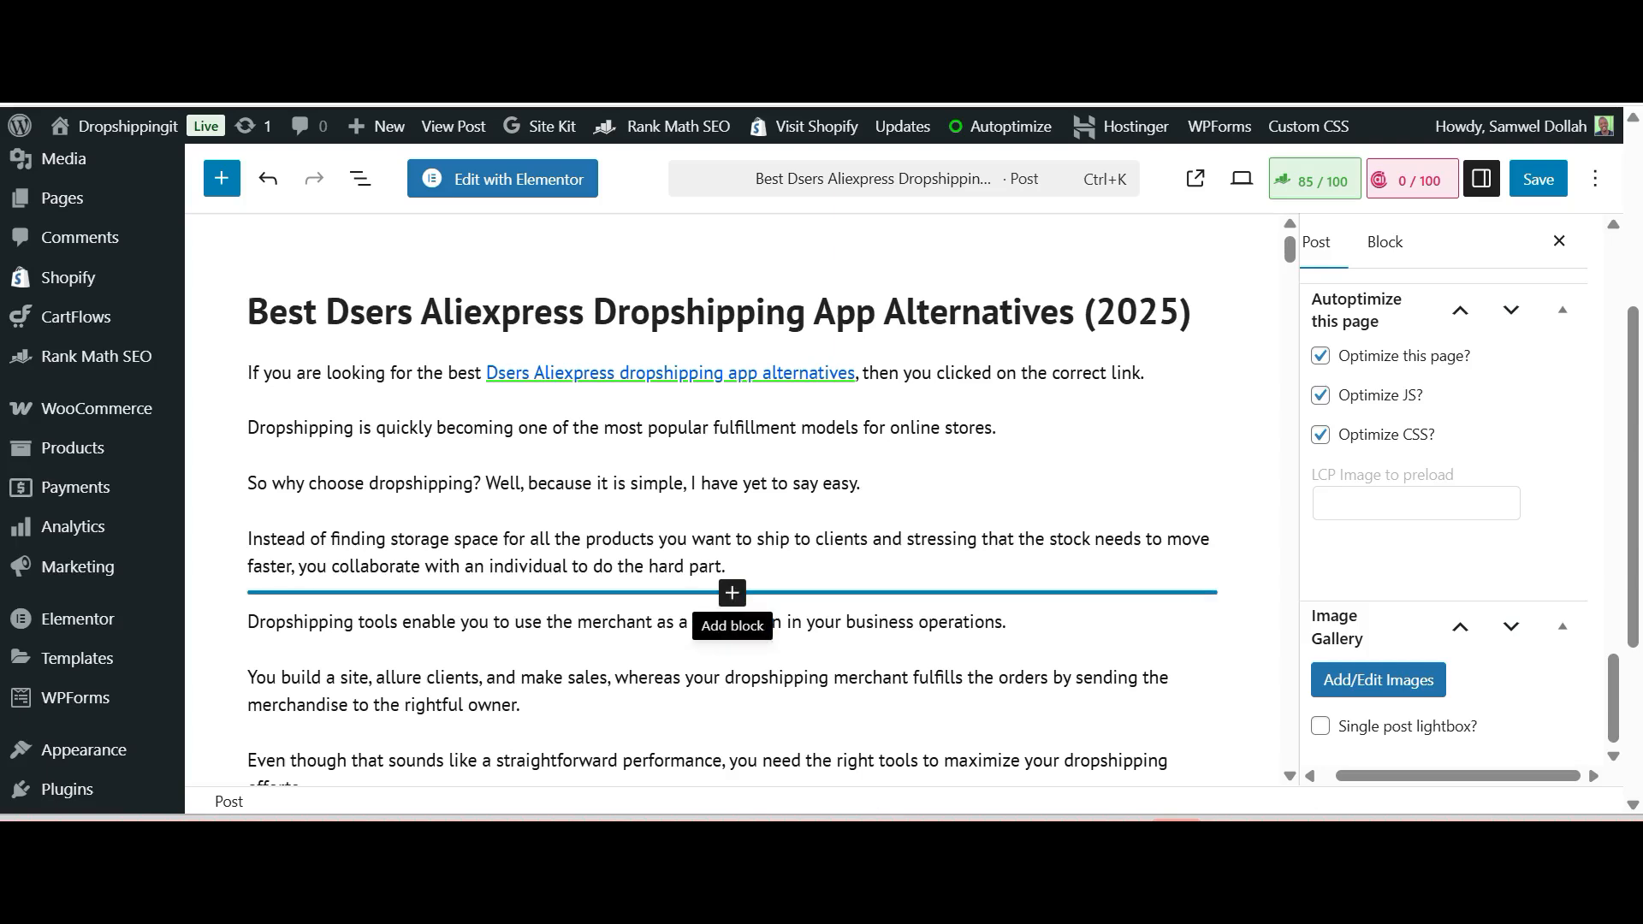
Insert a Shopify collection block for the 'New' collection after the storage-space paragraph
{"action": "left_click", "coordinate": [731, 592]}
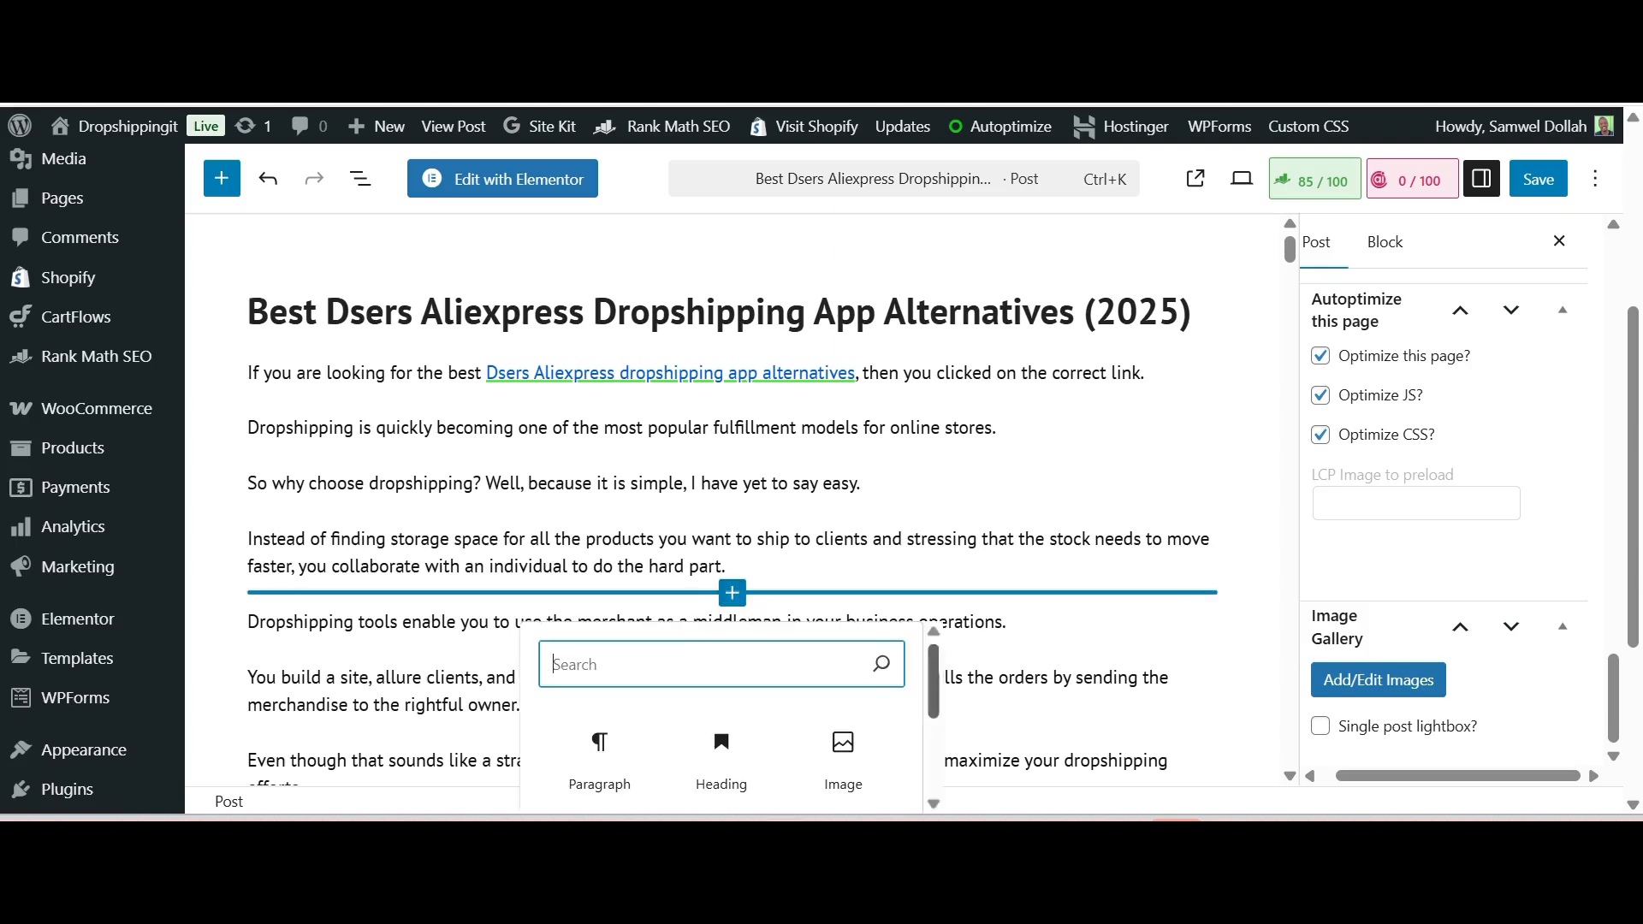
{"action": "scroll", "scroll_direction": "down", "scroll_amount": 3}
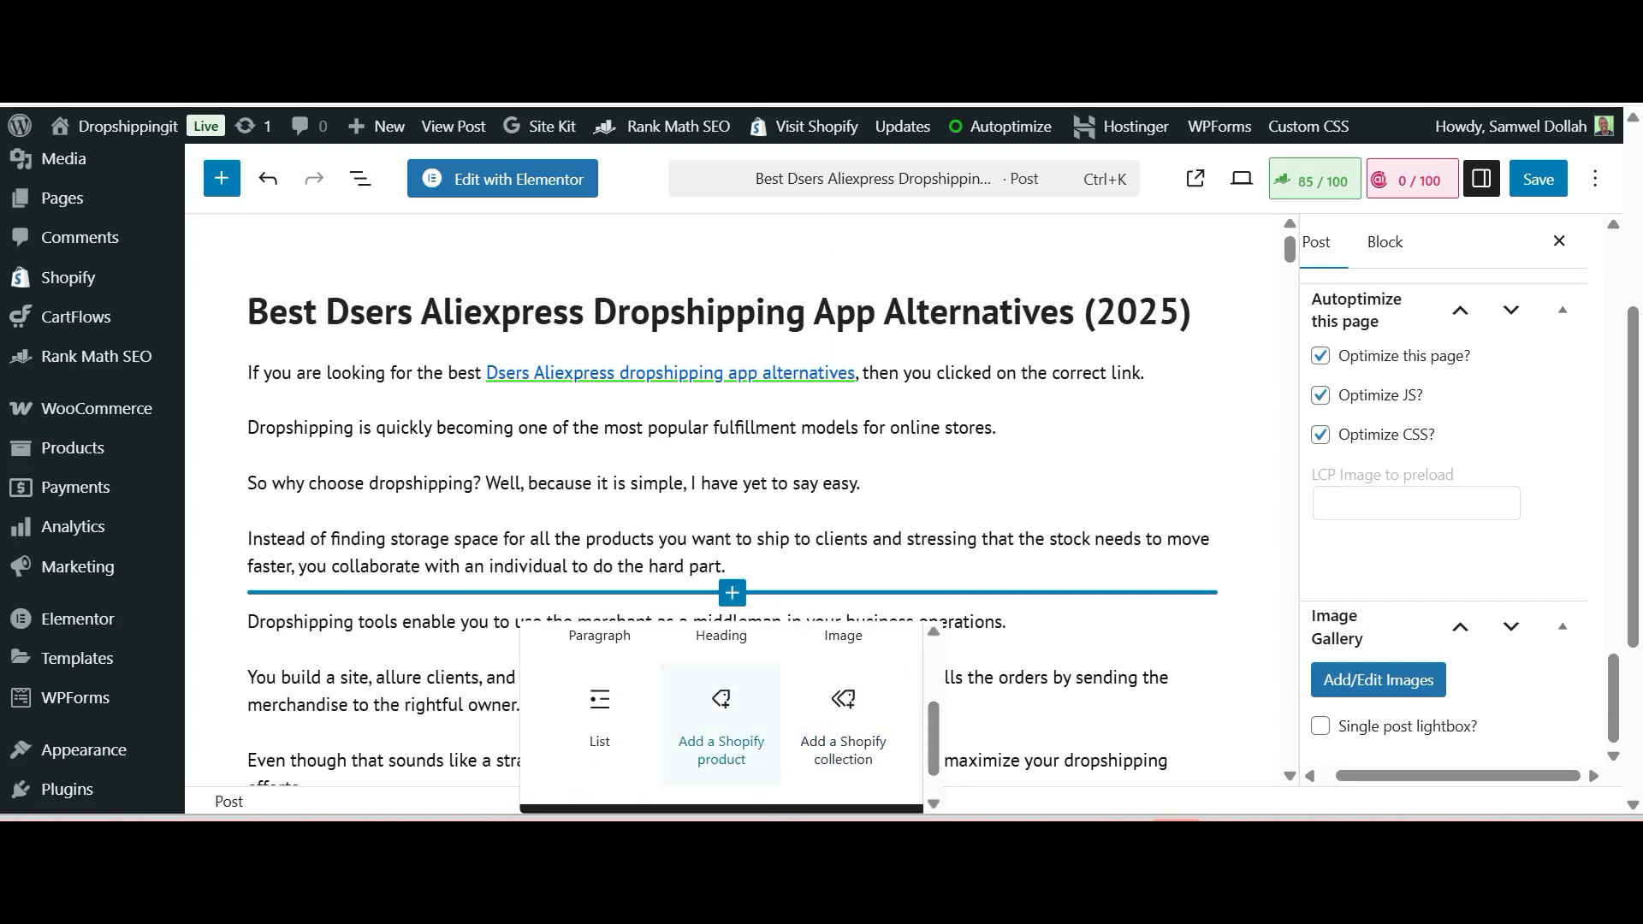
{"action": "mouse_move", "coordinate": [842, 724]}
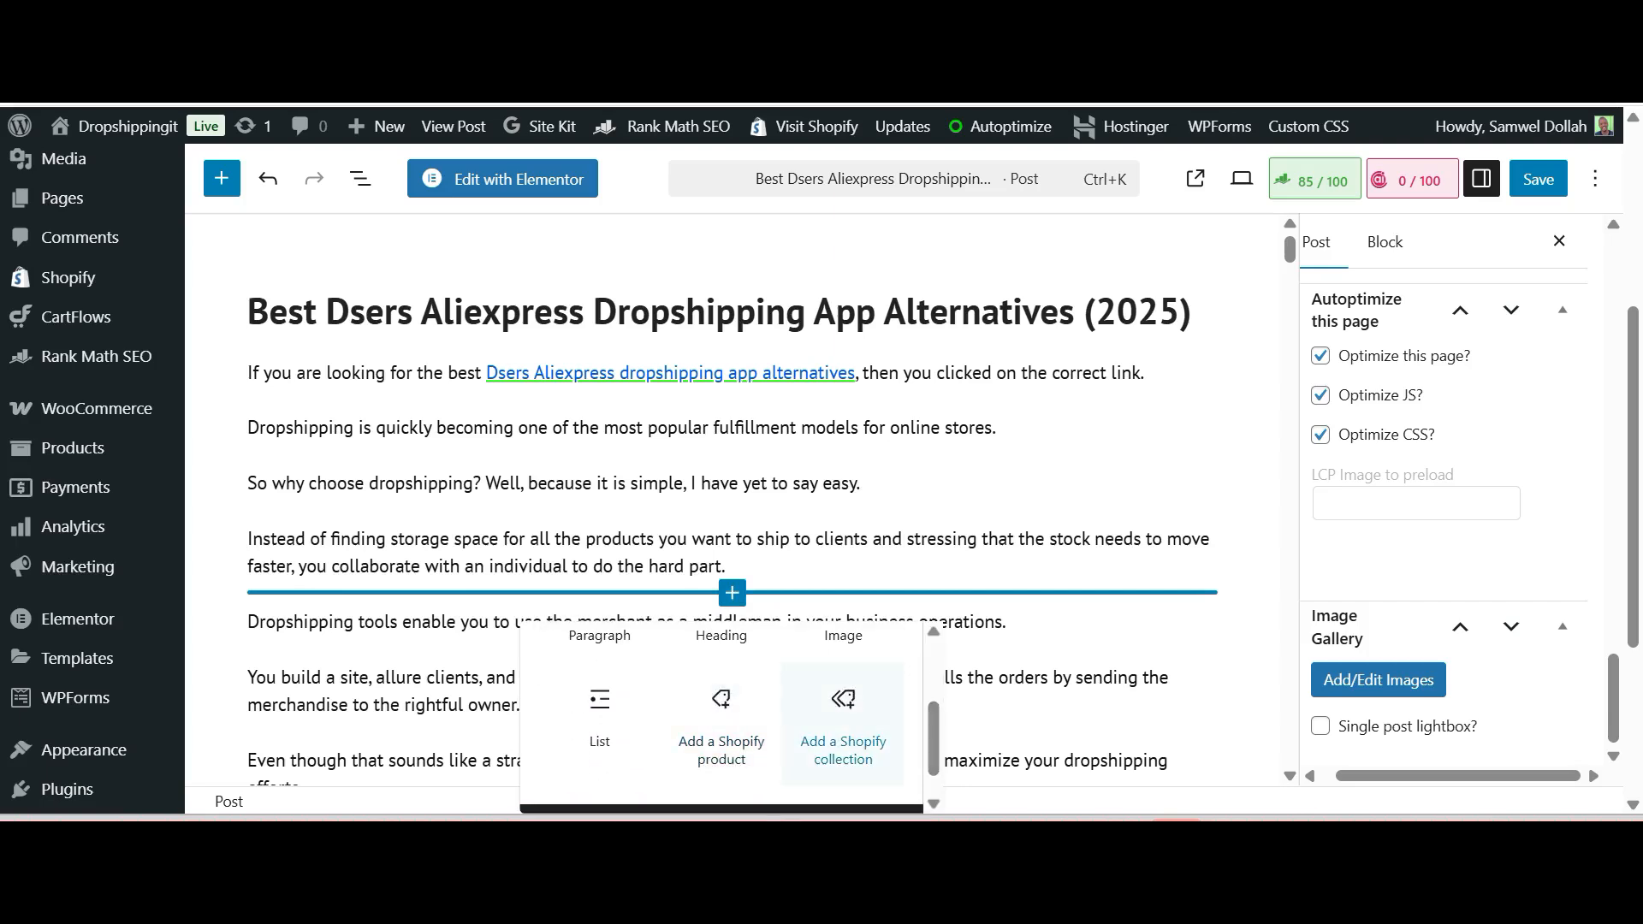
{"action": "left_click", "coordinate": [841, 734]}
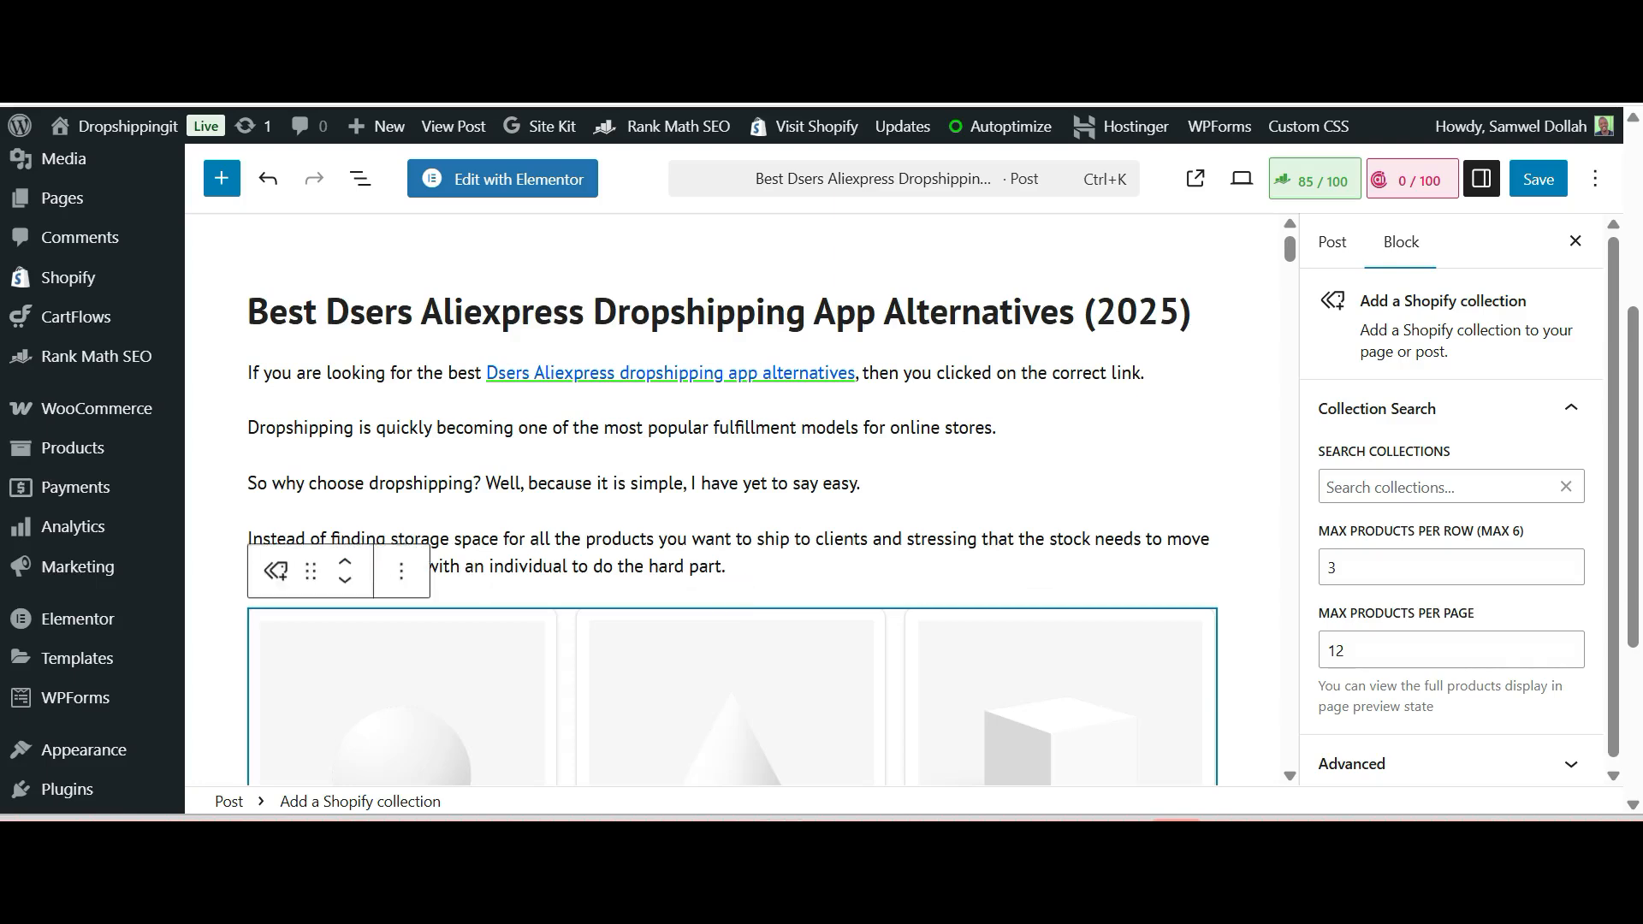
{"action": "left_click", "coordinate": [1451, 486]}
{"action": "type", "text": "New"}
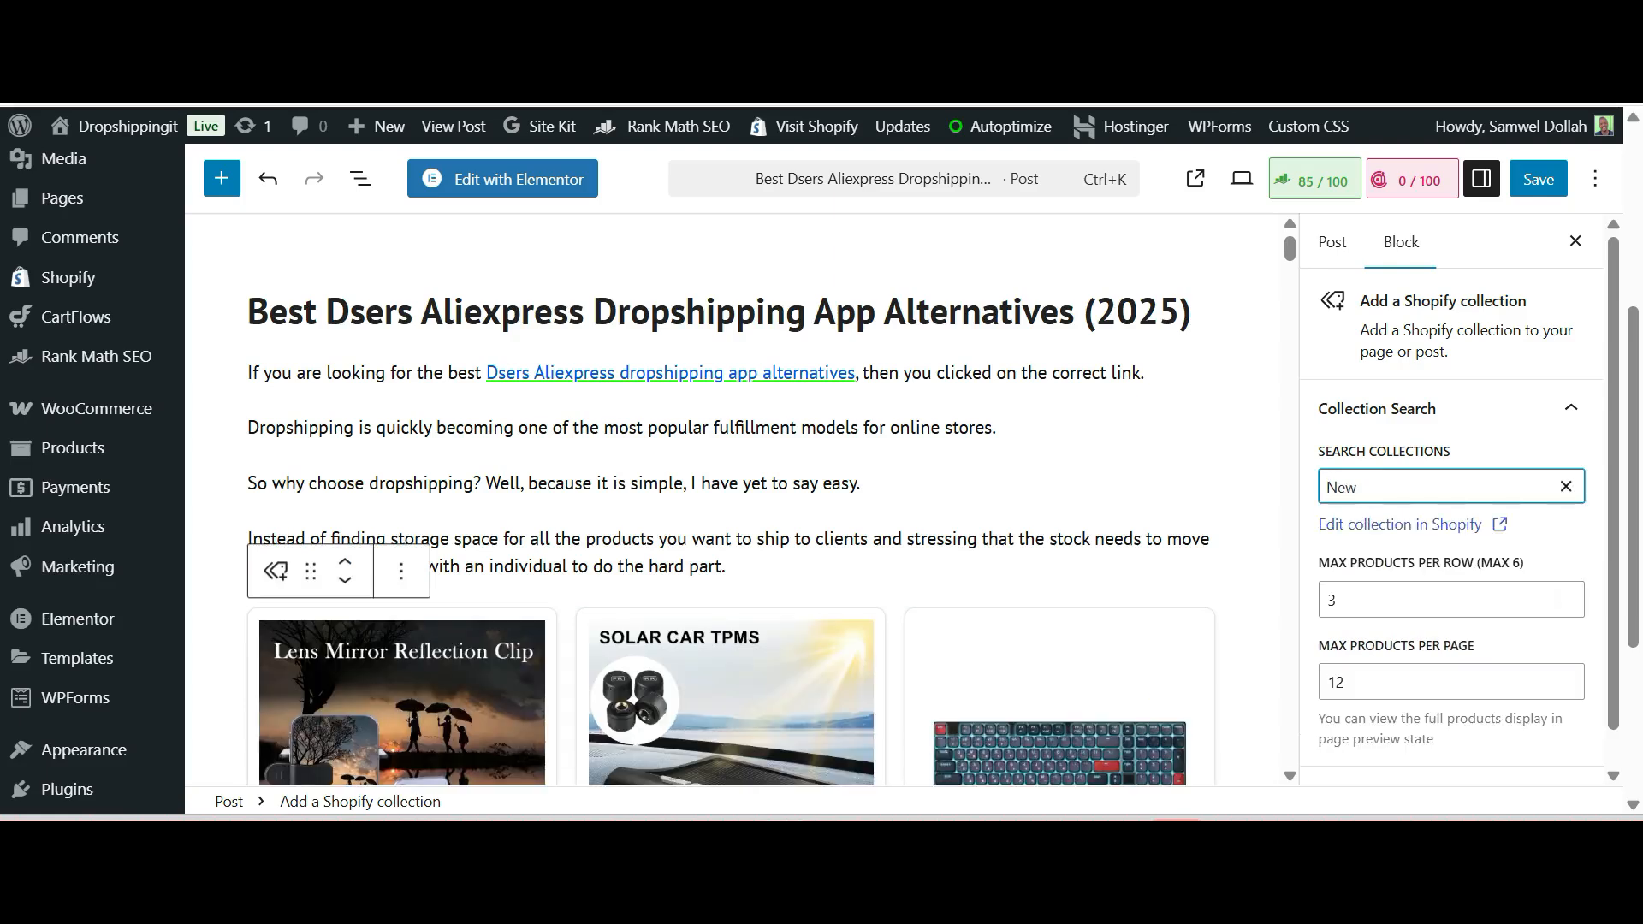
{"action": "scroll", "scroll_direction": "down", "scroll_amount": 3}
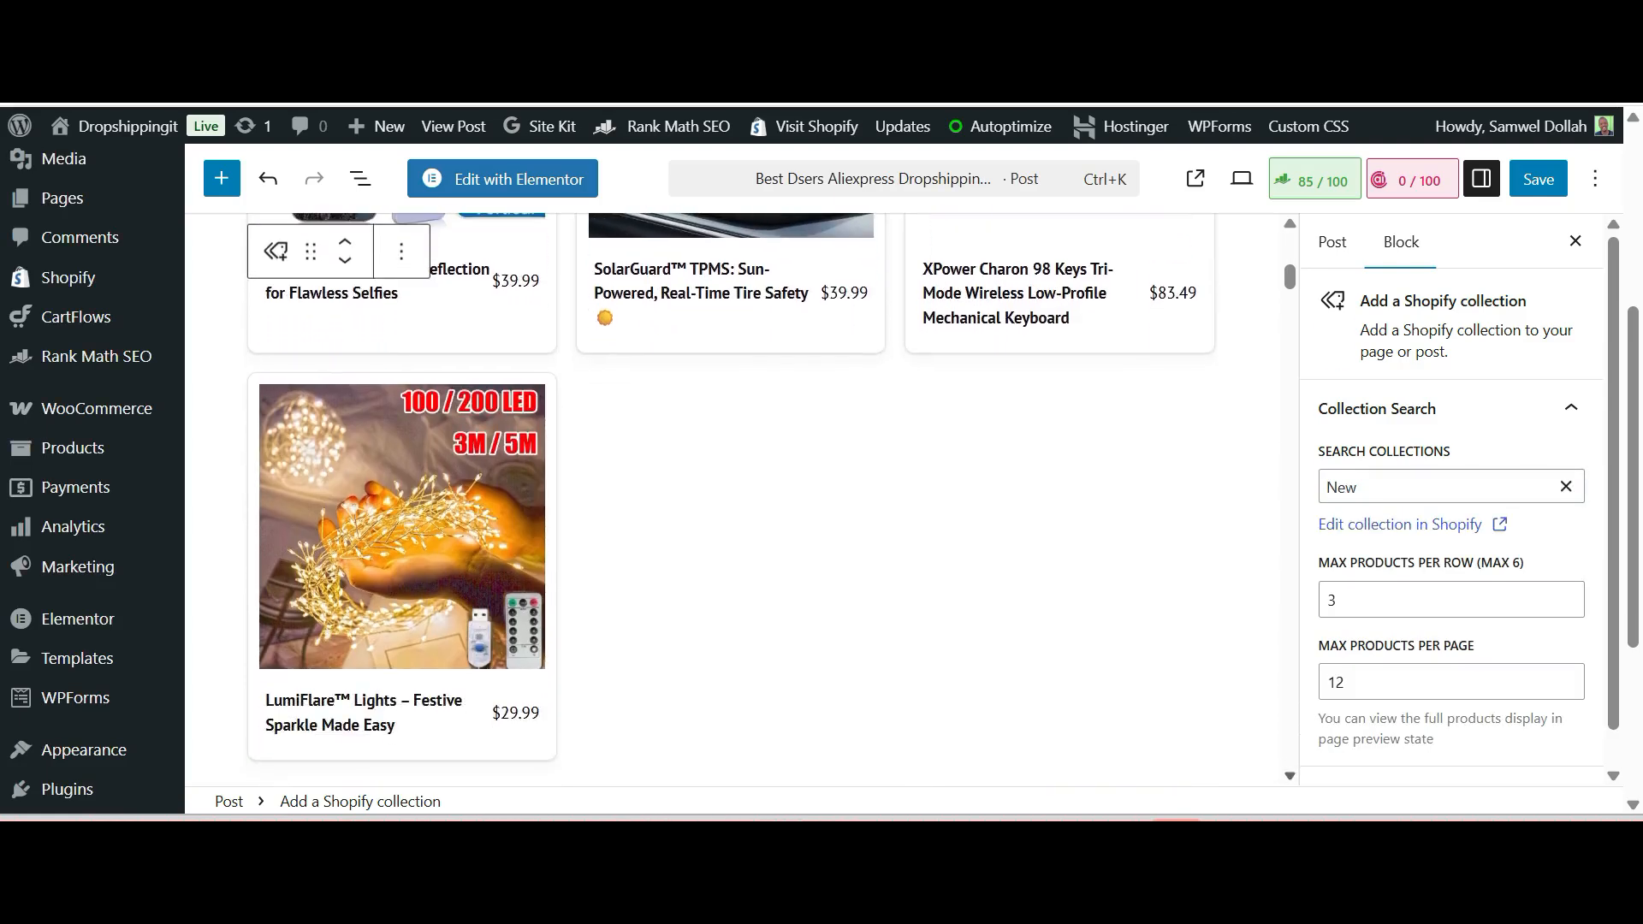
{"action": "left_click", "coordinate": [1451, 681]}
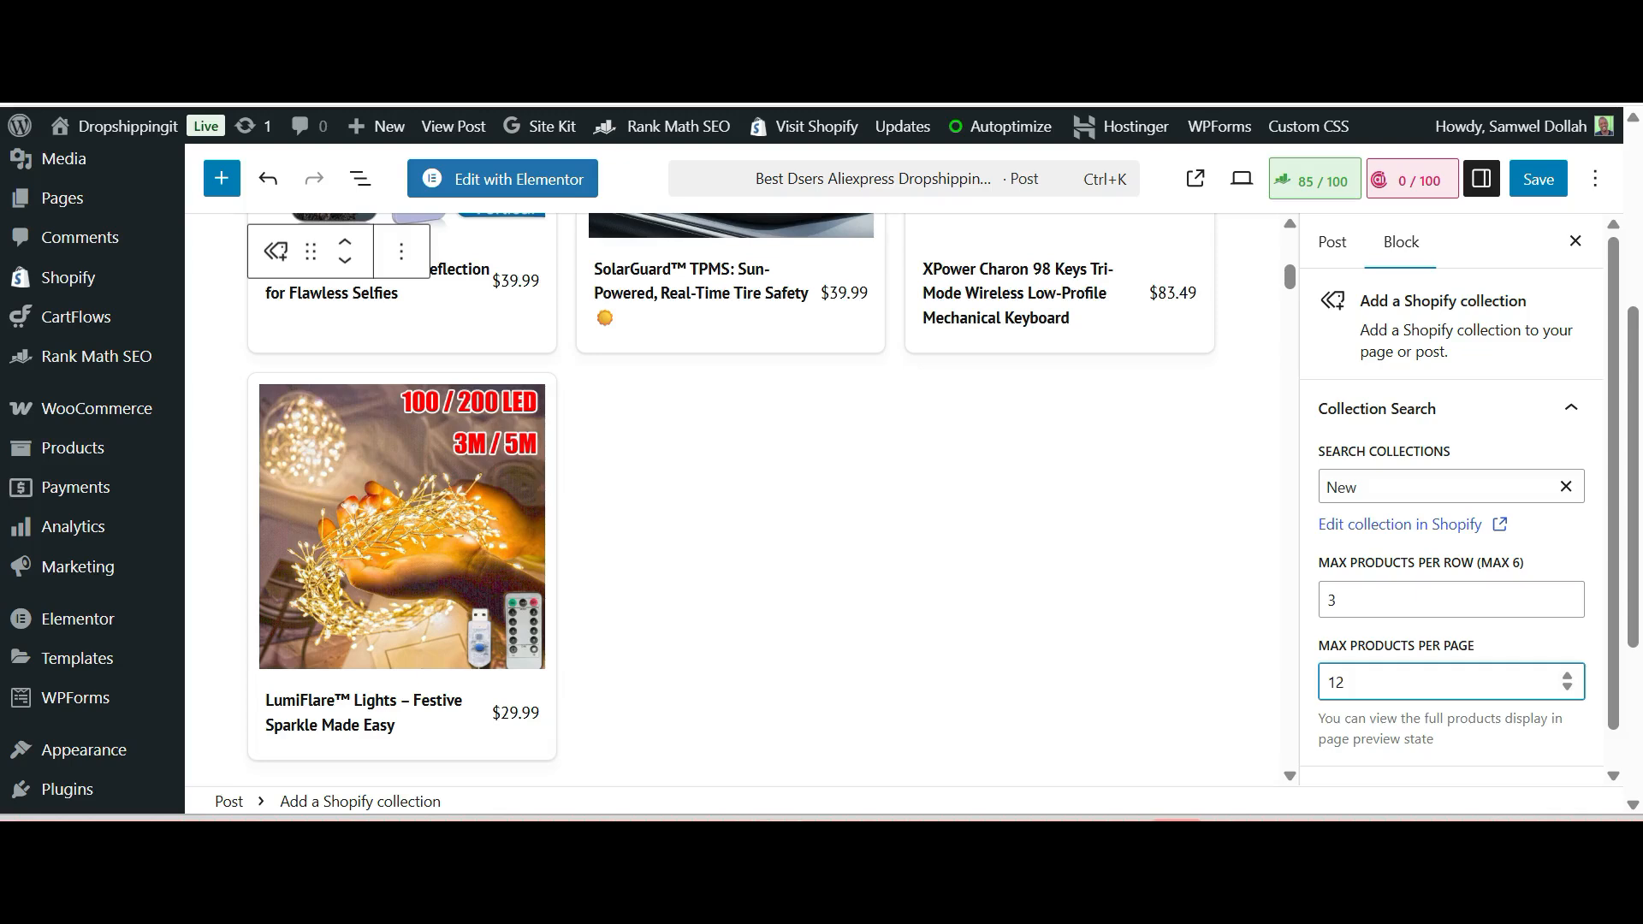
{"action": "left_click", "coordinate": [1332, 242]}
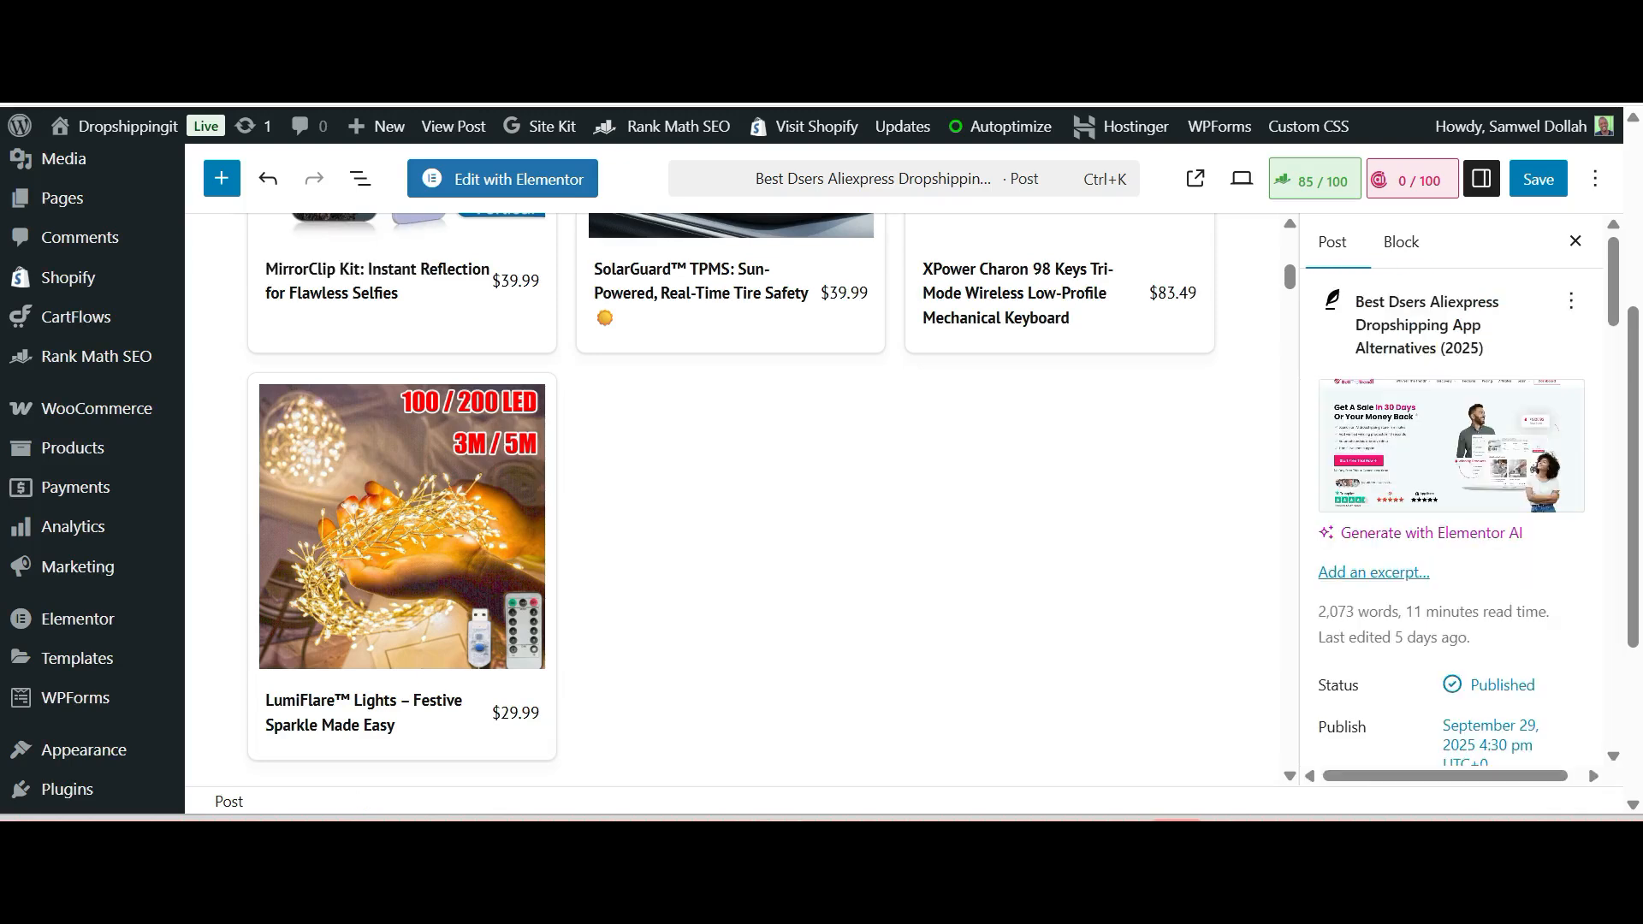
{"action": "scroll", "scroll_direction": "up", "scroll_amount": 3}
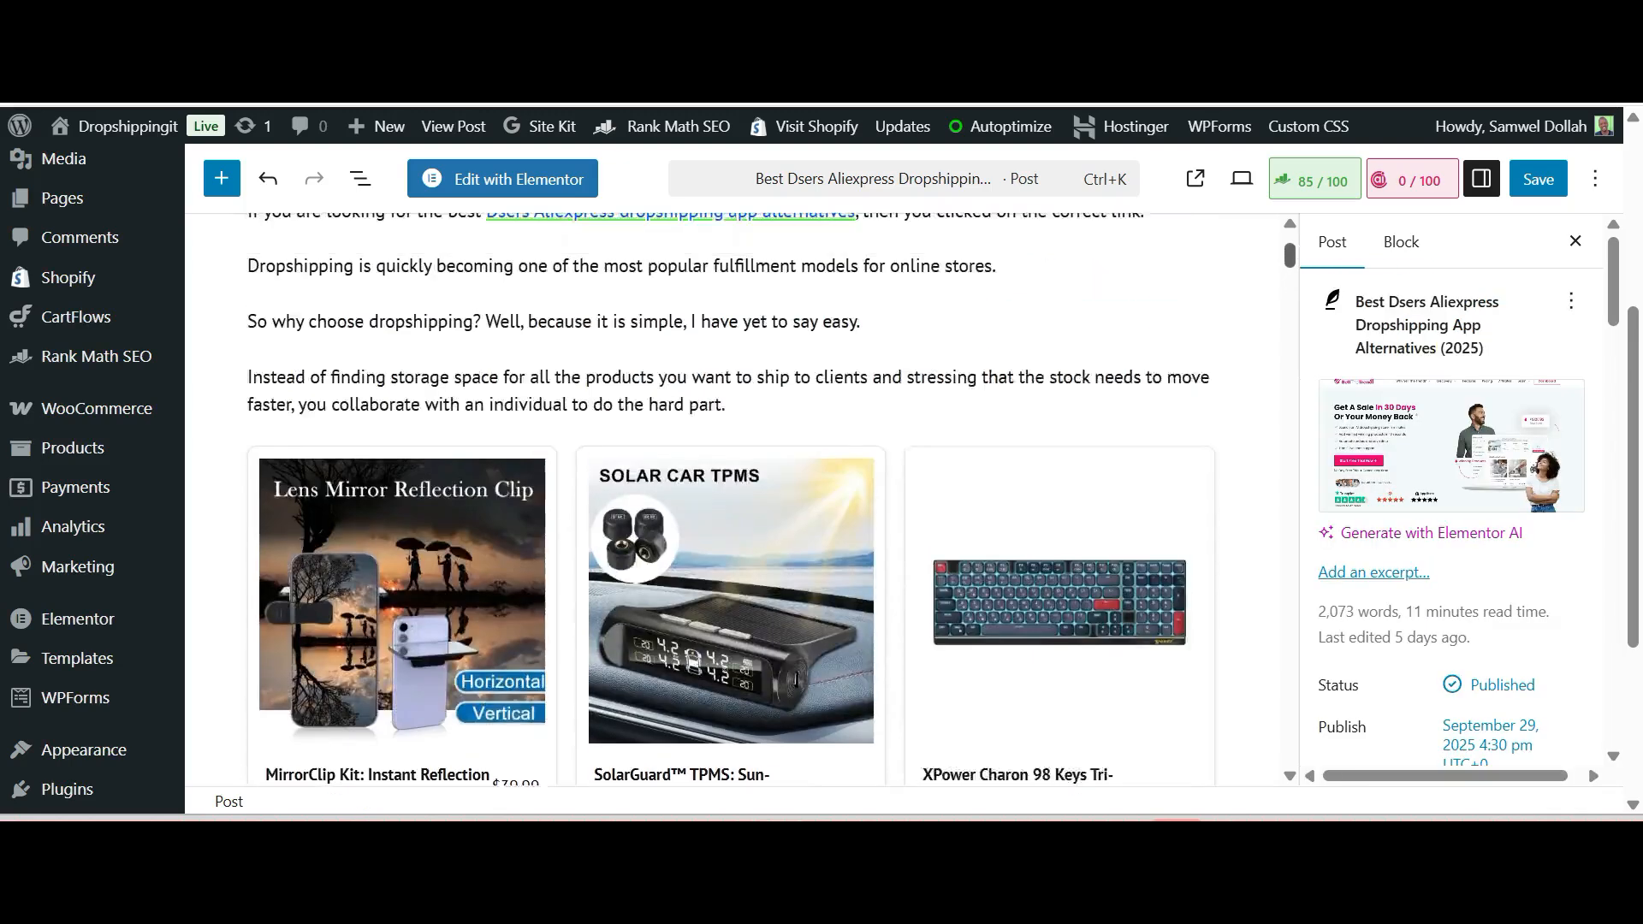
{"action": "scroll", "scroll_direction": "down", "scroll_amount": 3}
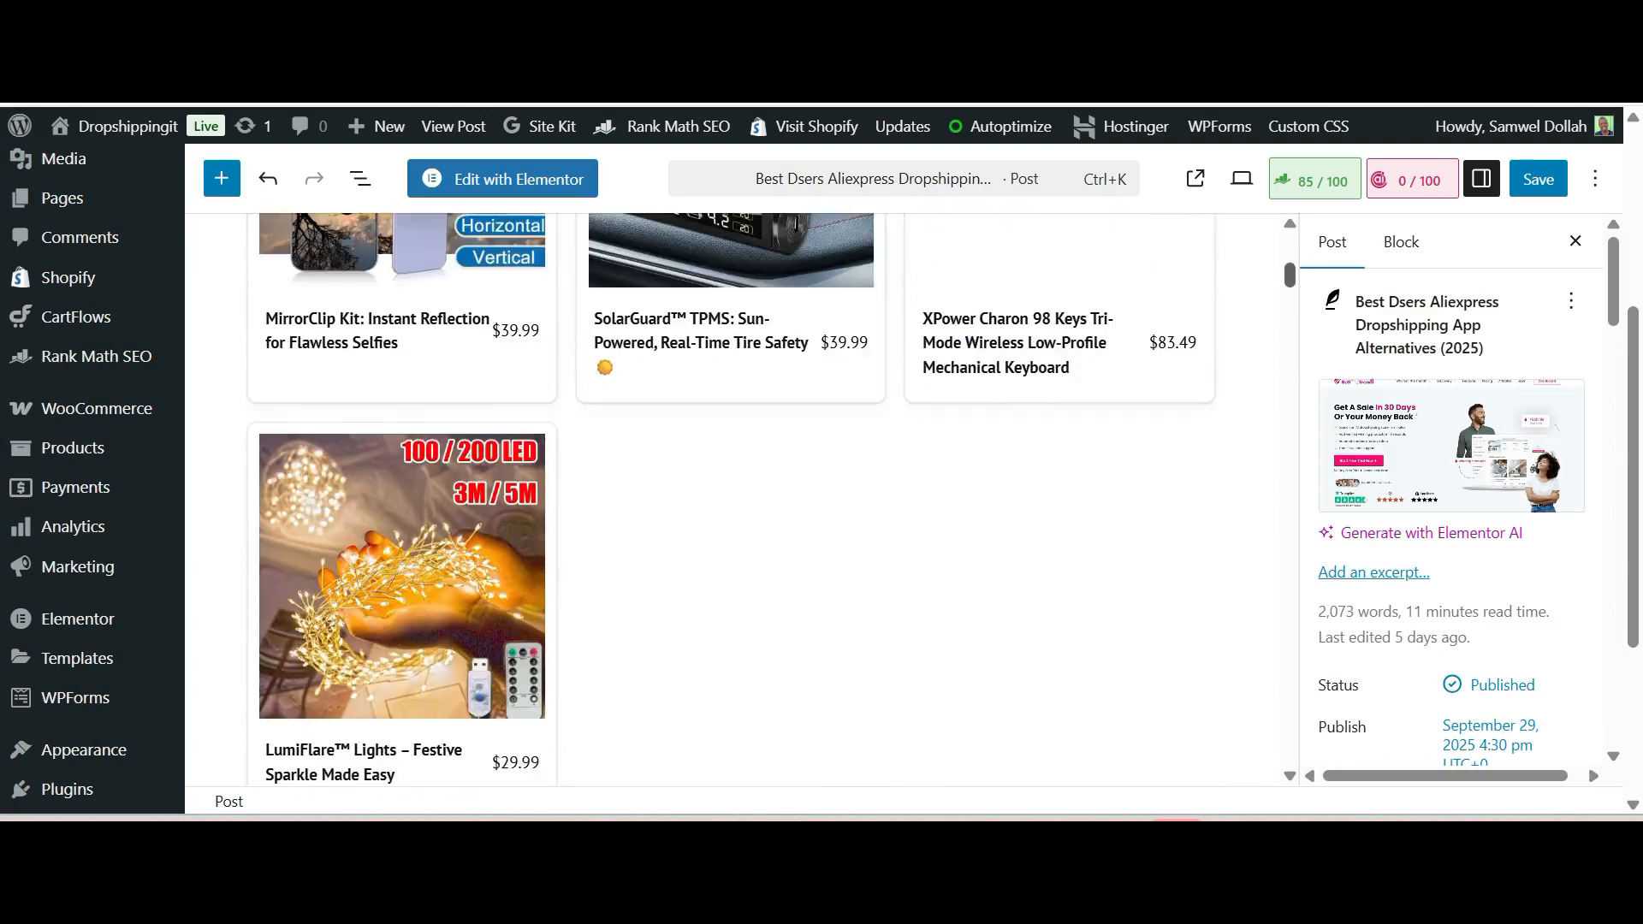
{"action": "scroll", "scroll_direction": "up", "scroll_amount": 3}
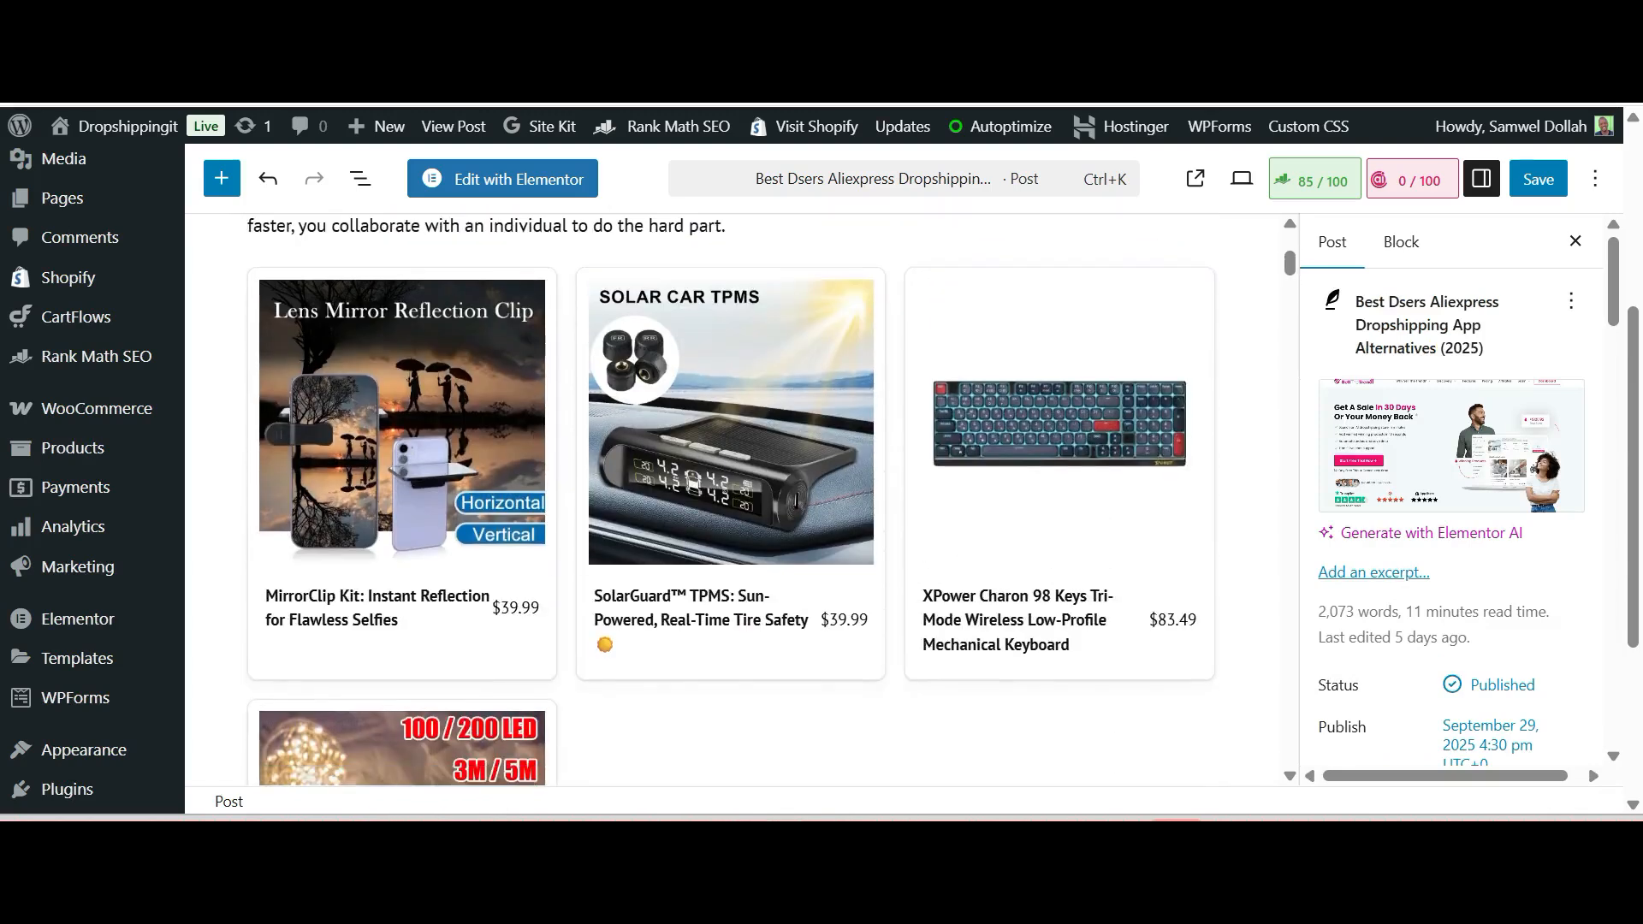